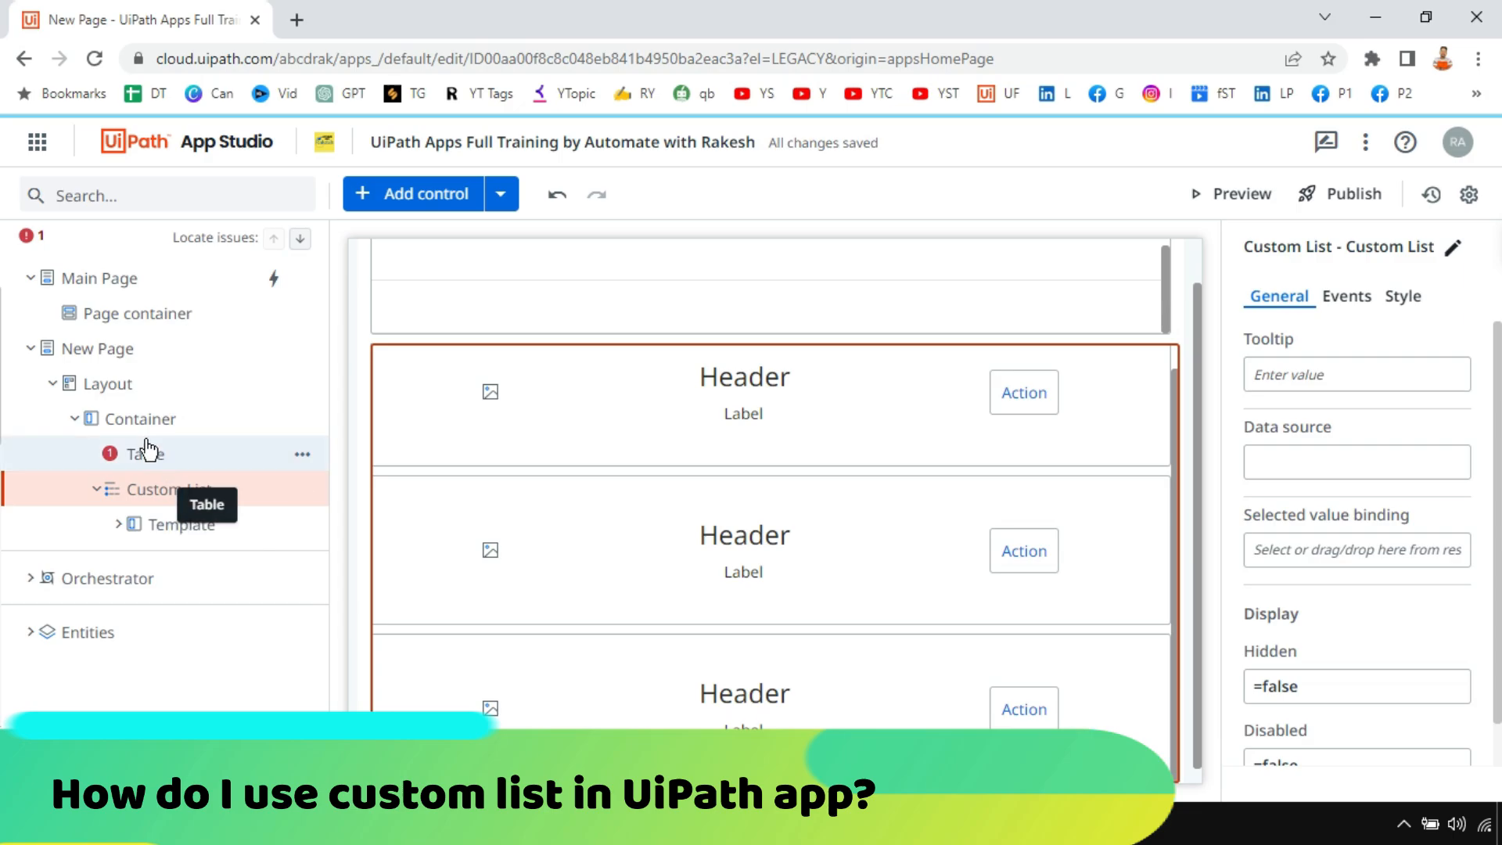
Step: Drag a Table into the New Page container, then search controls for 'custom'
left_click(145, 453)
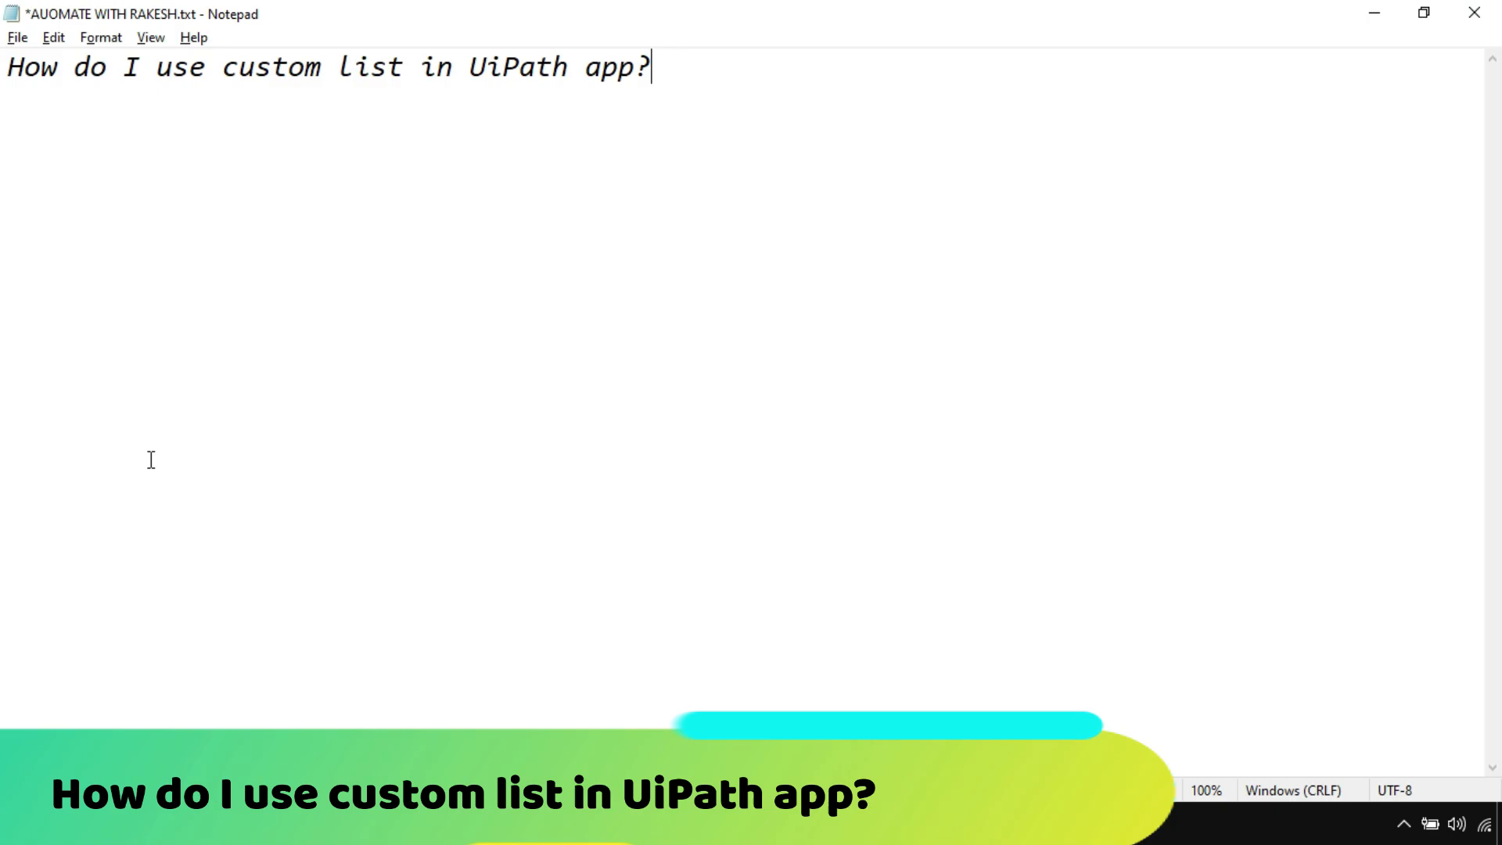
double_click(88, 67)
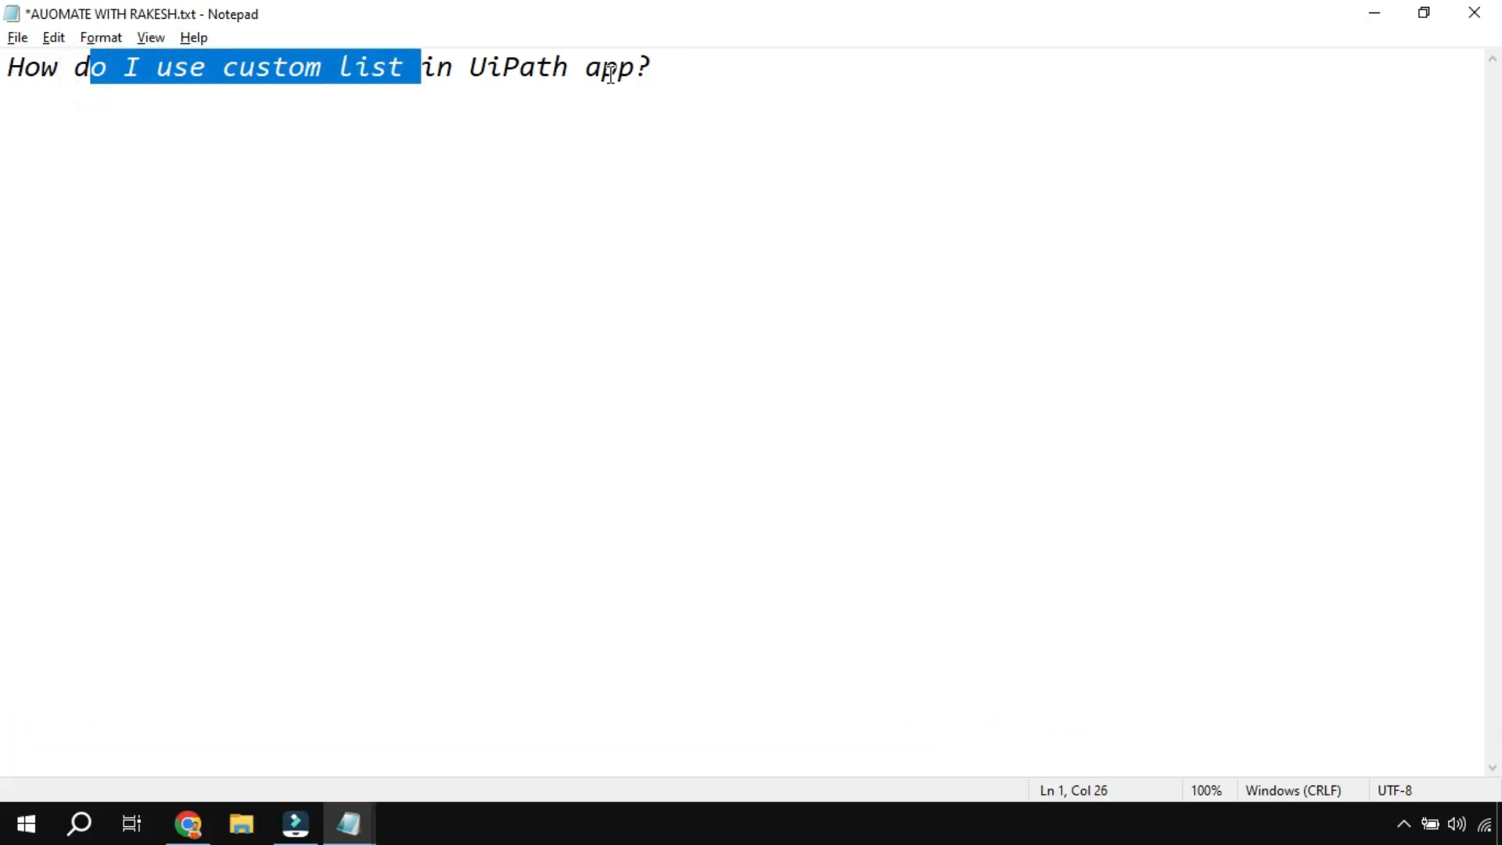
key("ctrl+a")
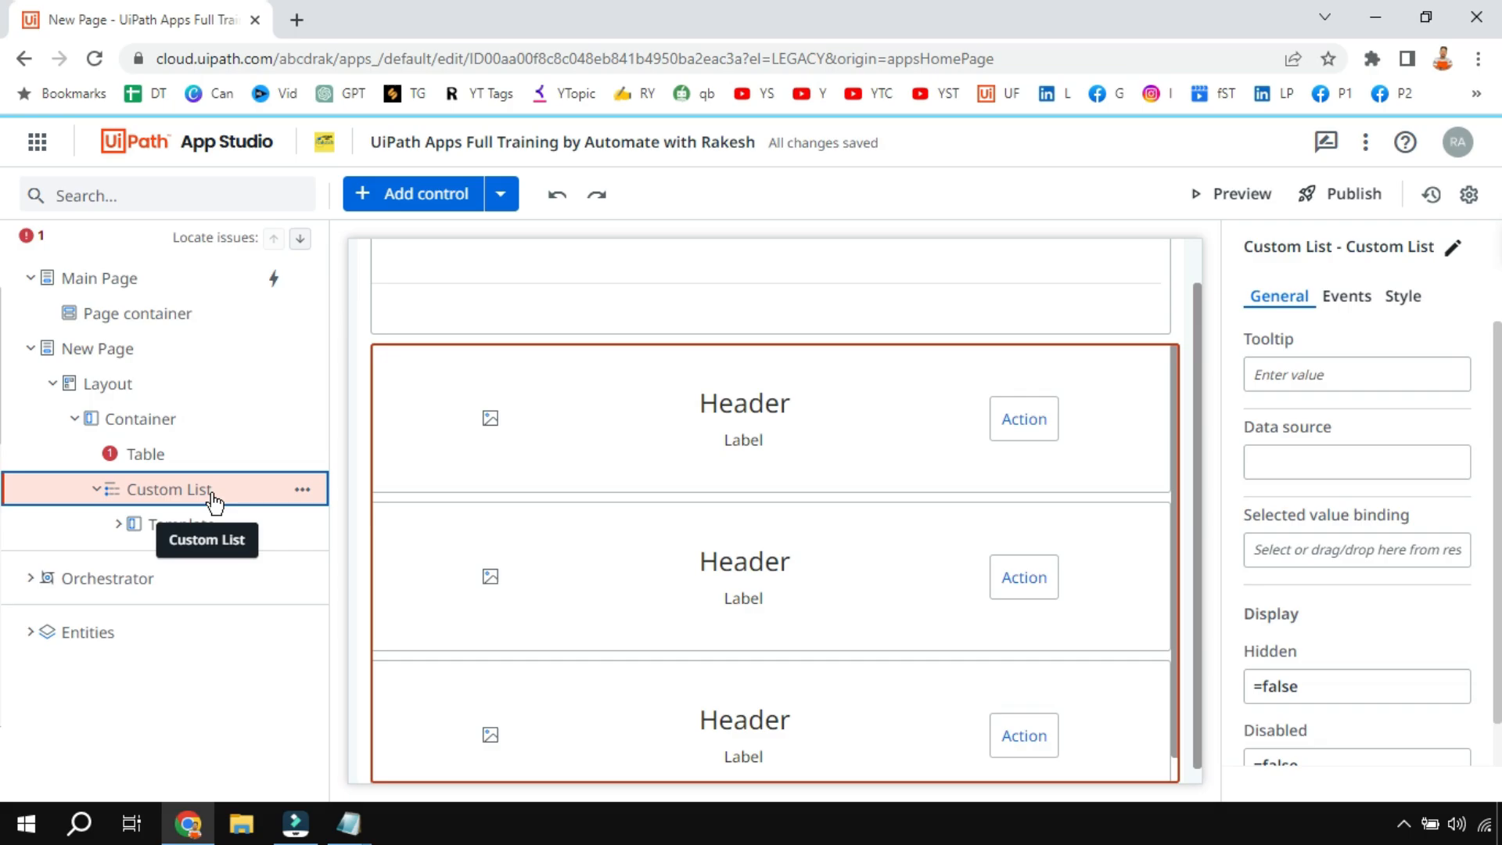
left_click(146, 453)
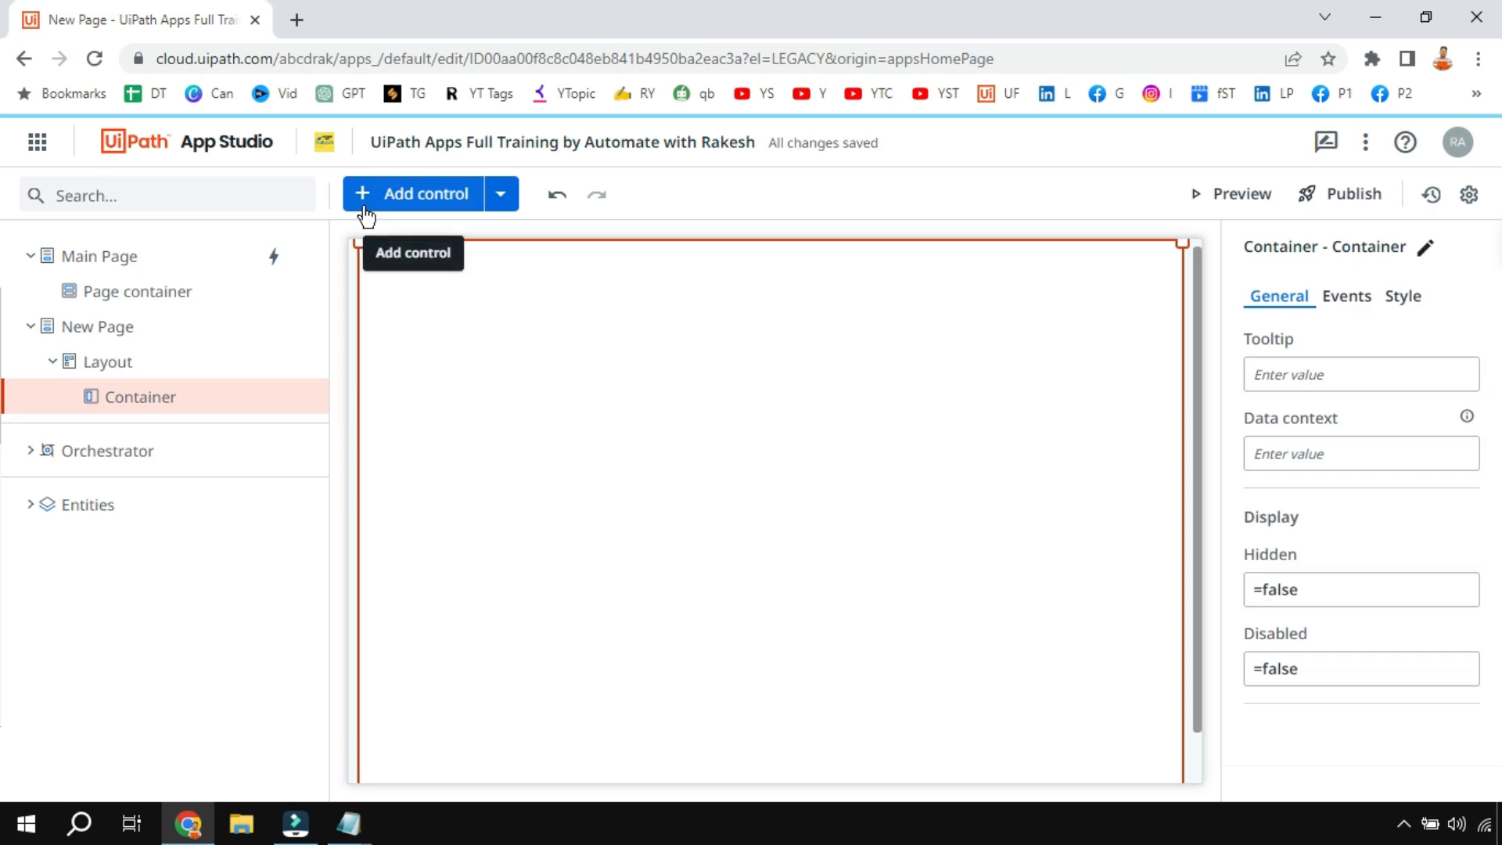
left_click(421, 193)
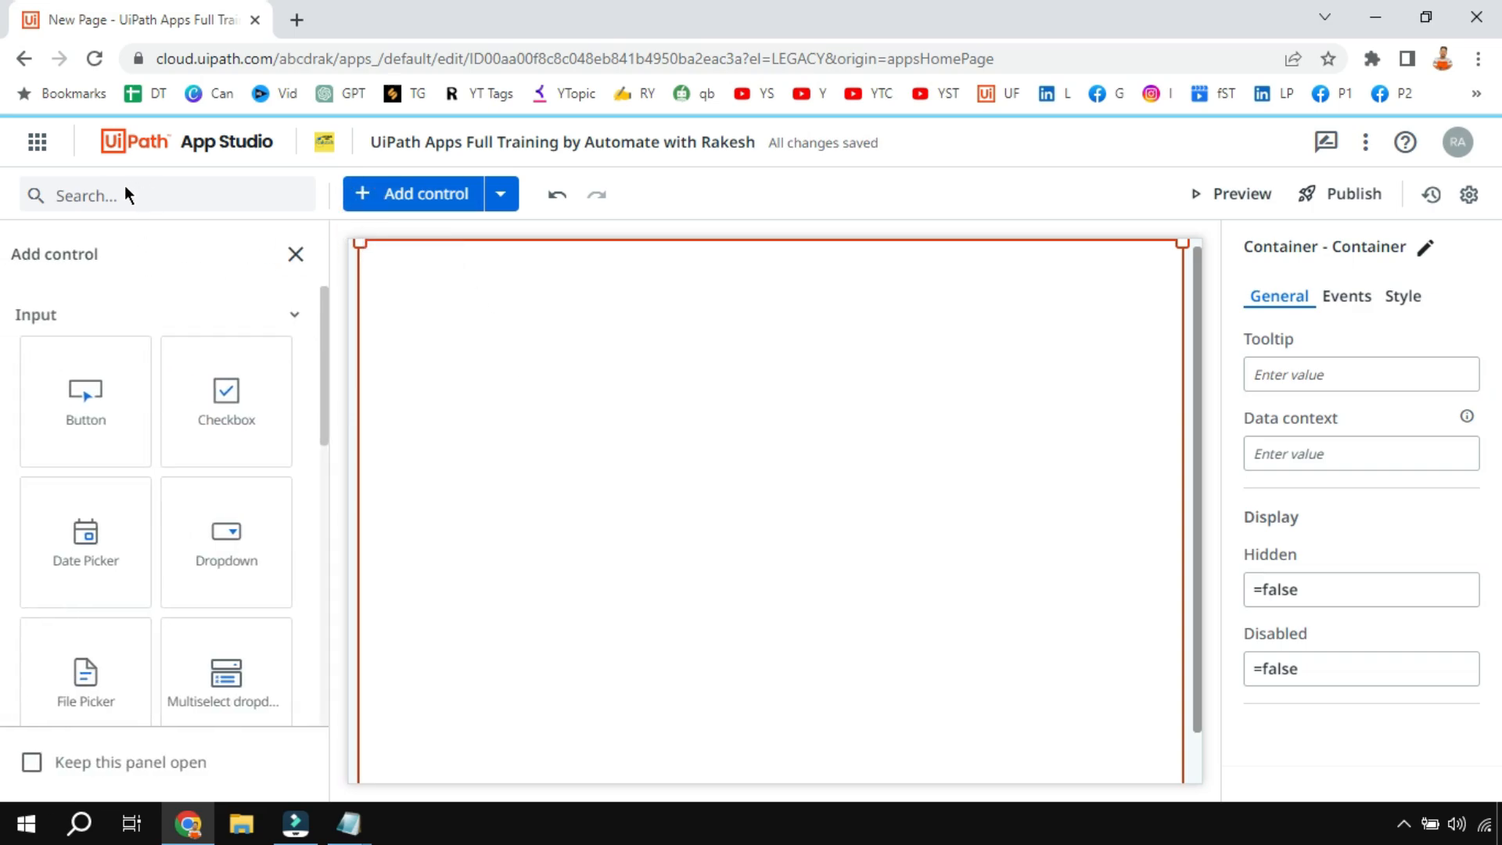
type("table")
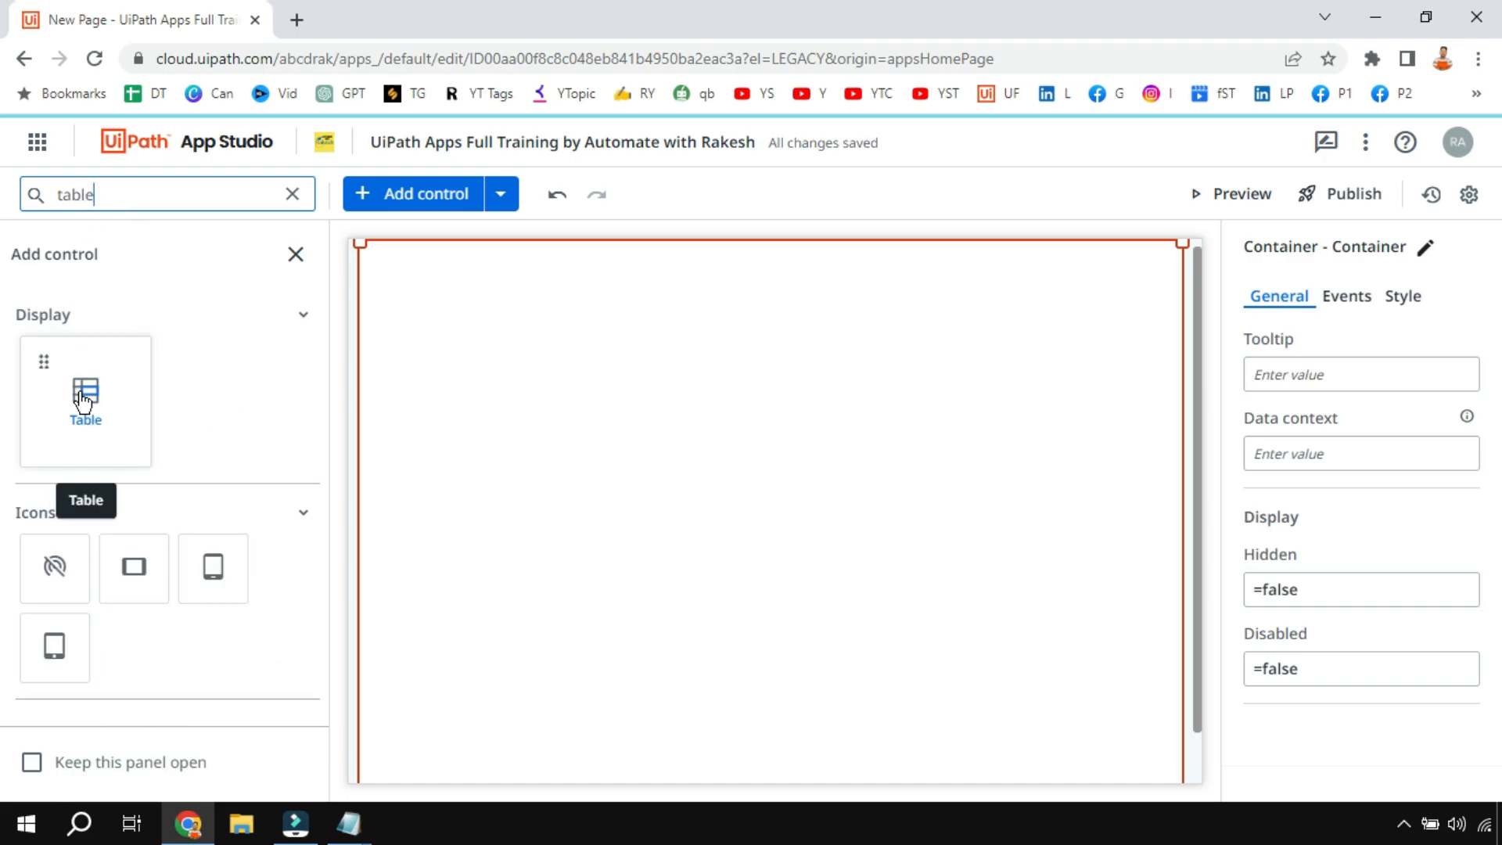
left_click_drag(85, 393, 534, 405)
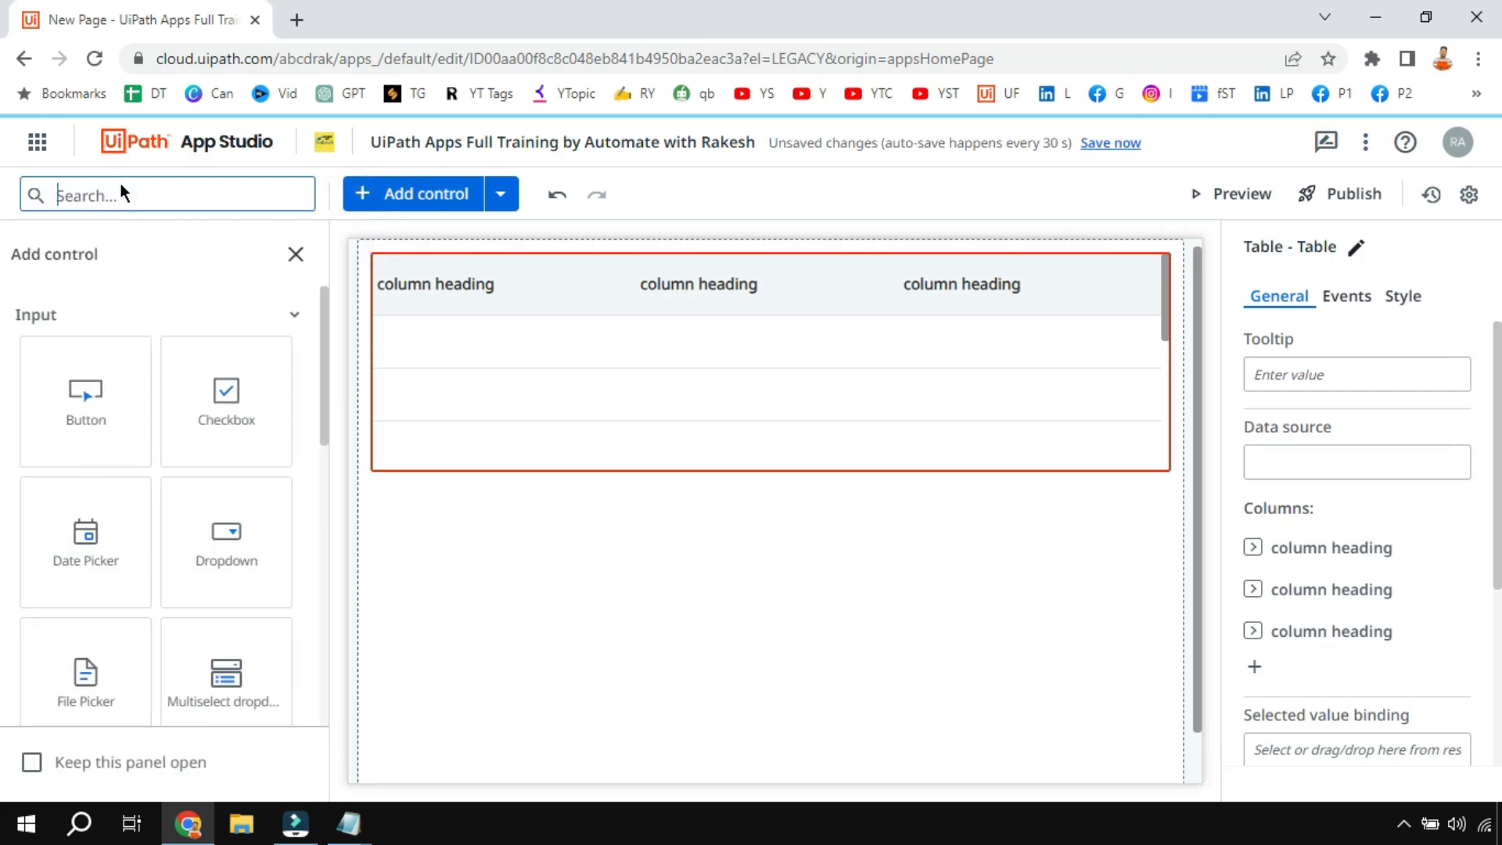
type("custom")
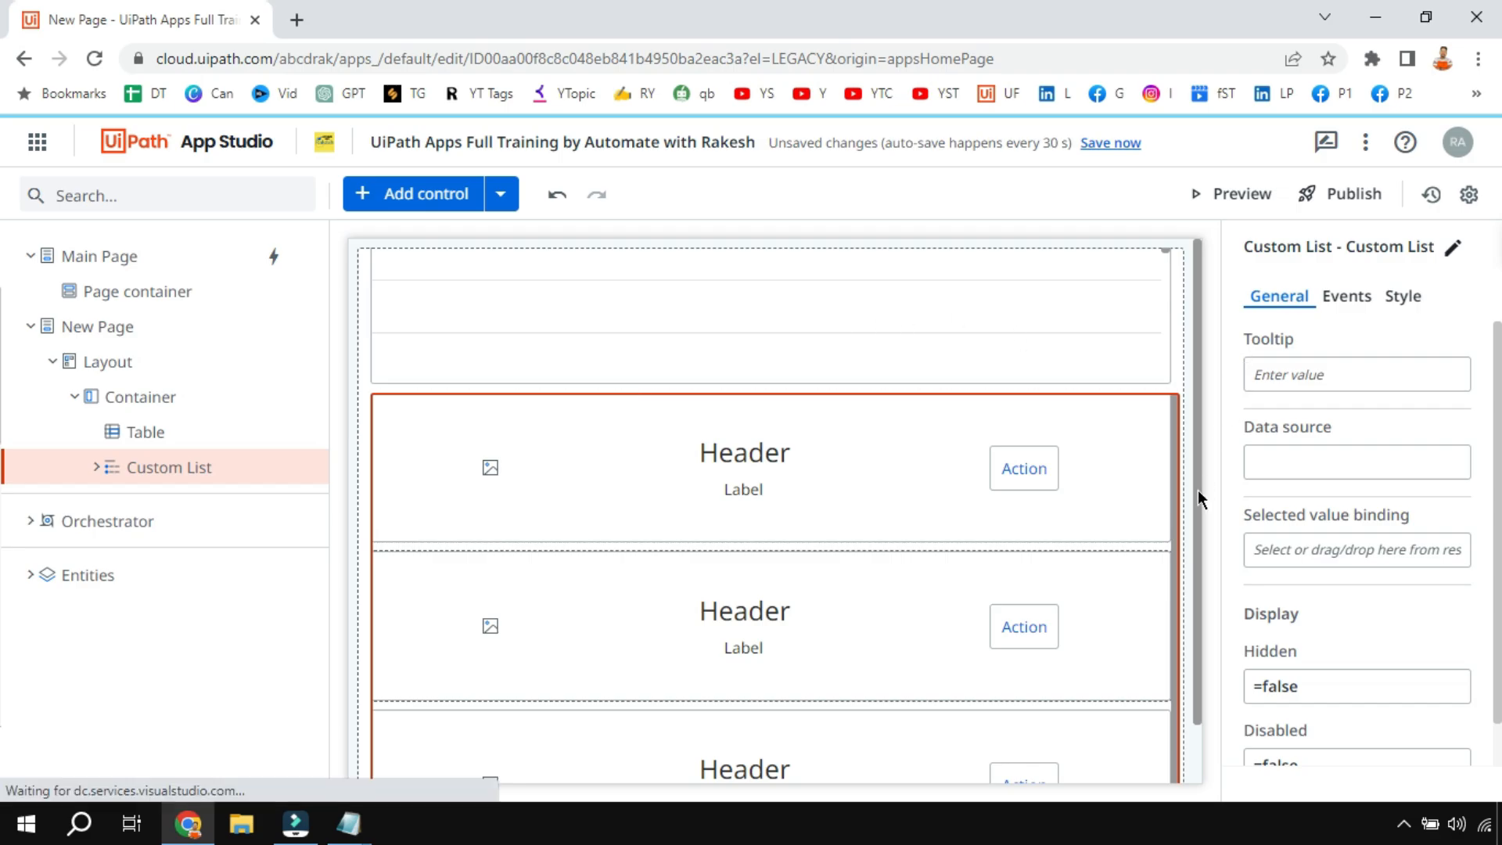
Step: Set the Table's data source to the Models_Phone entity from Resources
left_click(144, 432)
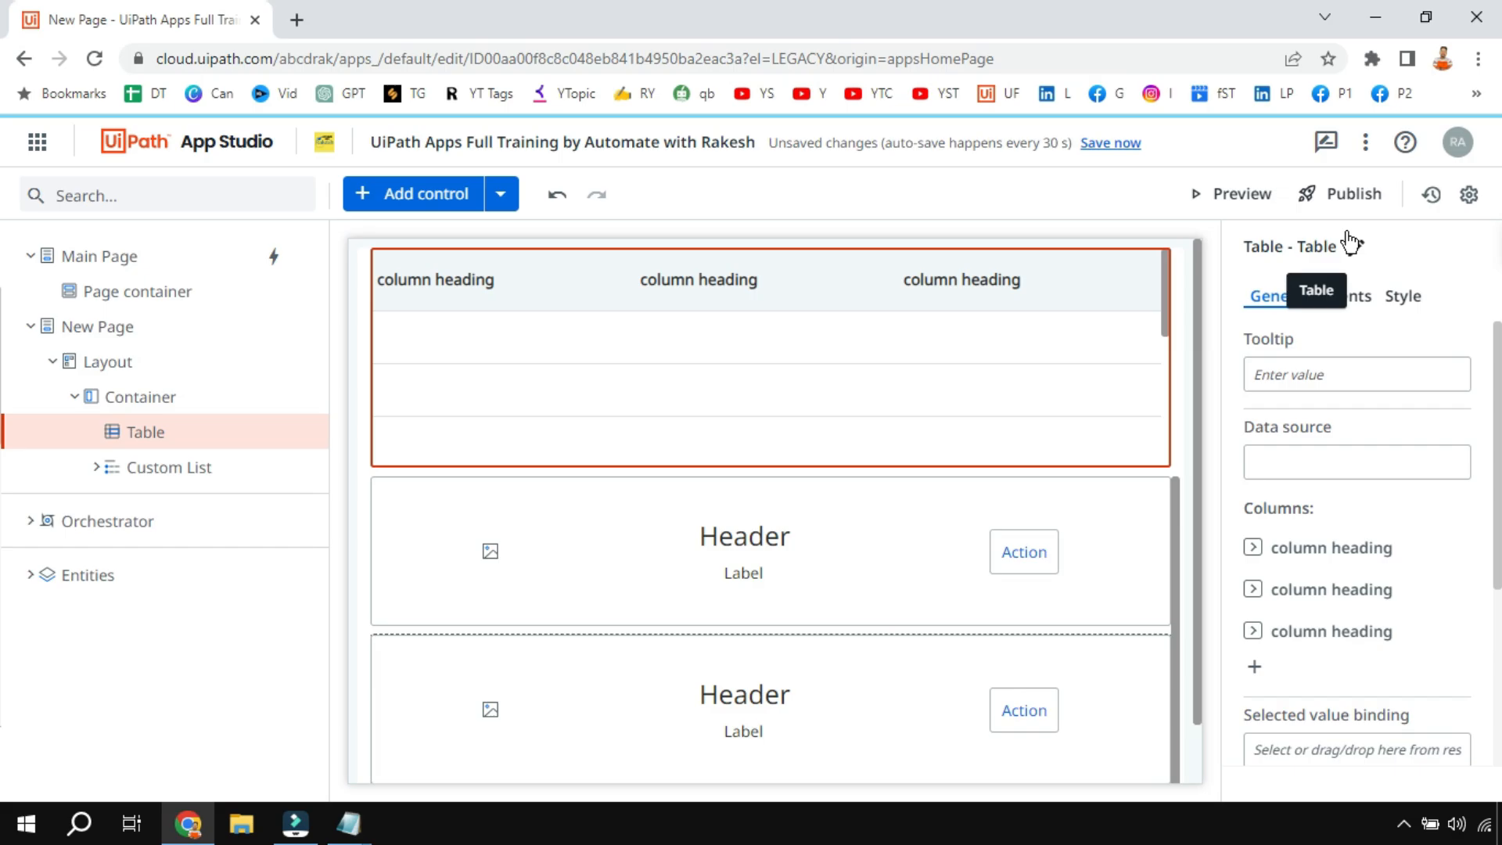
left_click(1356, 460)
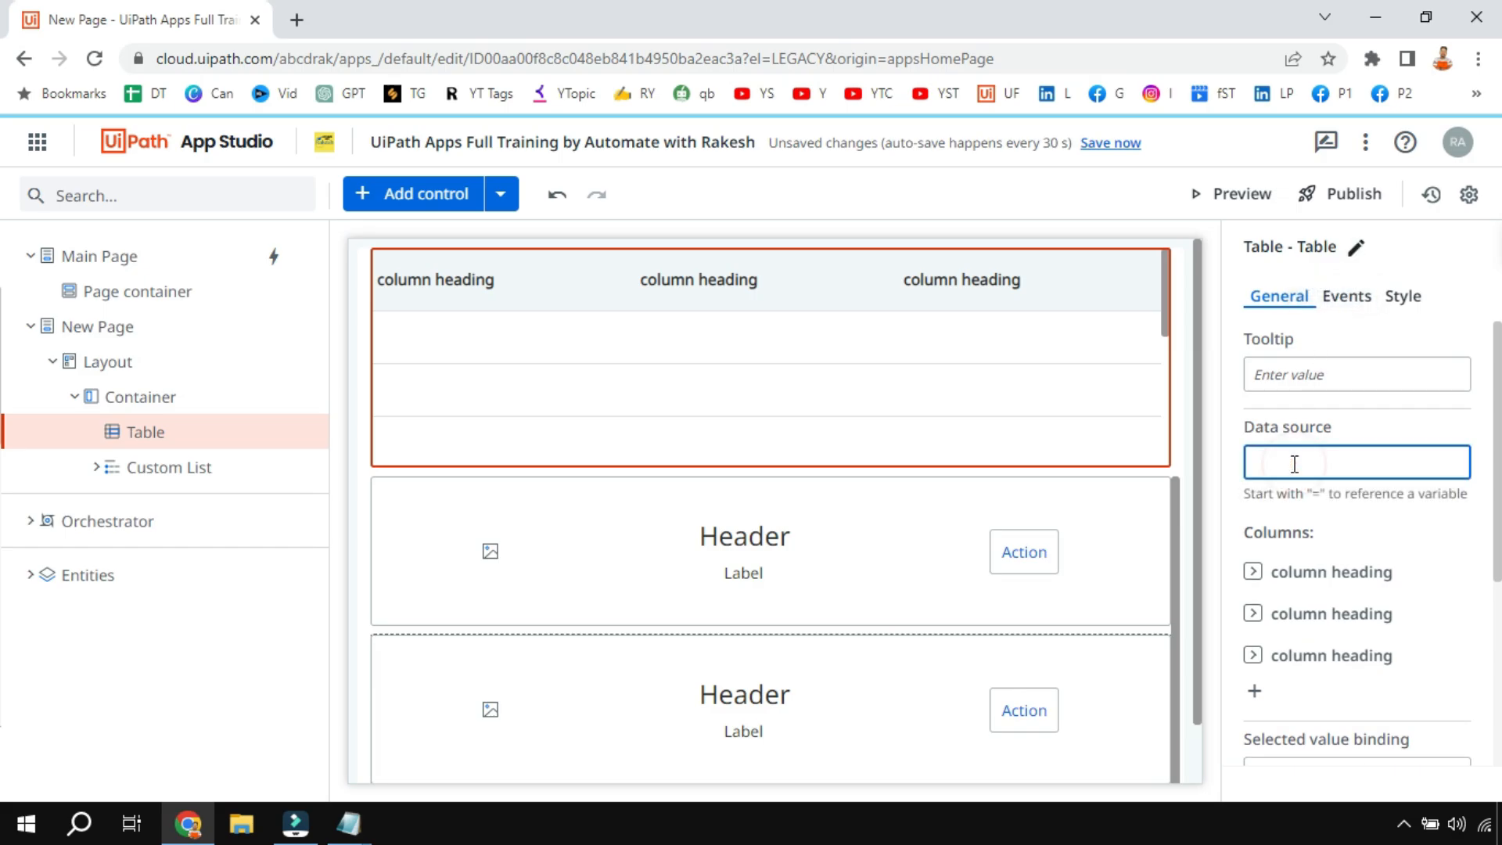
type("=")
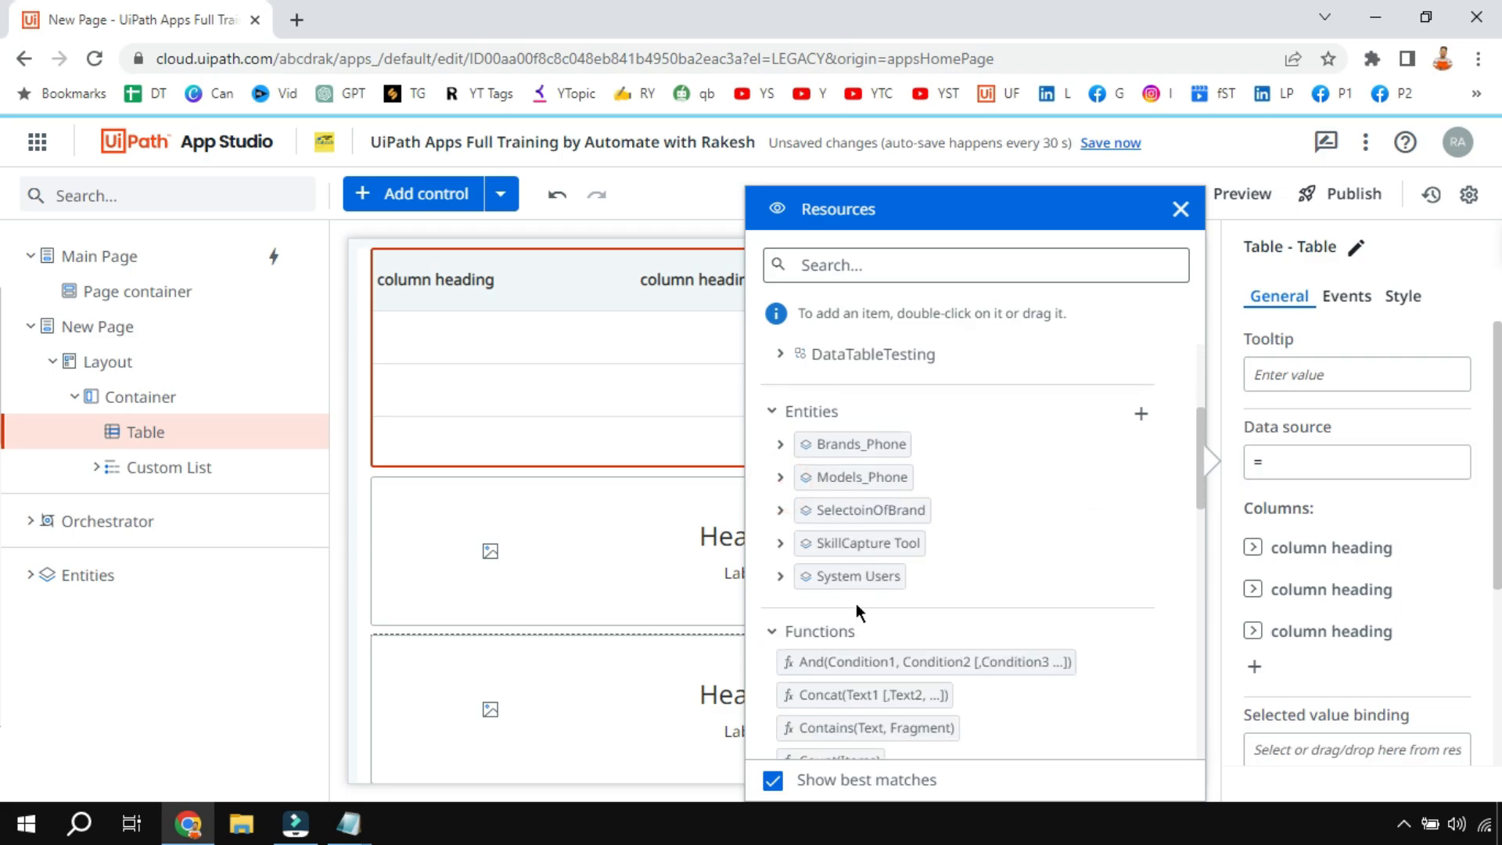
mouse_move(853, 494)
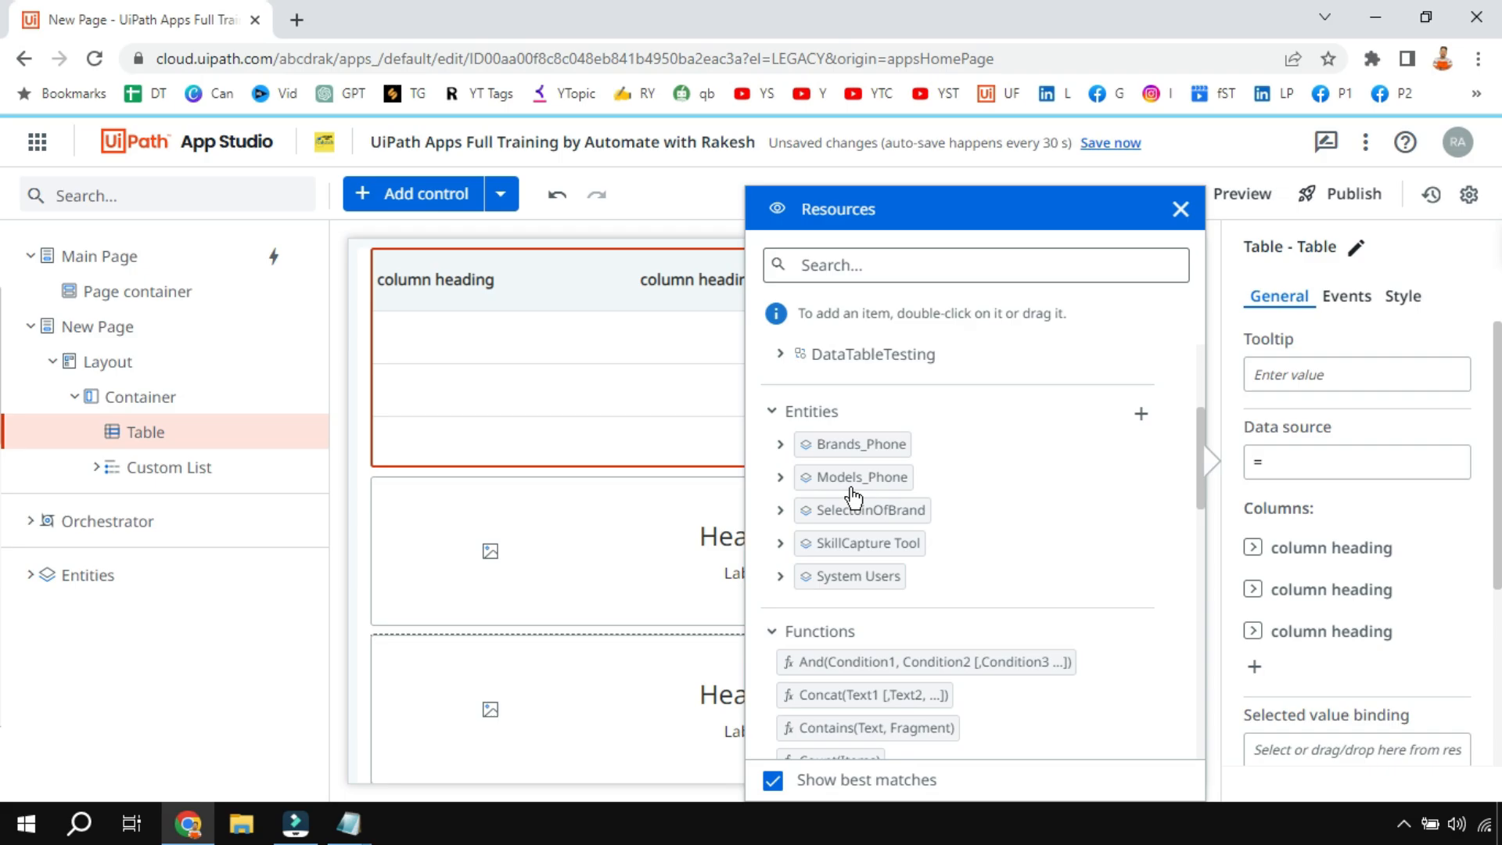
mouse_move(861, 491)
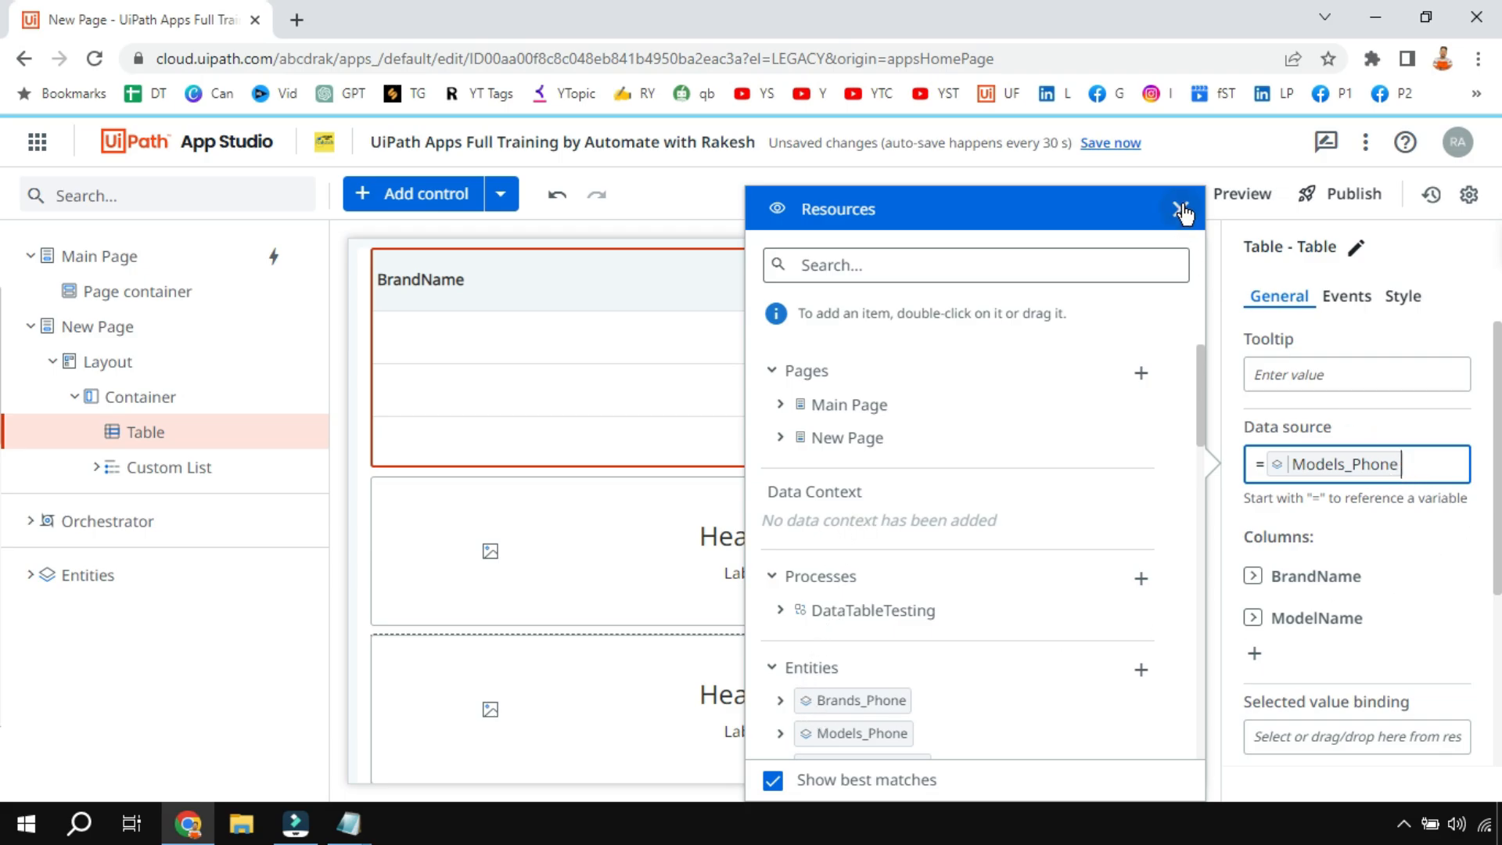
left_click(1183, 209)
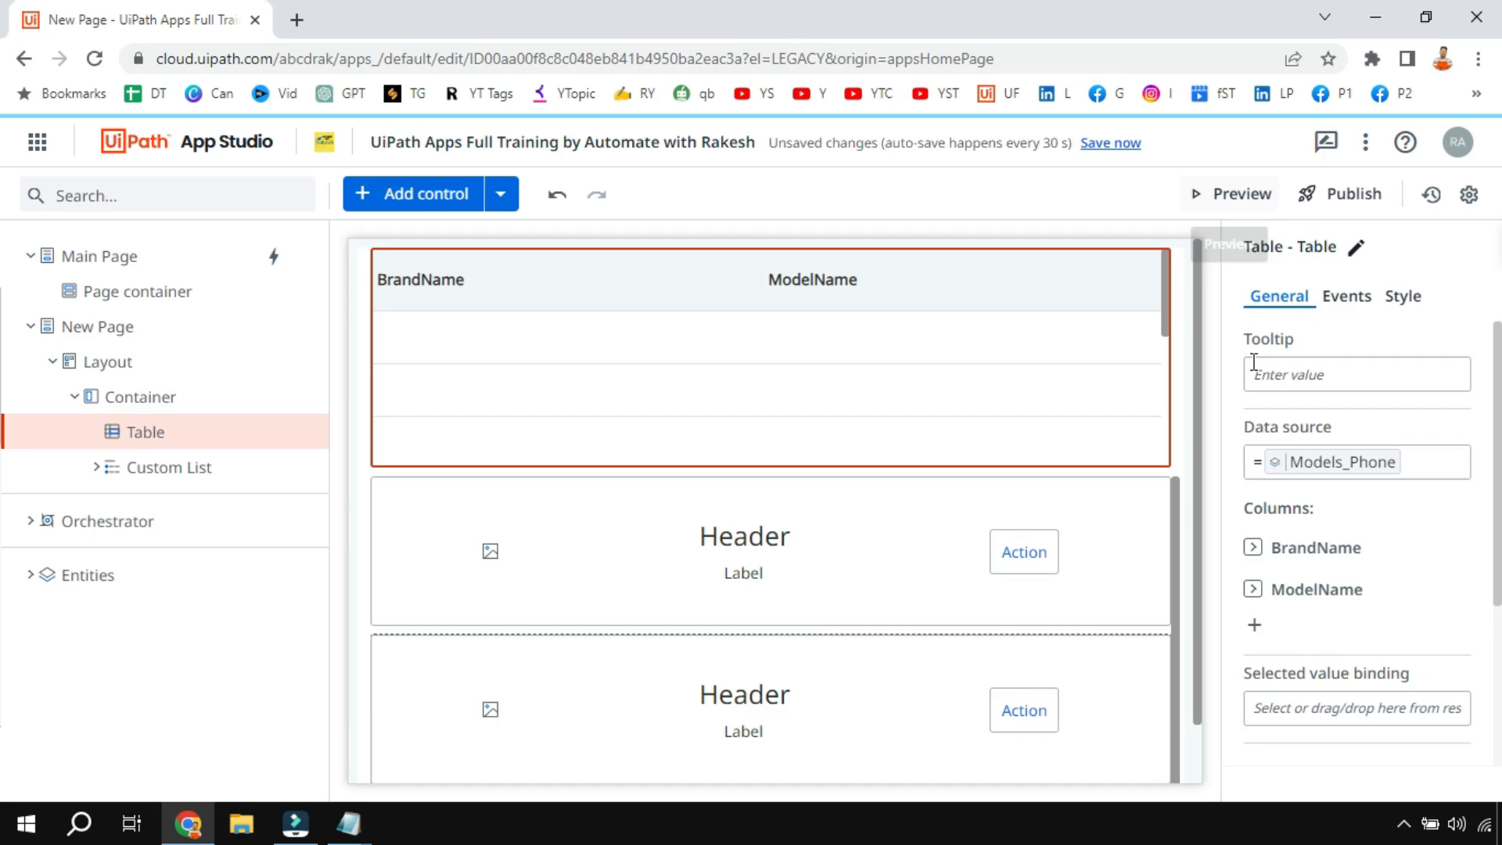
mouse_move(1302, 589)
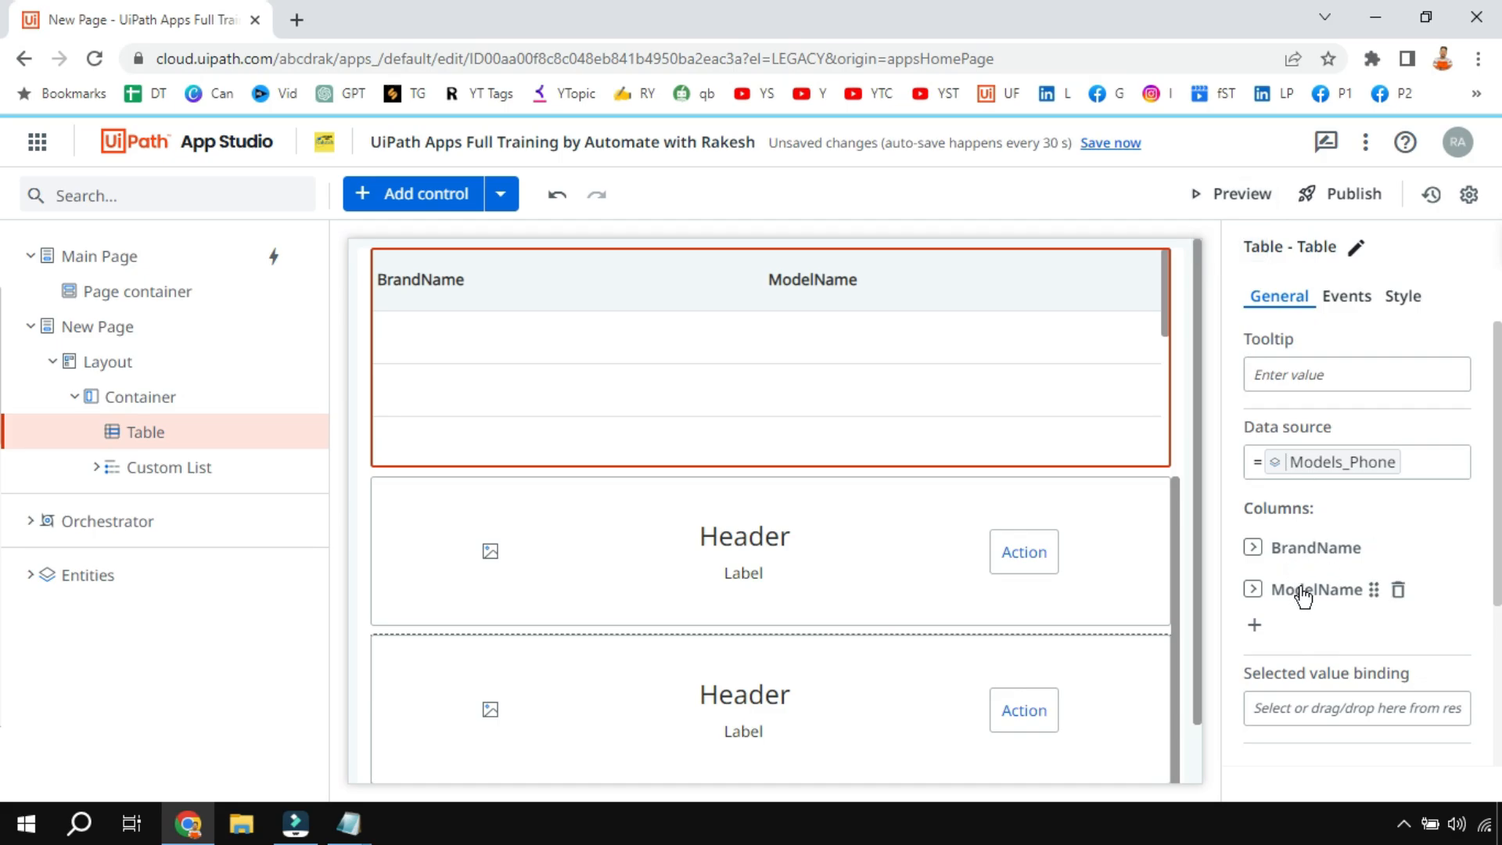
mouse_move(1322, 559)
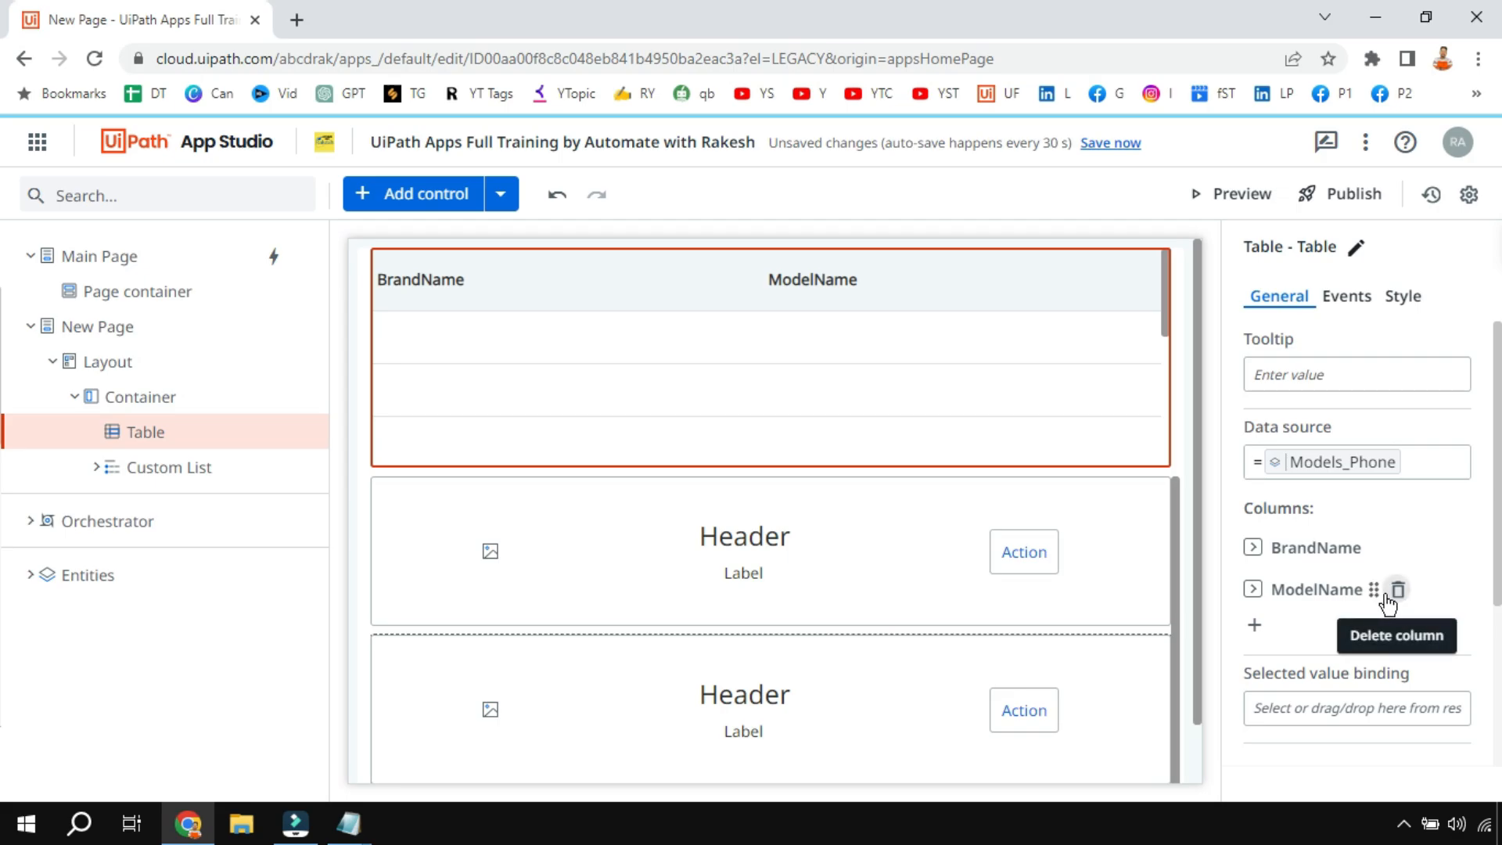
mouse_move(1274, 601)
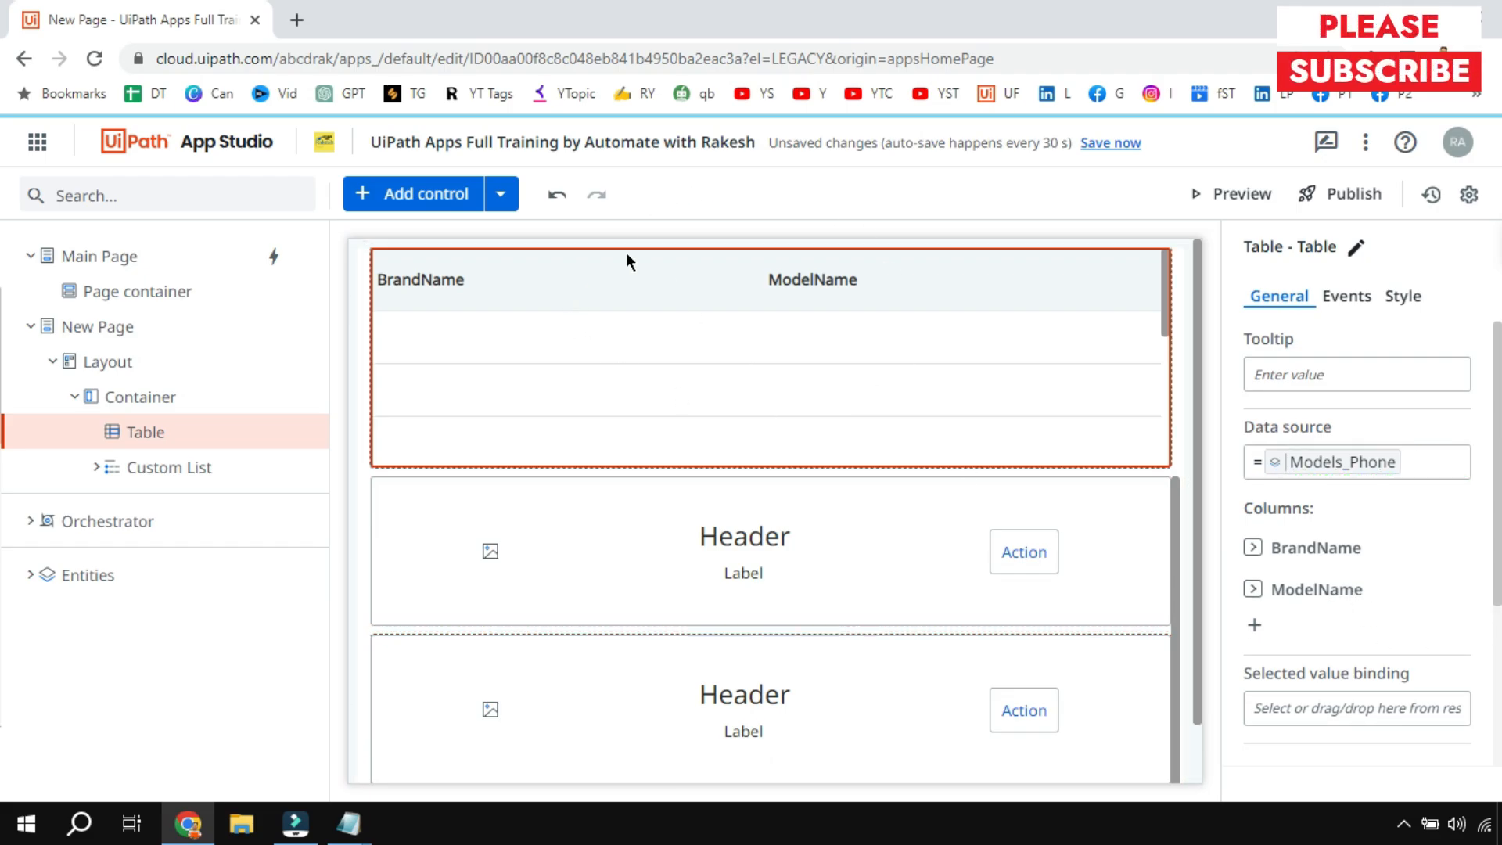
mouse_move(804, 412)
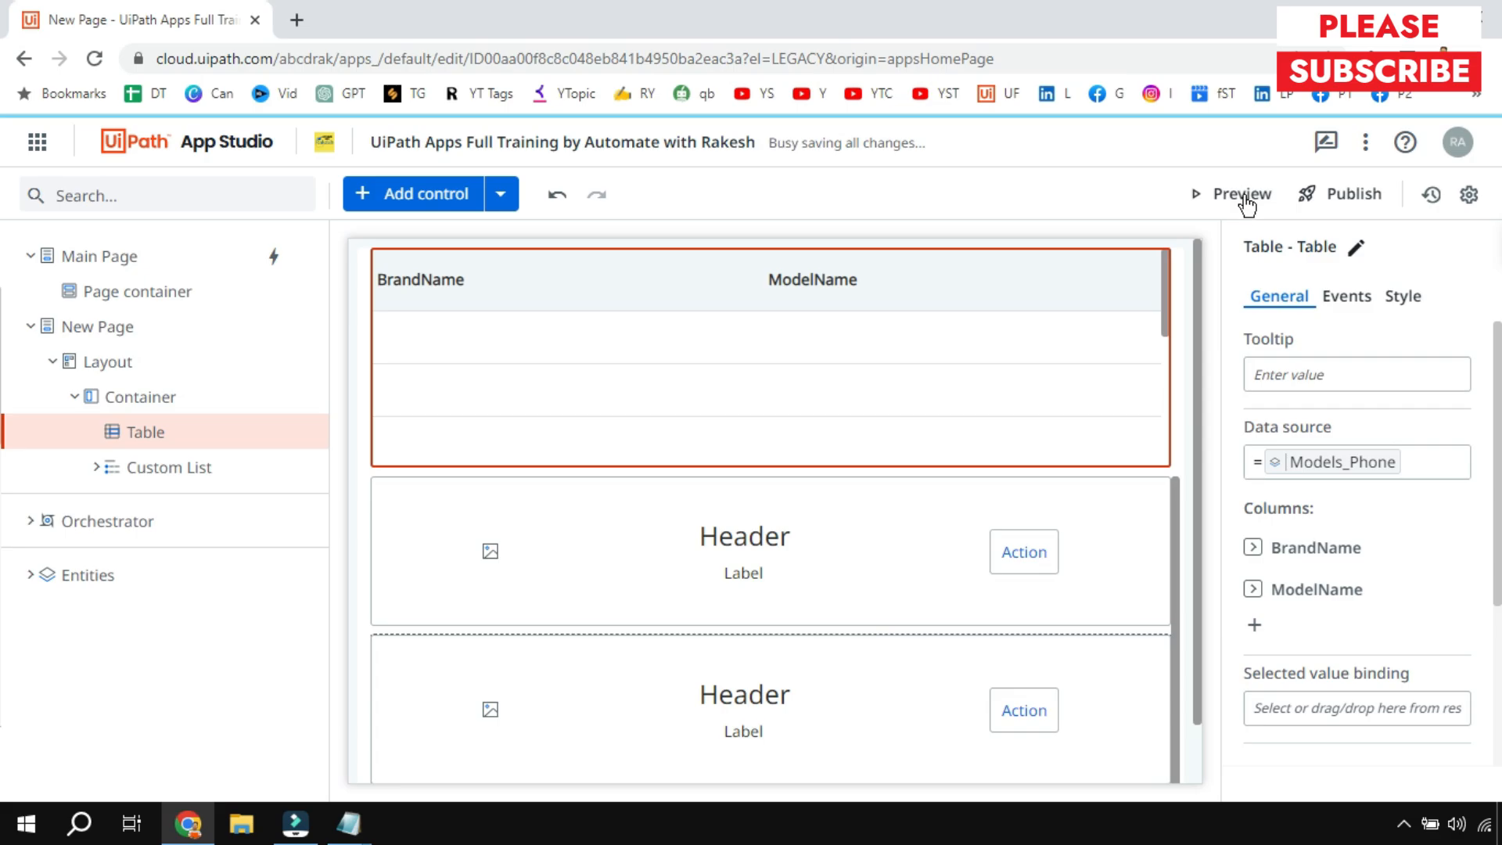
left_click(1241, 193)
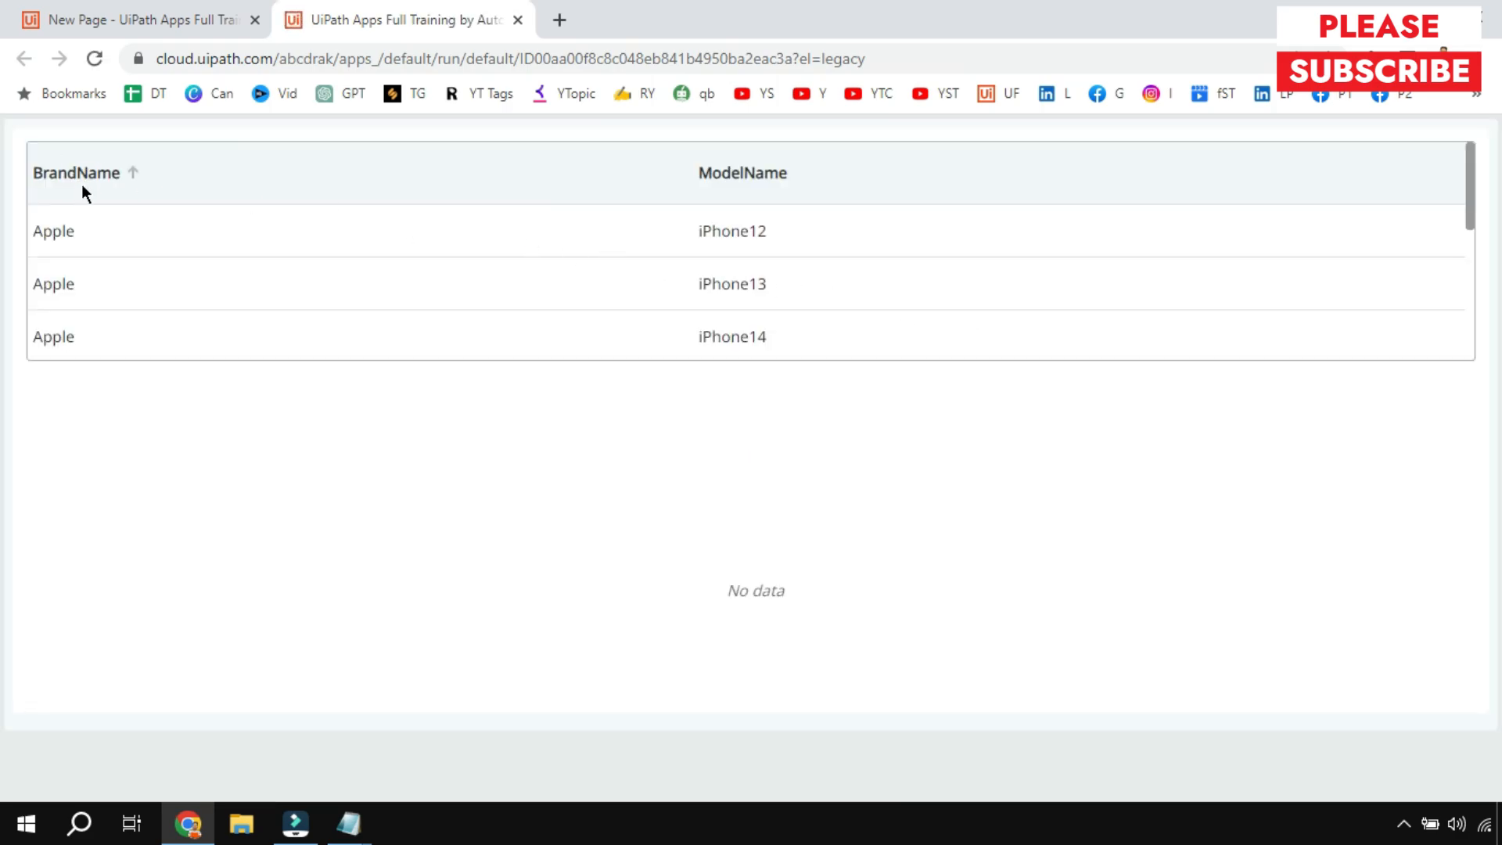
scroll("down", 3)
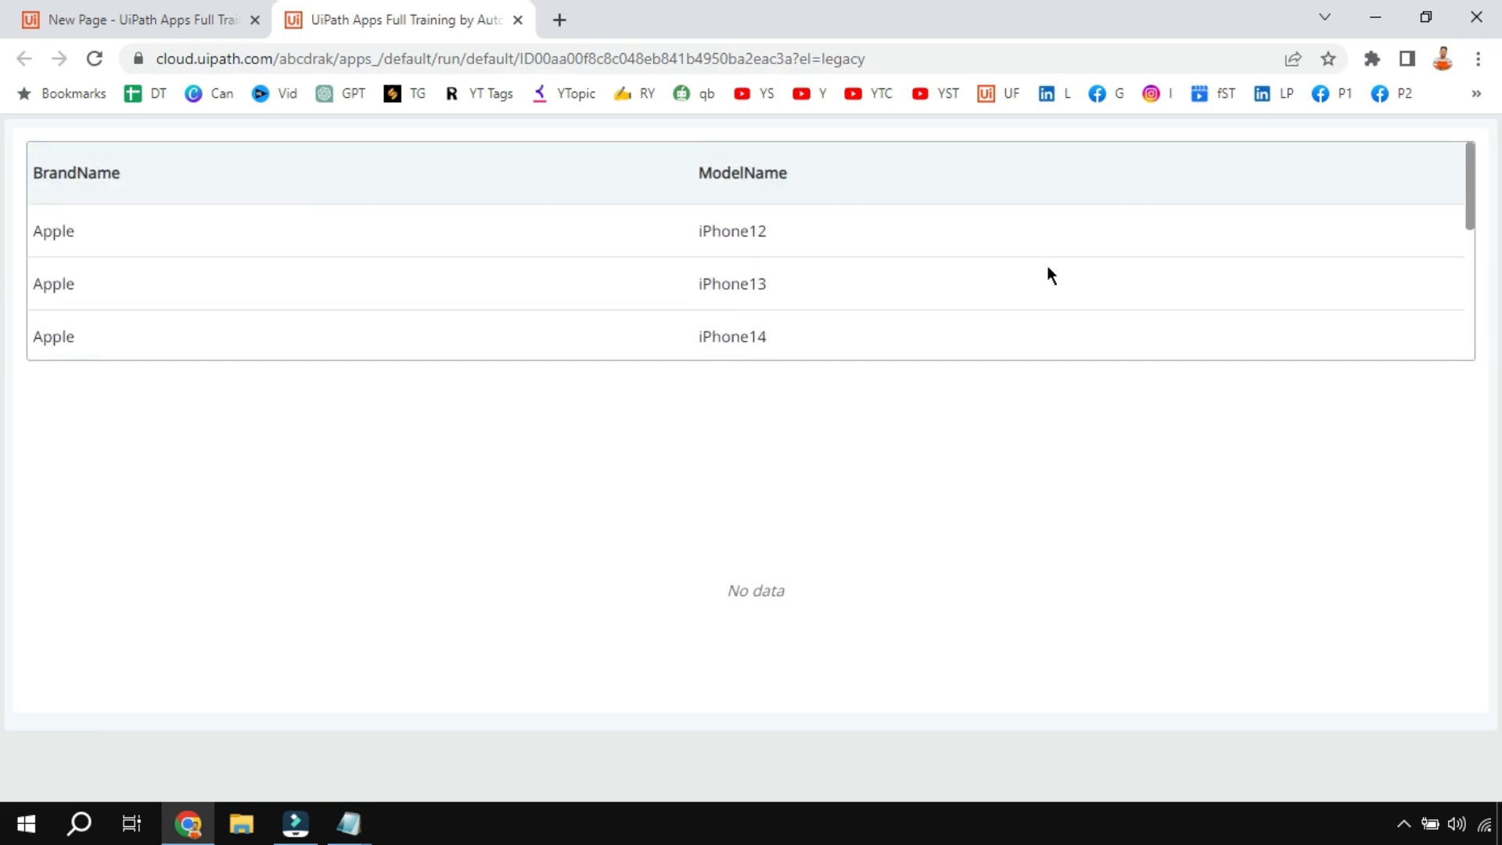
mouse_move(870, 311)
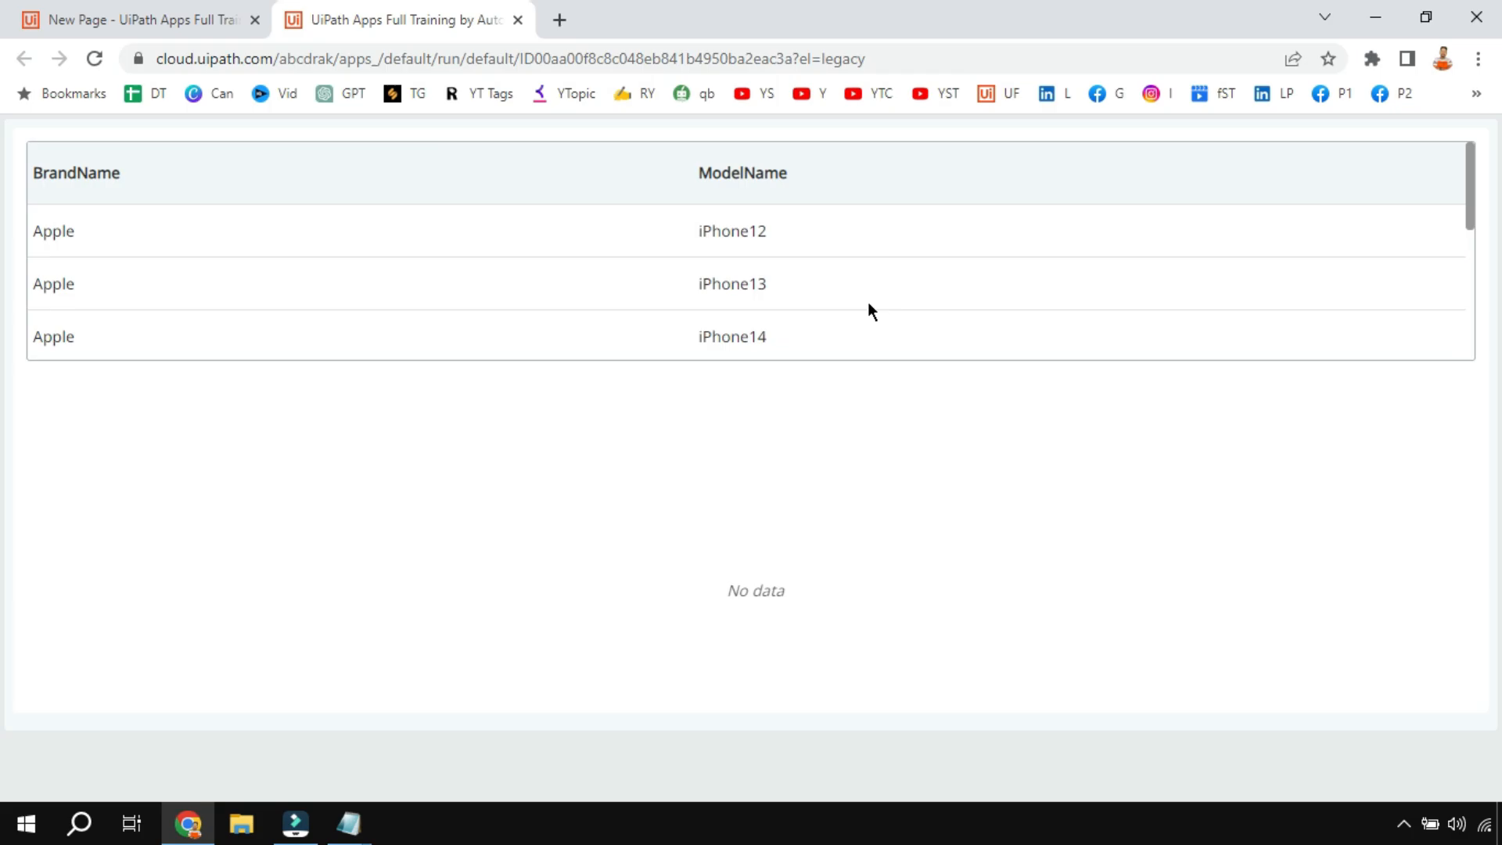
scroll("down", 3)
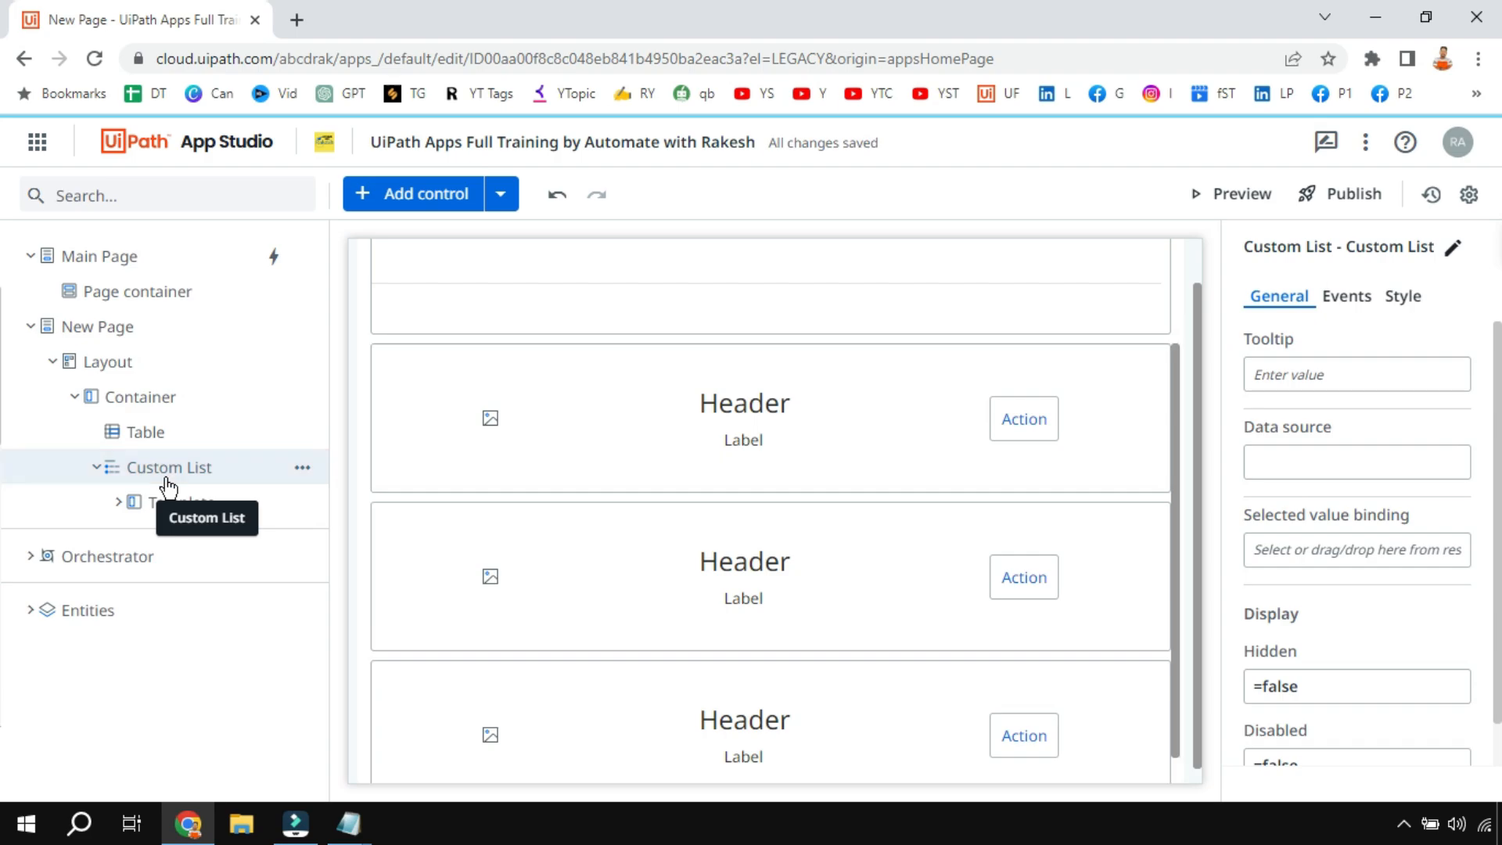
Step: Expand Template and Container1 to show Image, Header, Label and Button, then select Custom List
left_click(175, 468)
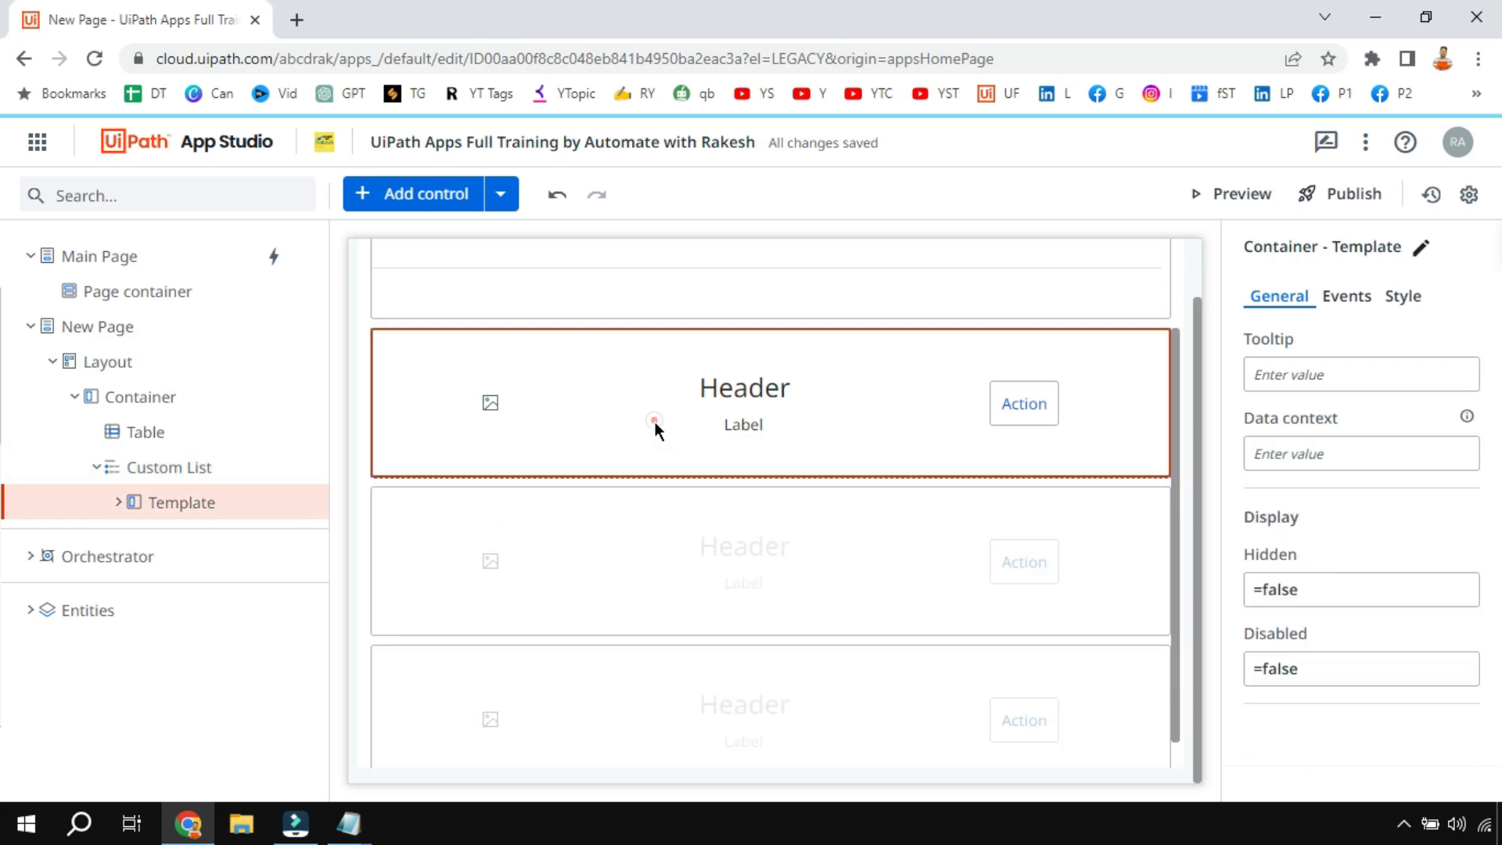
mouse_move(242, 503)
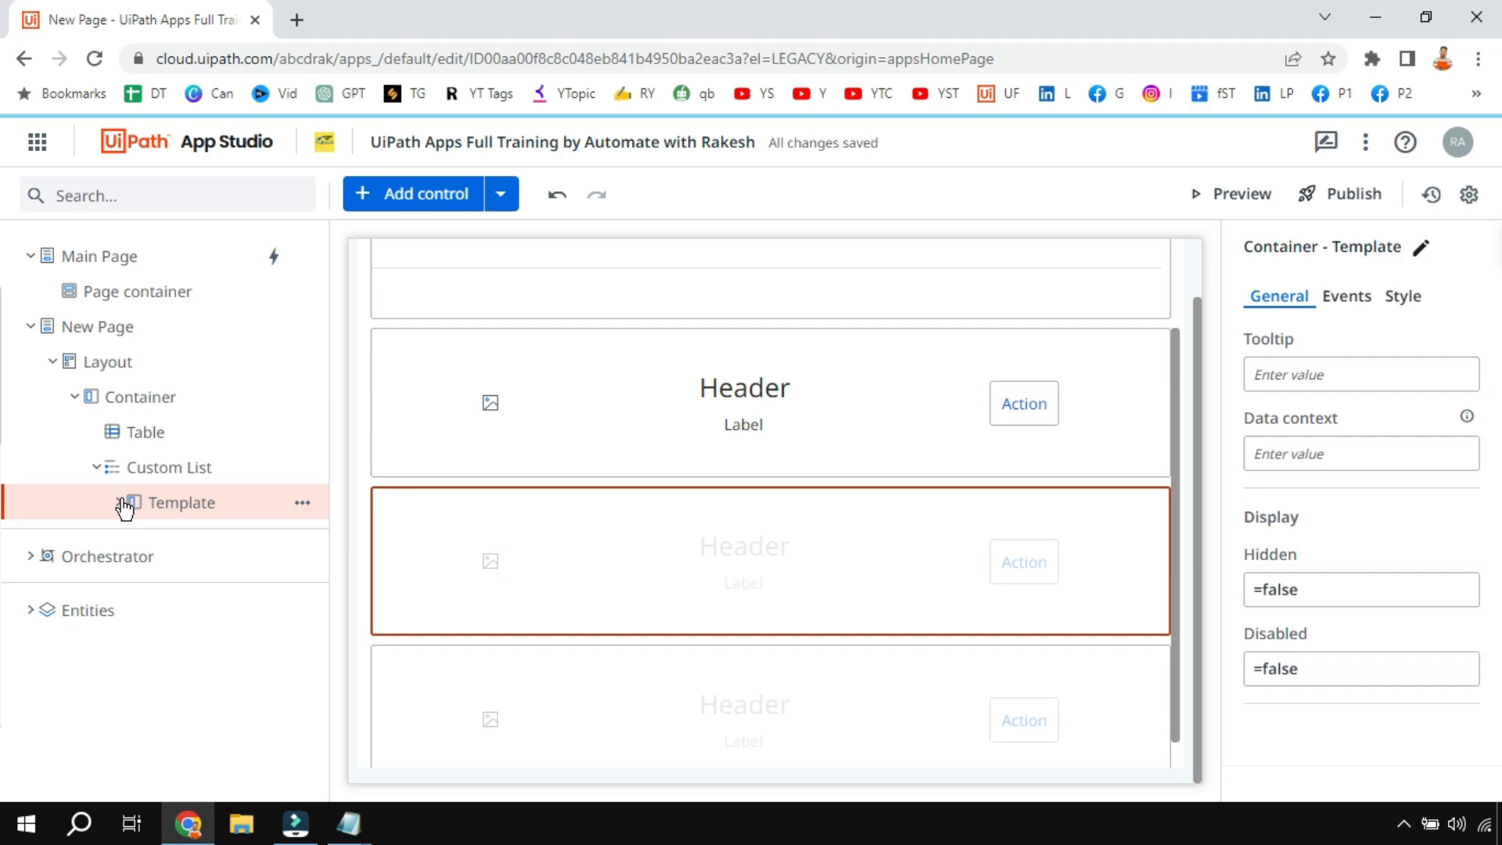
left_click(118, 502)
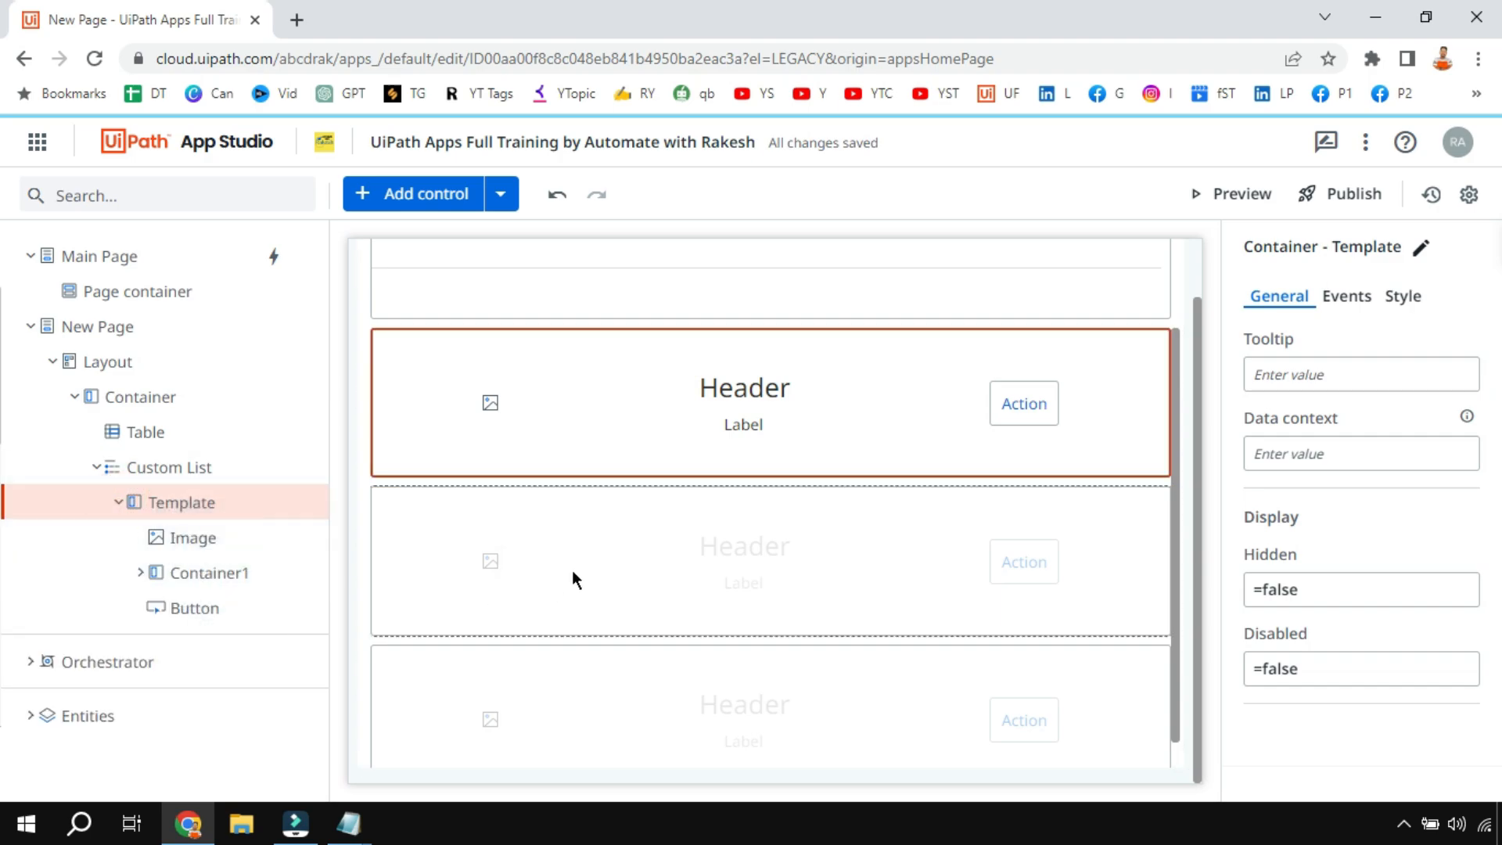
left_click(210, 571)
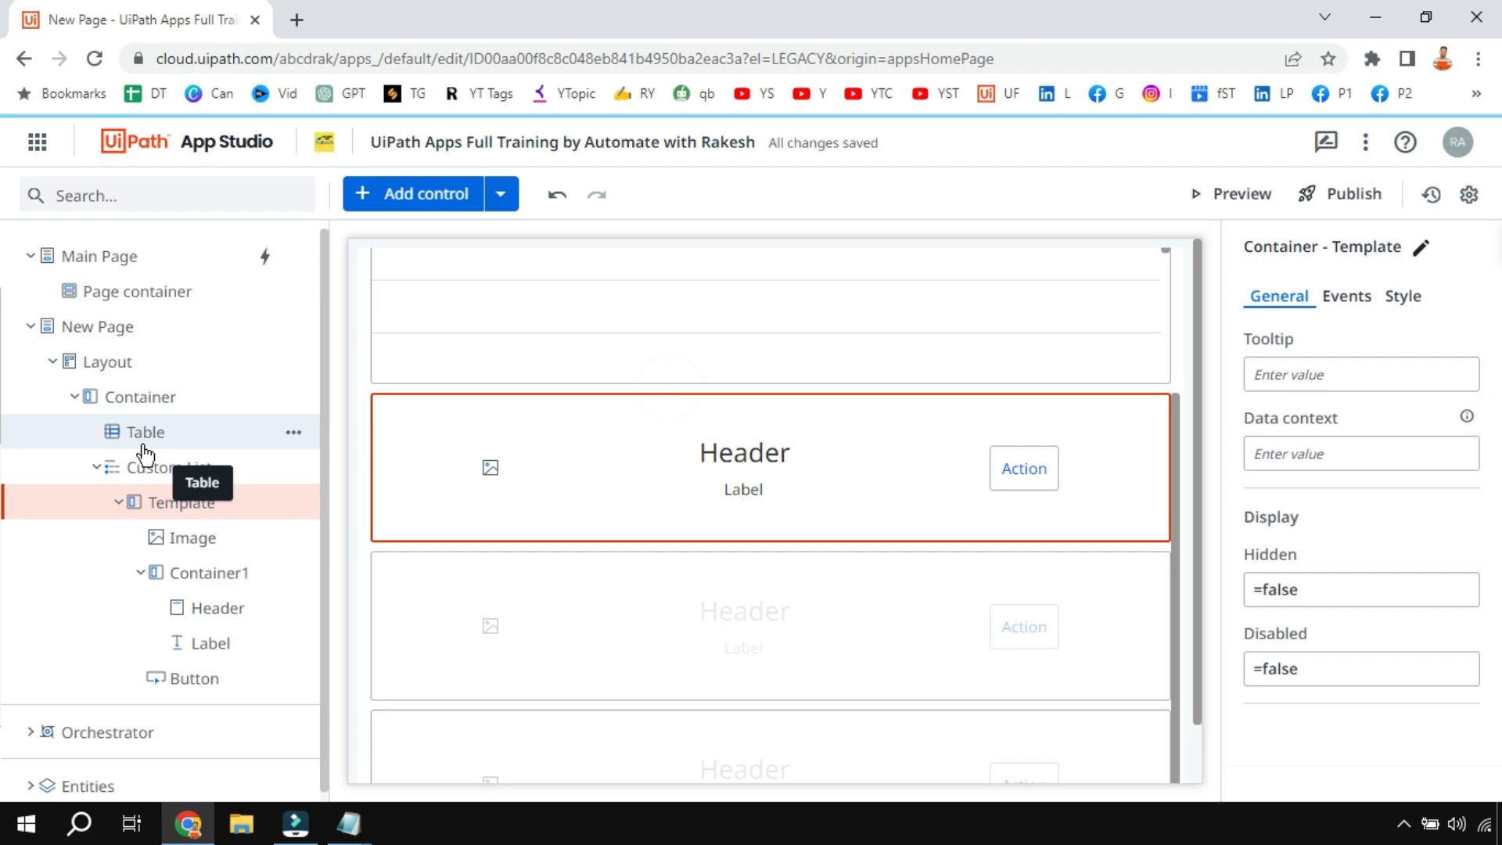
left_click(159, 466)
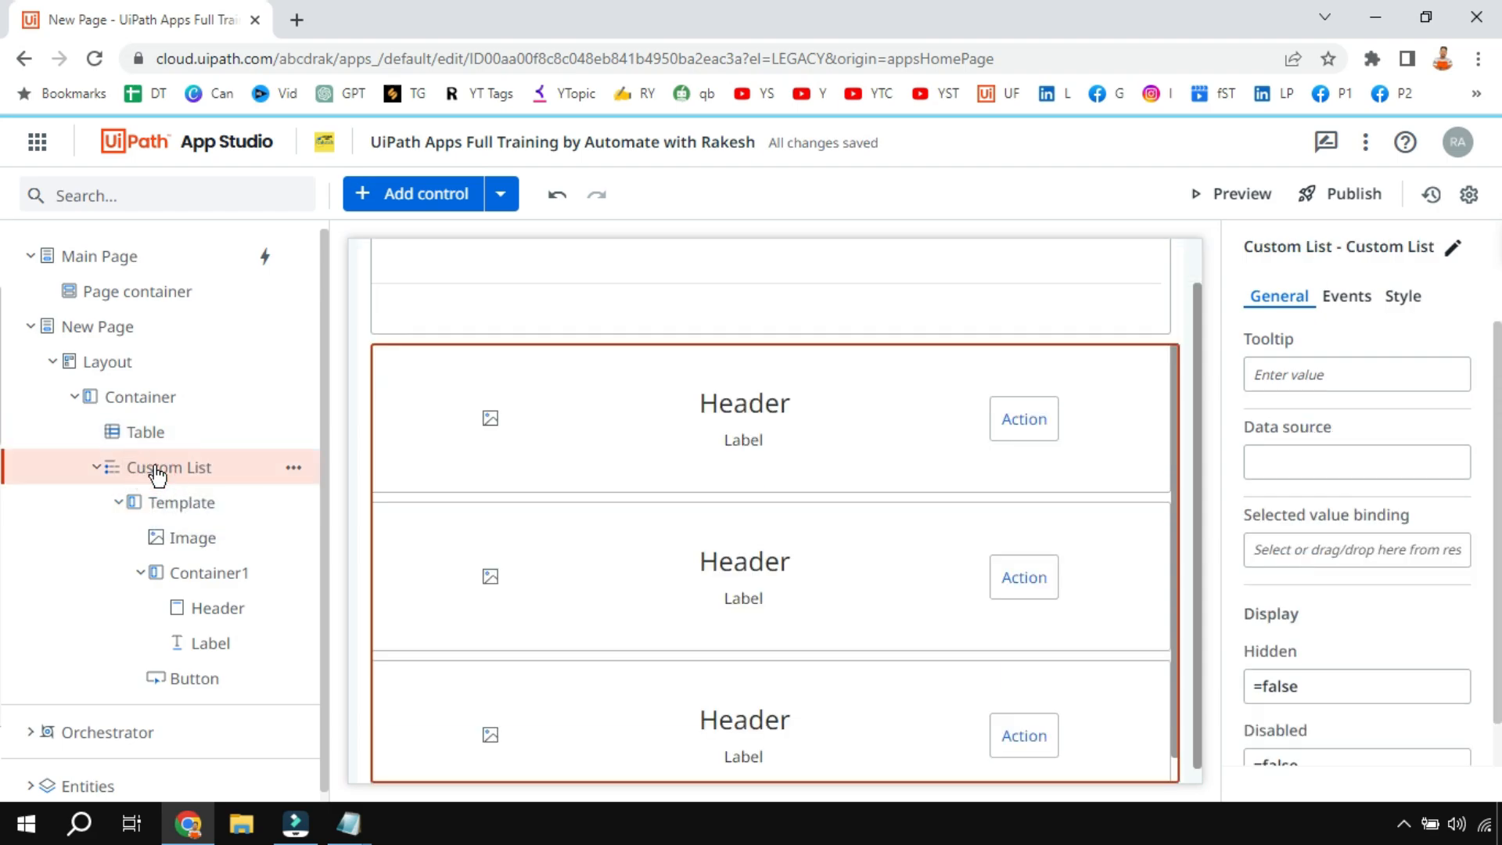
mouse_move(170, 477)
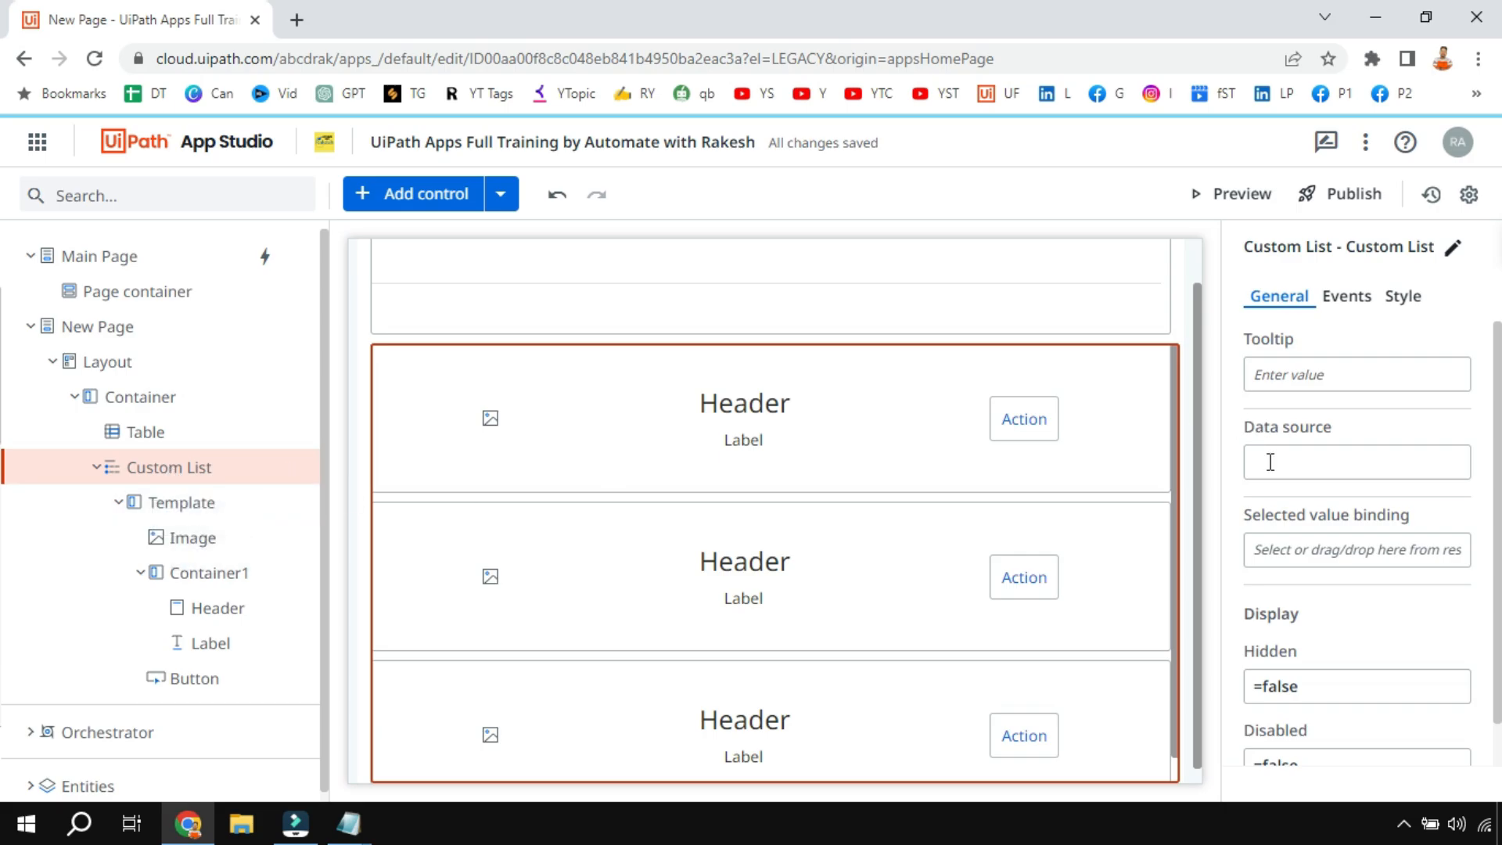
Step: Set the Custom List data source to =Models_Phone and preview the page
left_click(1356, 460)
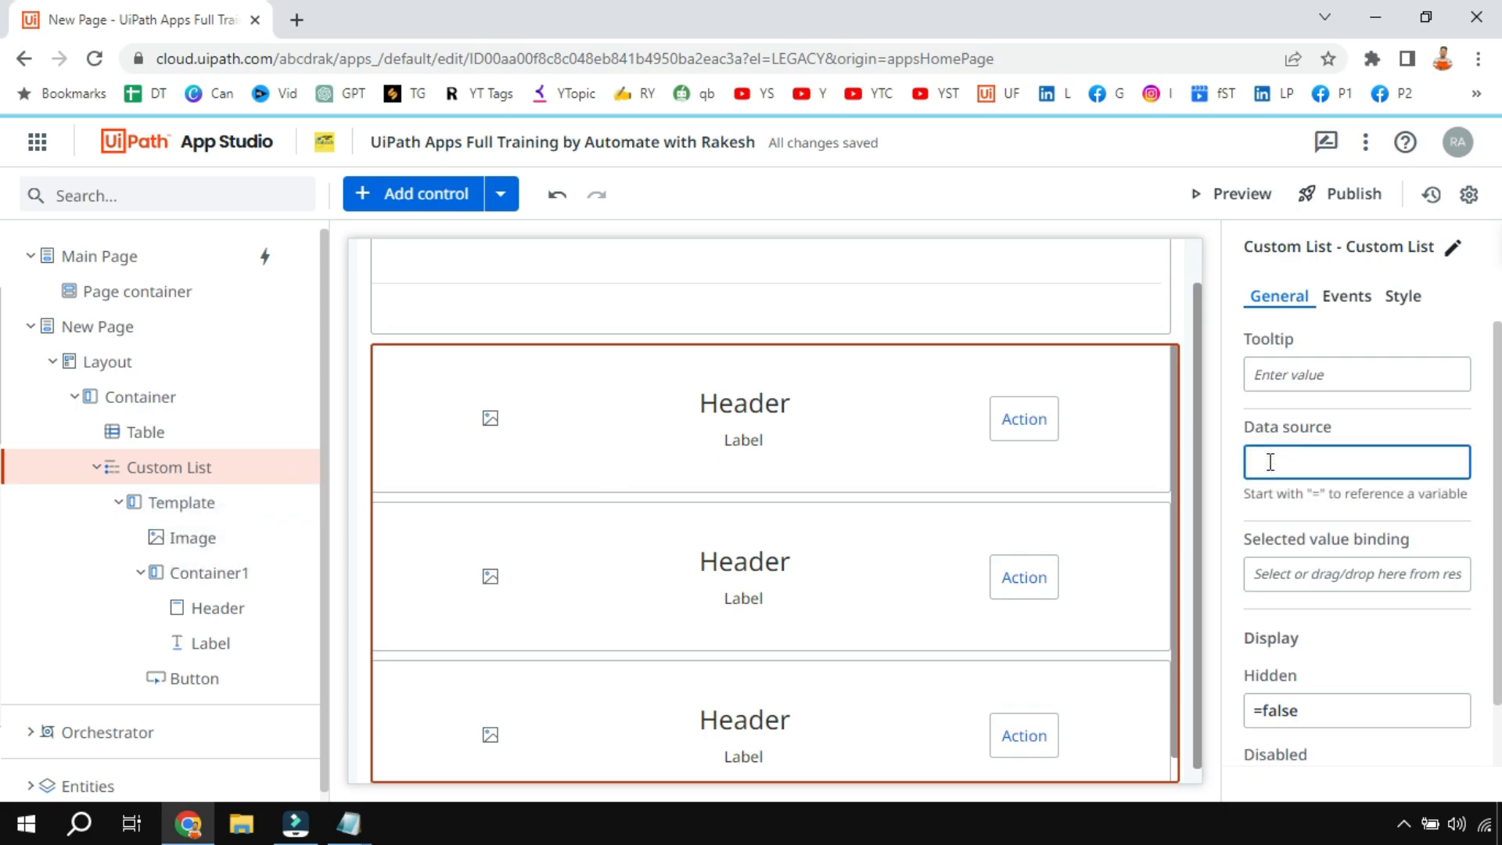
type("=")
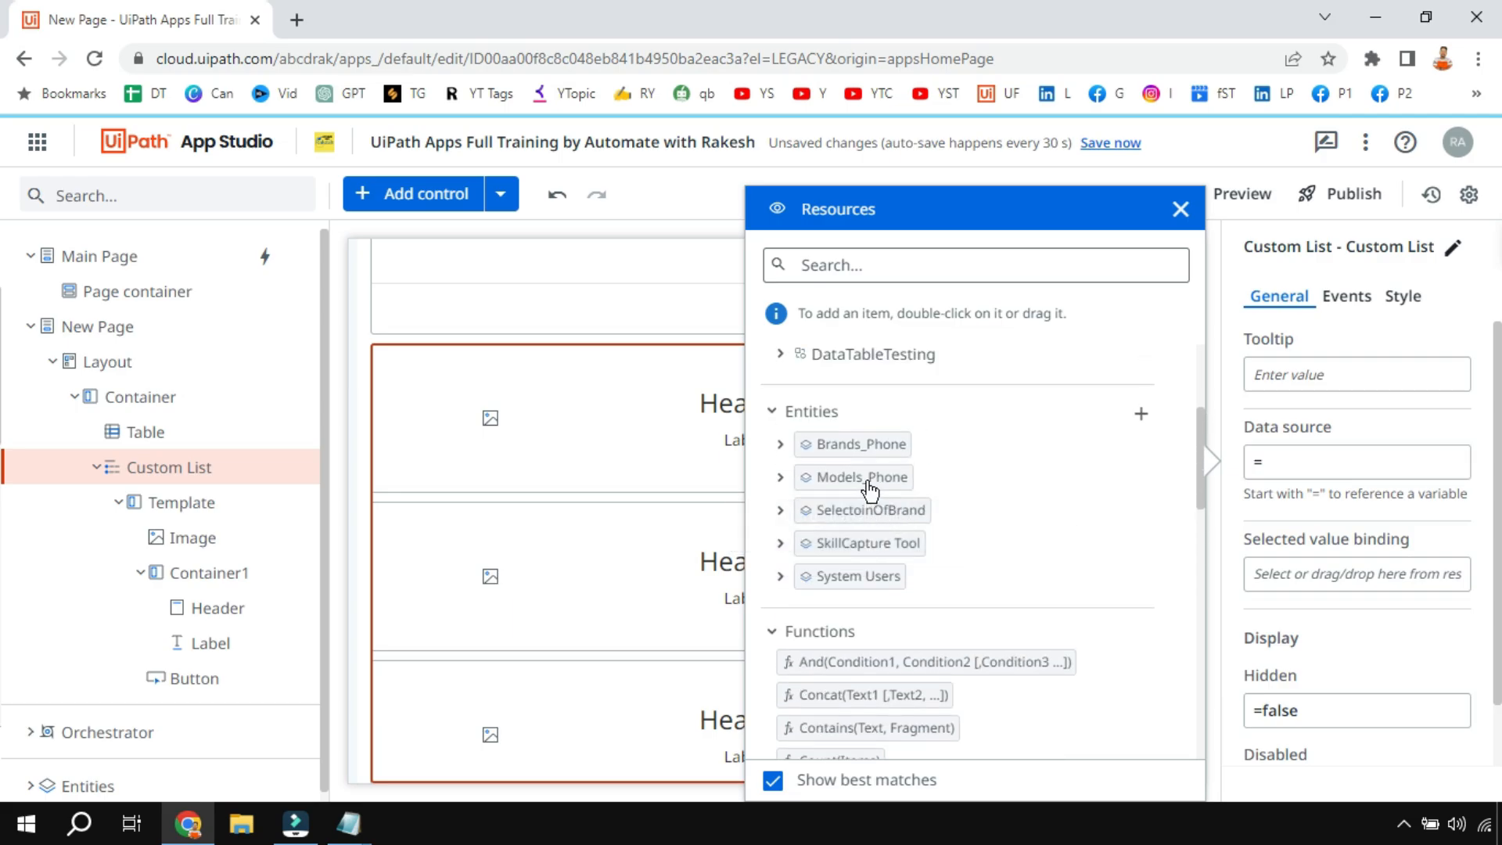
double_click(853, 477)
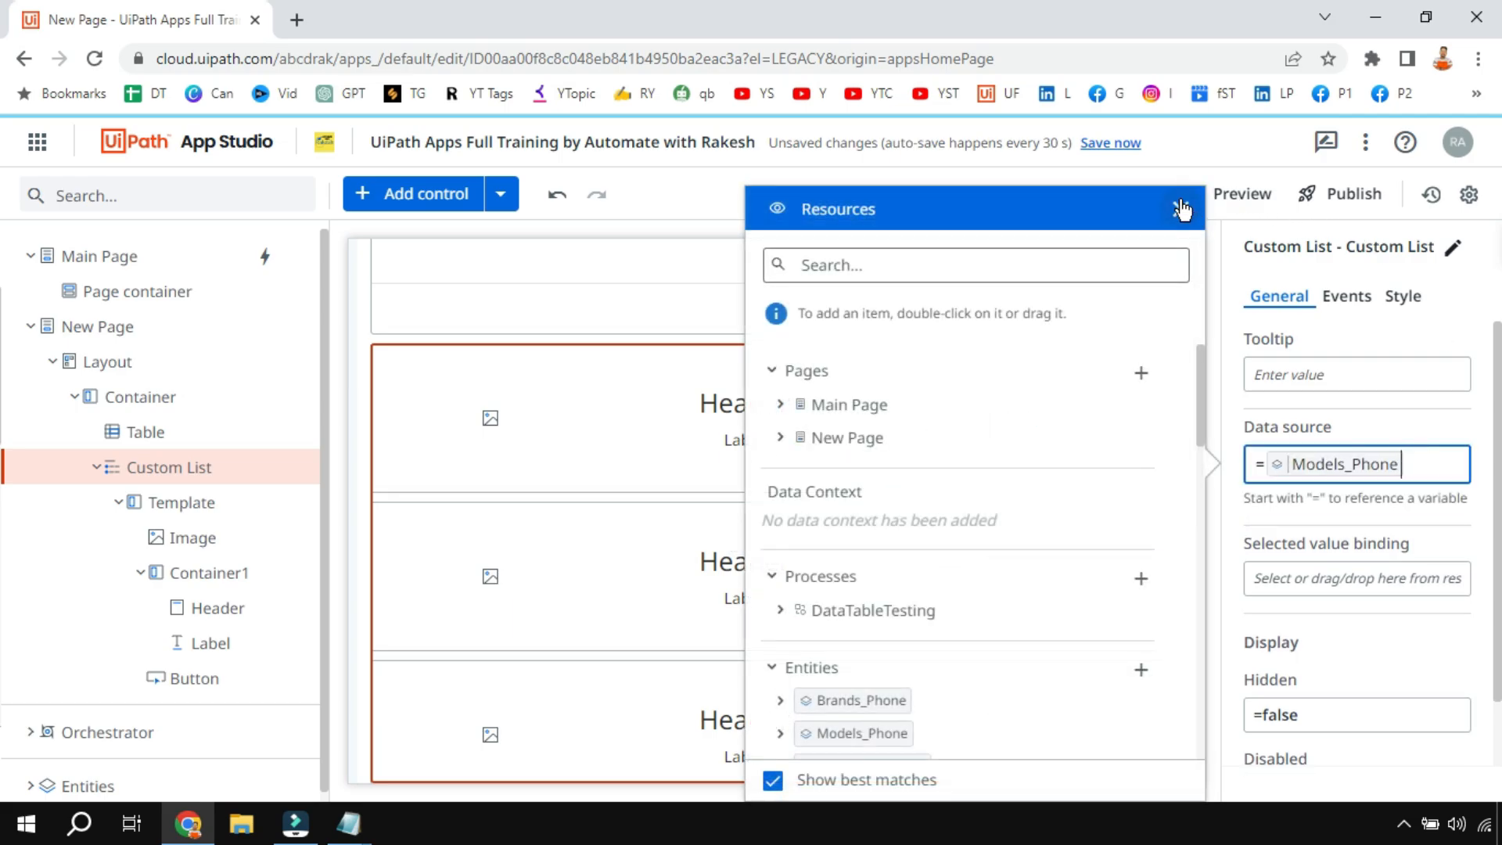
left_click(1182, 208)
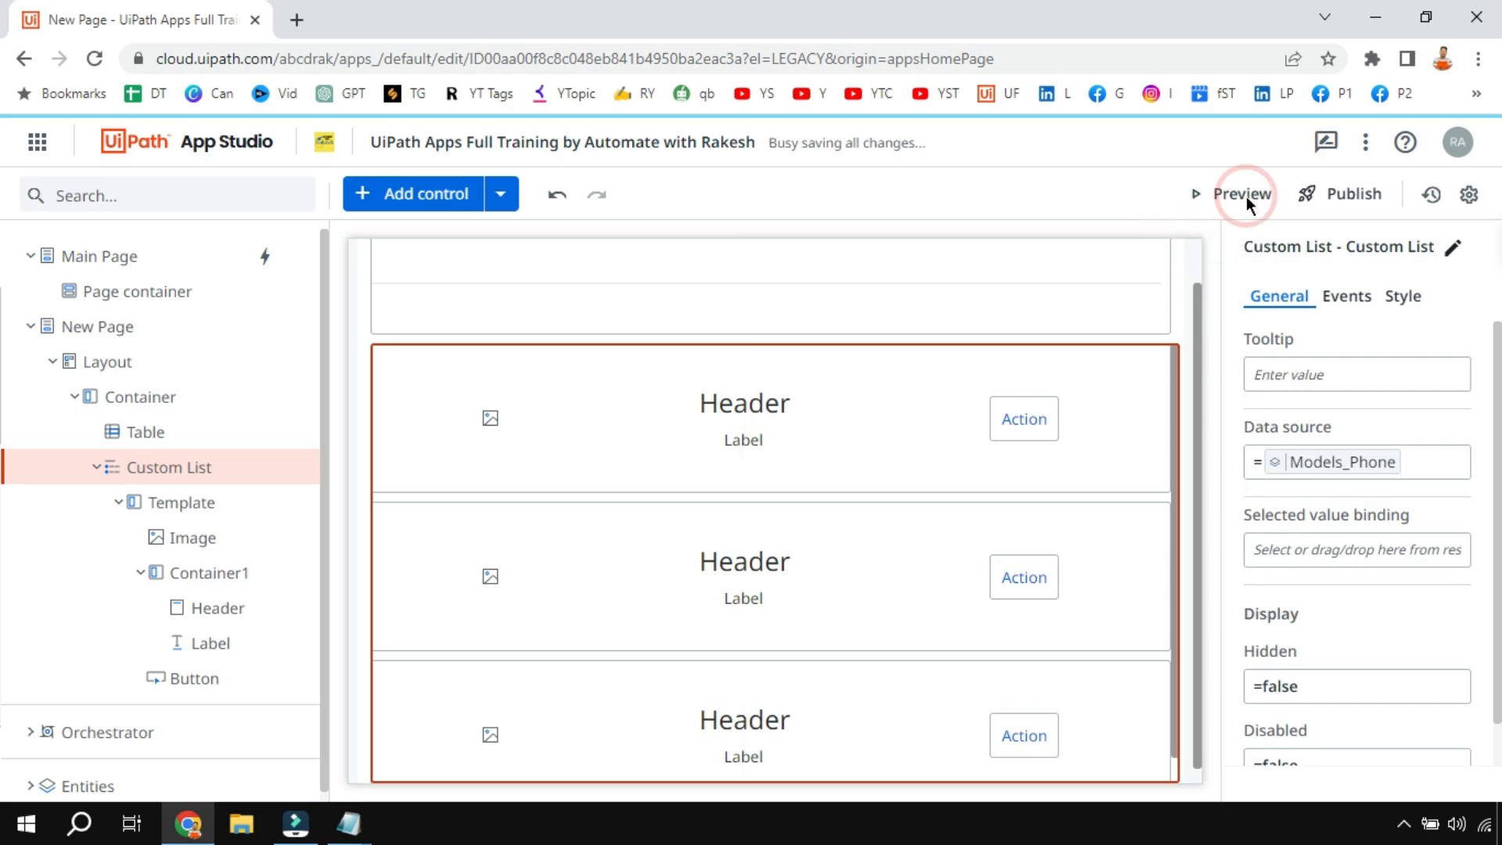
left_click(1242, 194)
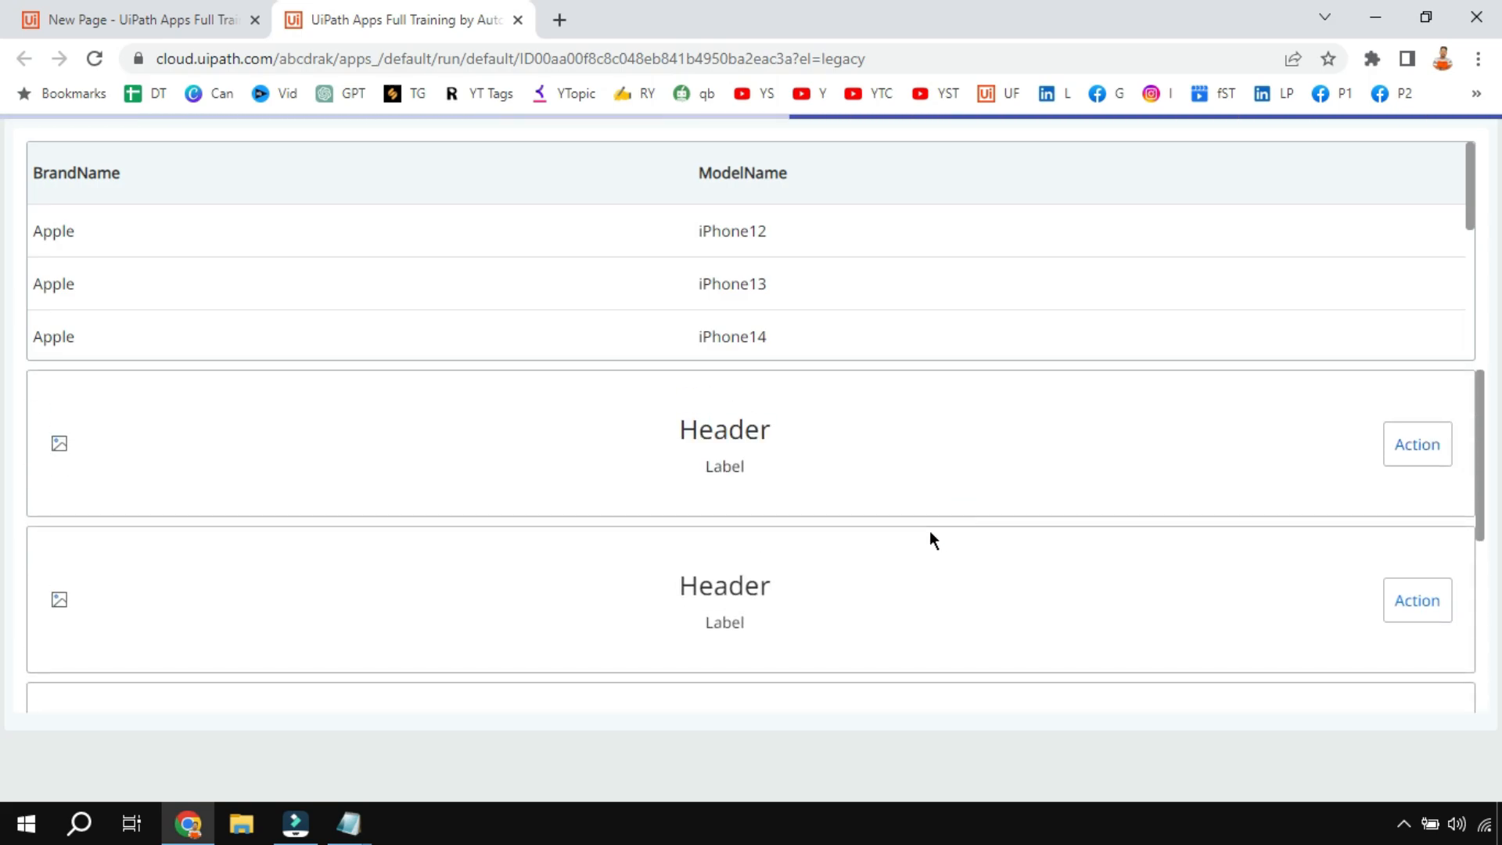
scroll("down", 3)
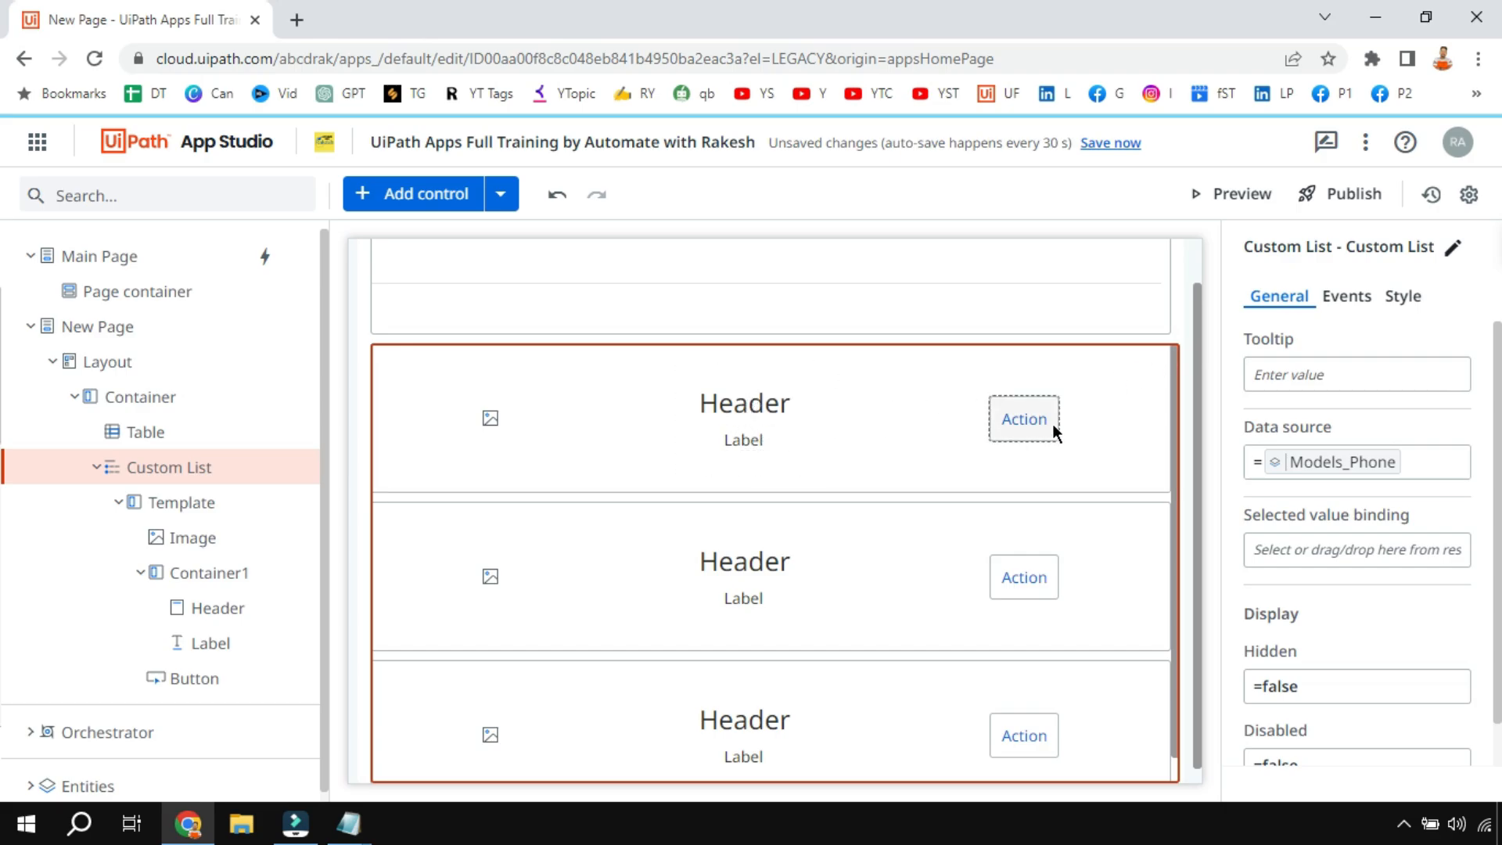
mouse_move(901, 450)
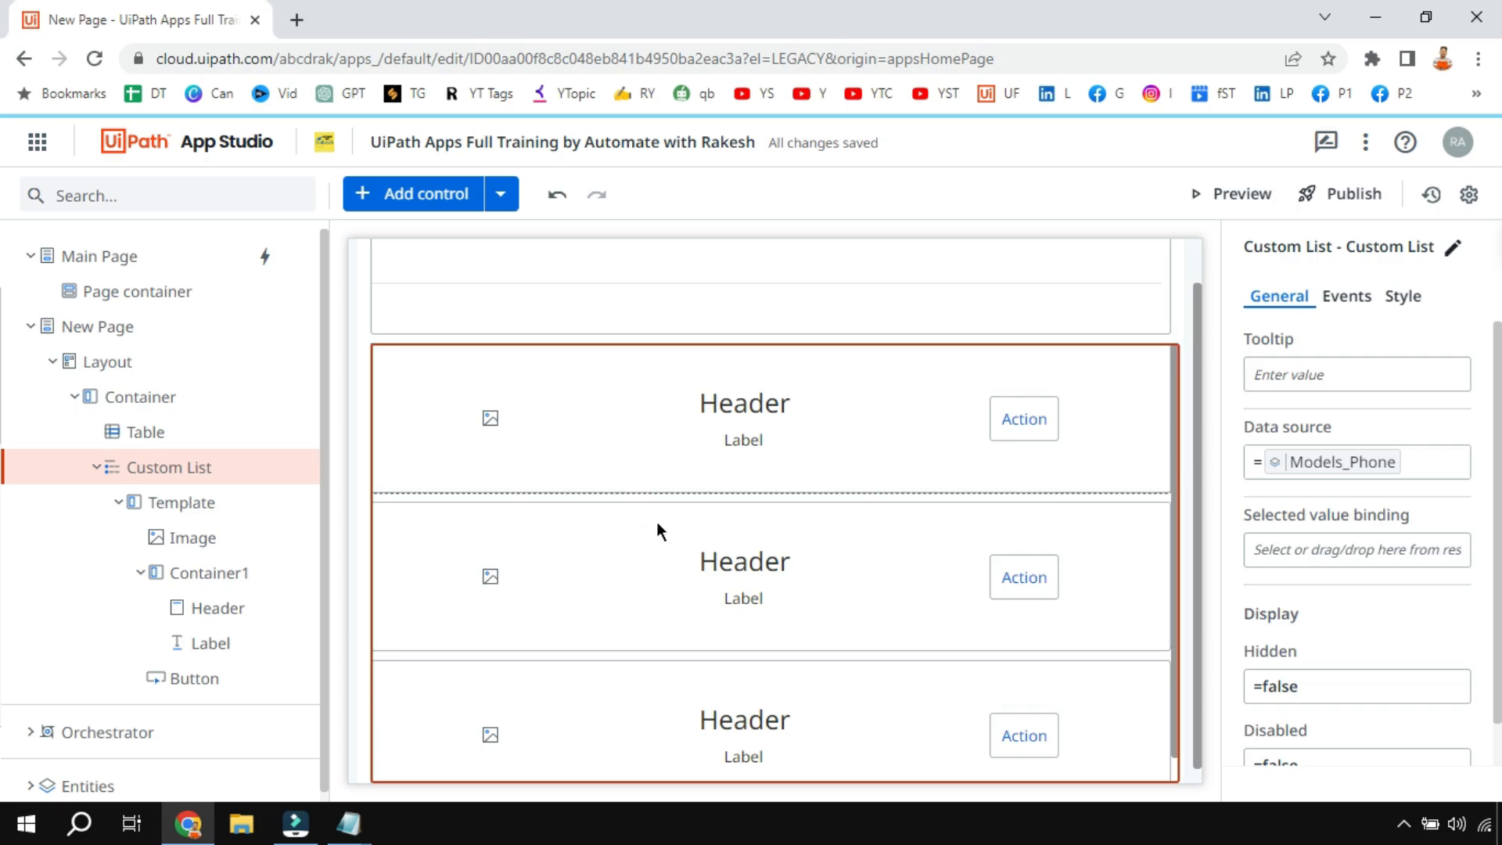
left_click(744, 418)
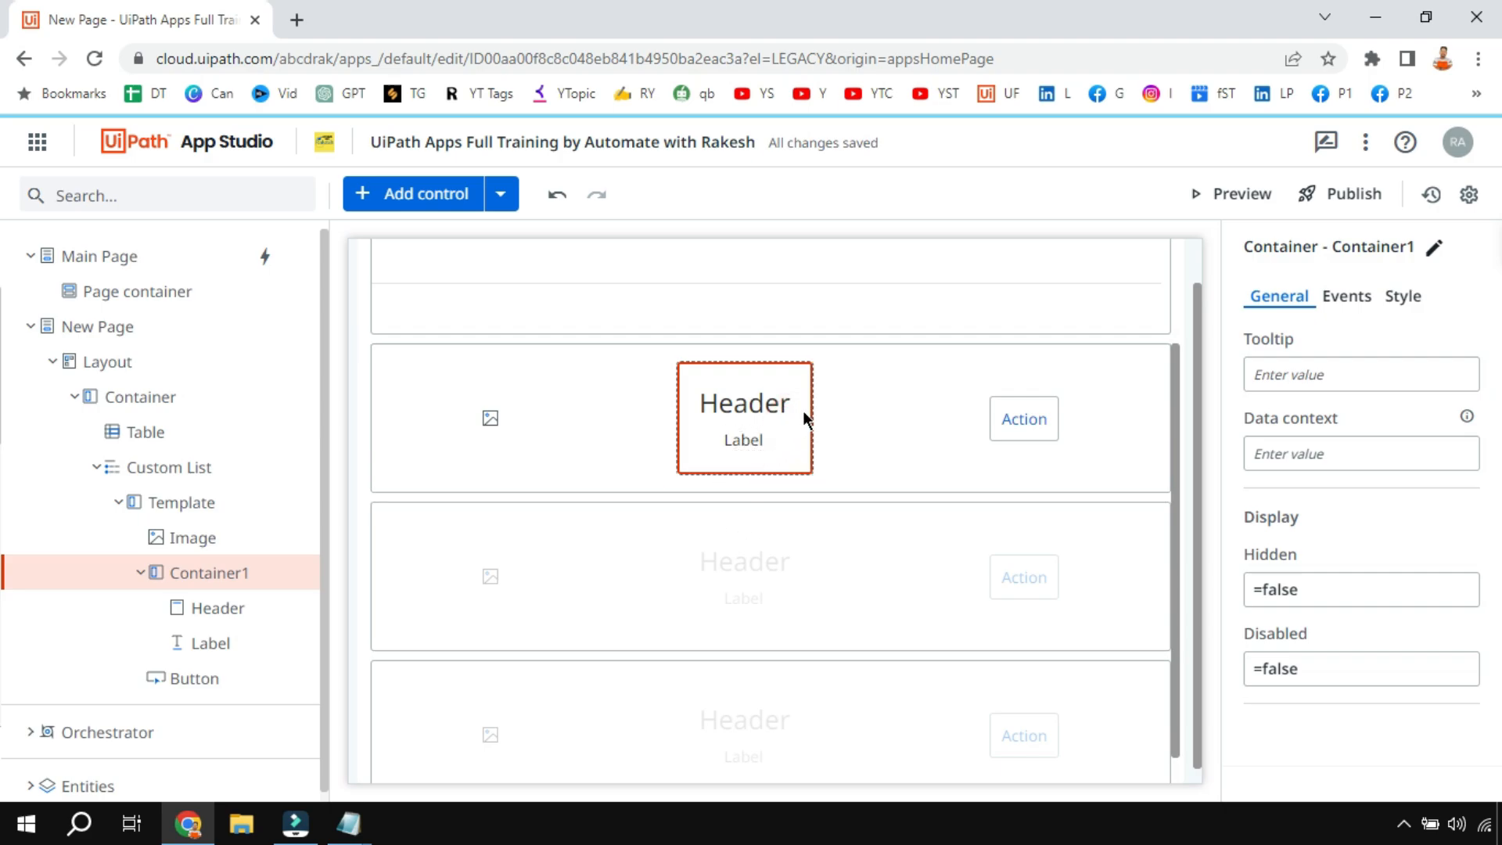
mouse_move(739, 464)
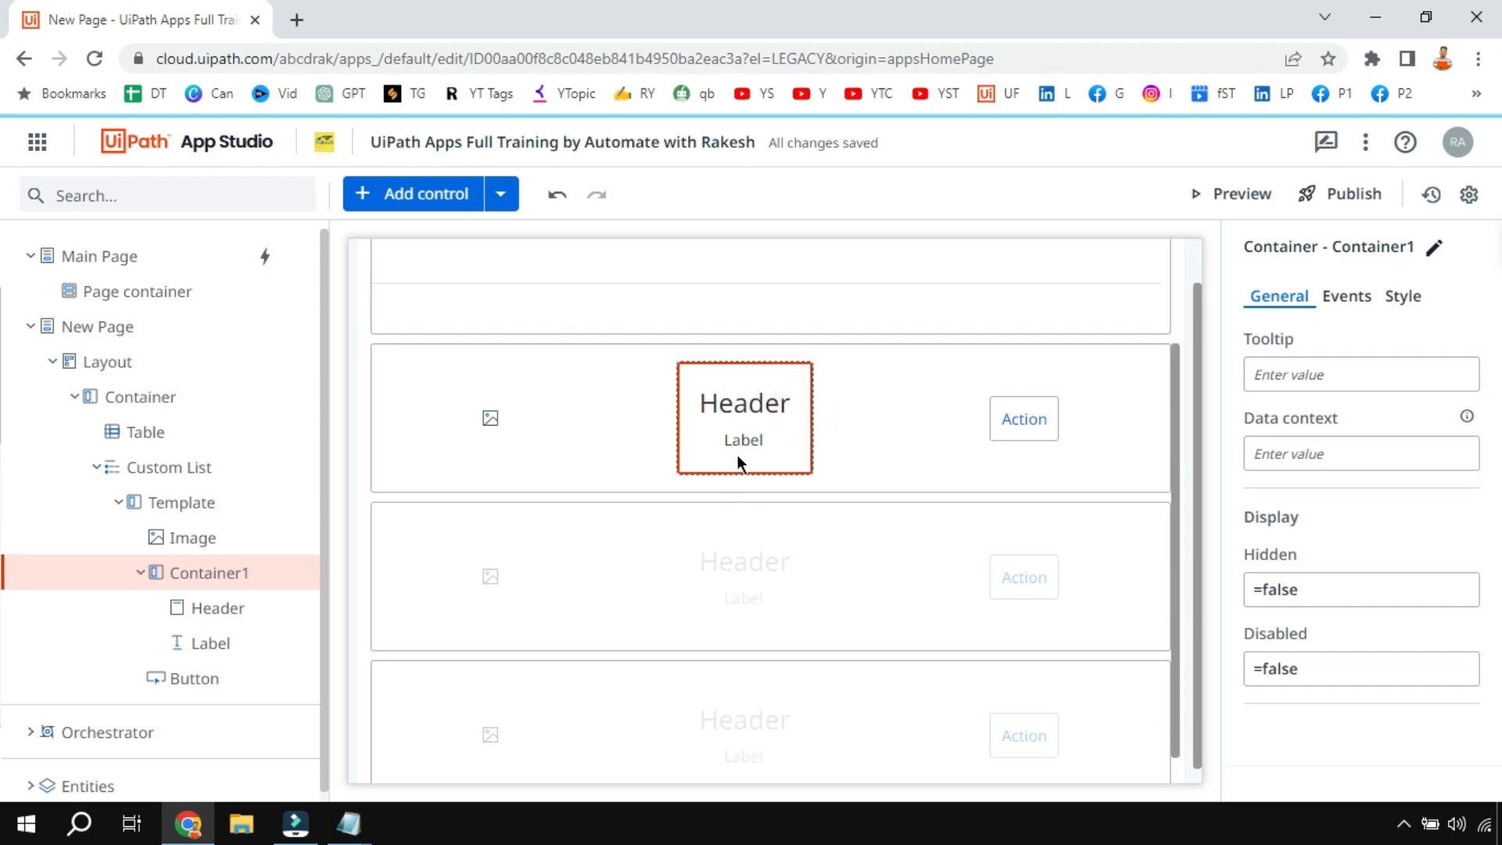
mouse_move(426, 409)
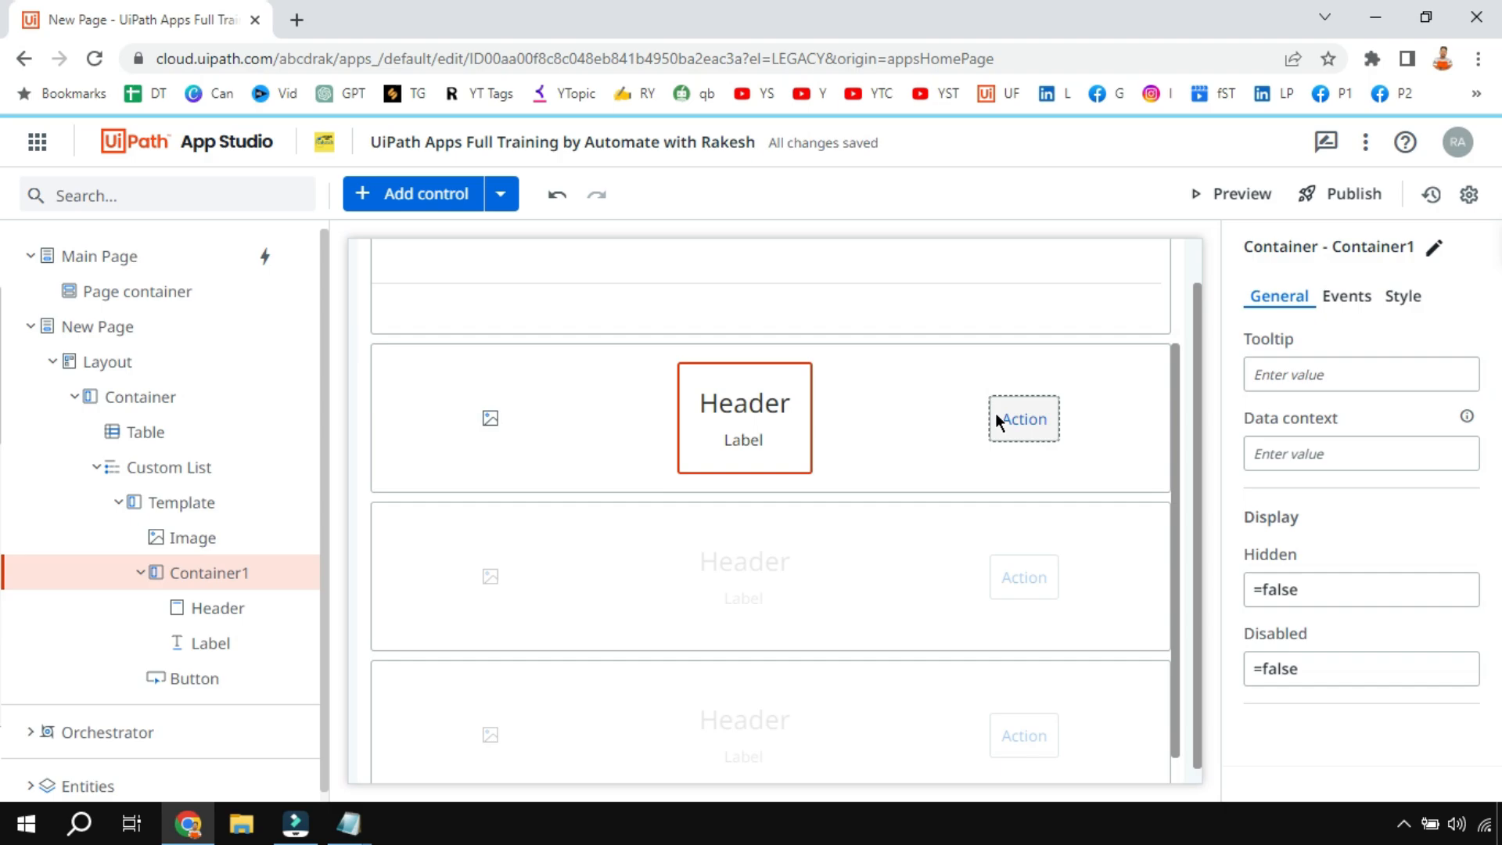
left_click(1022, 418)
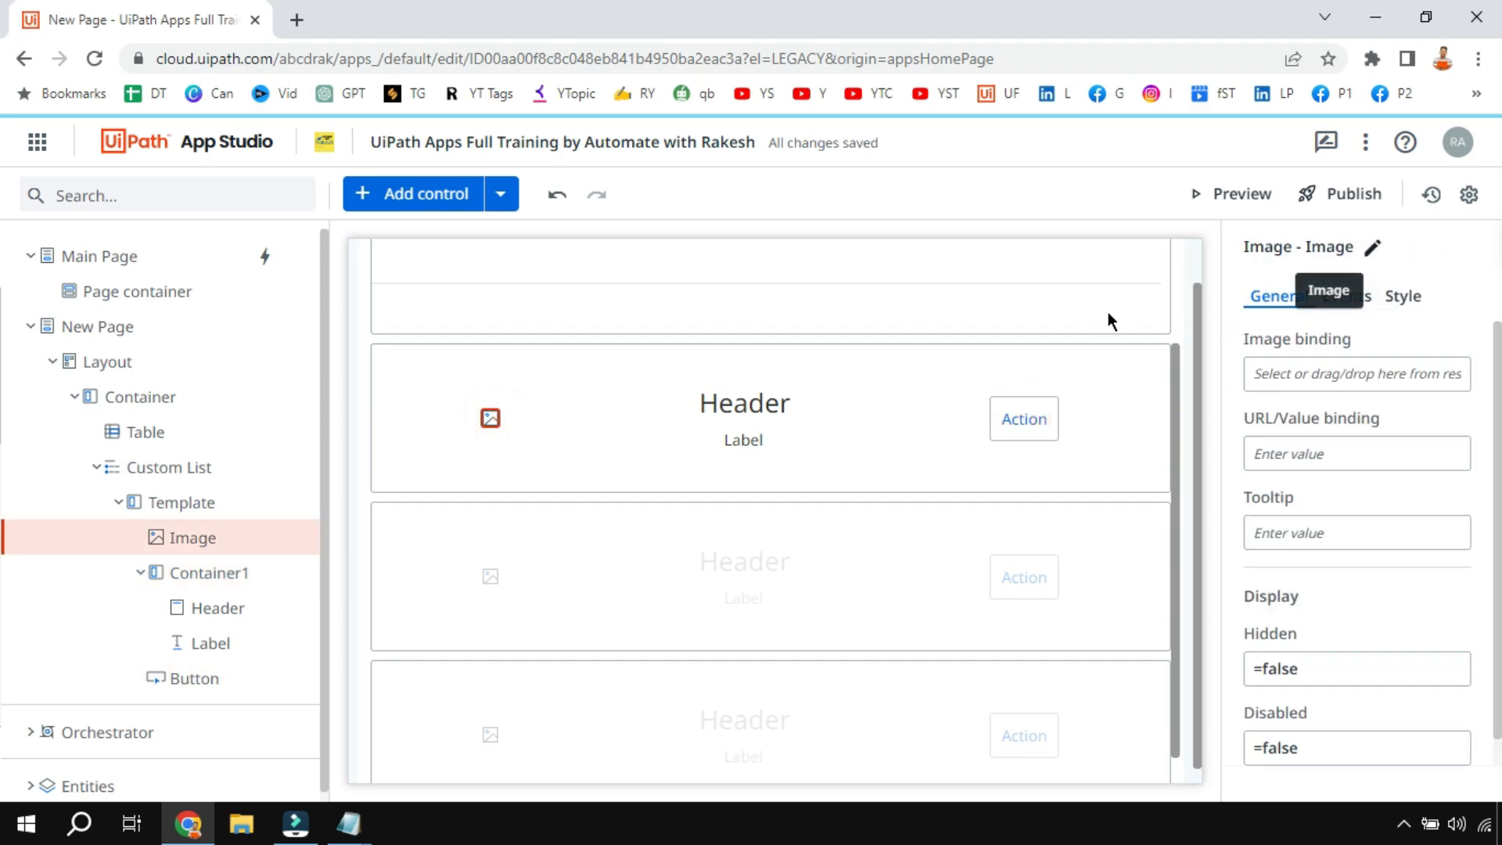
left_click(743, 401)
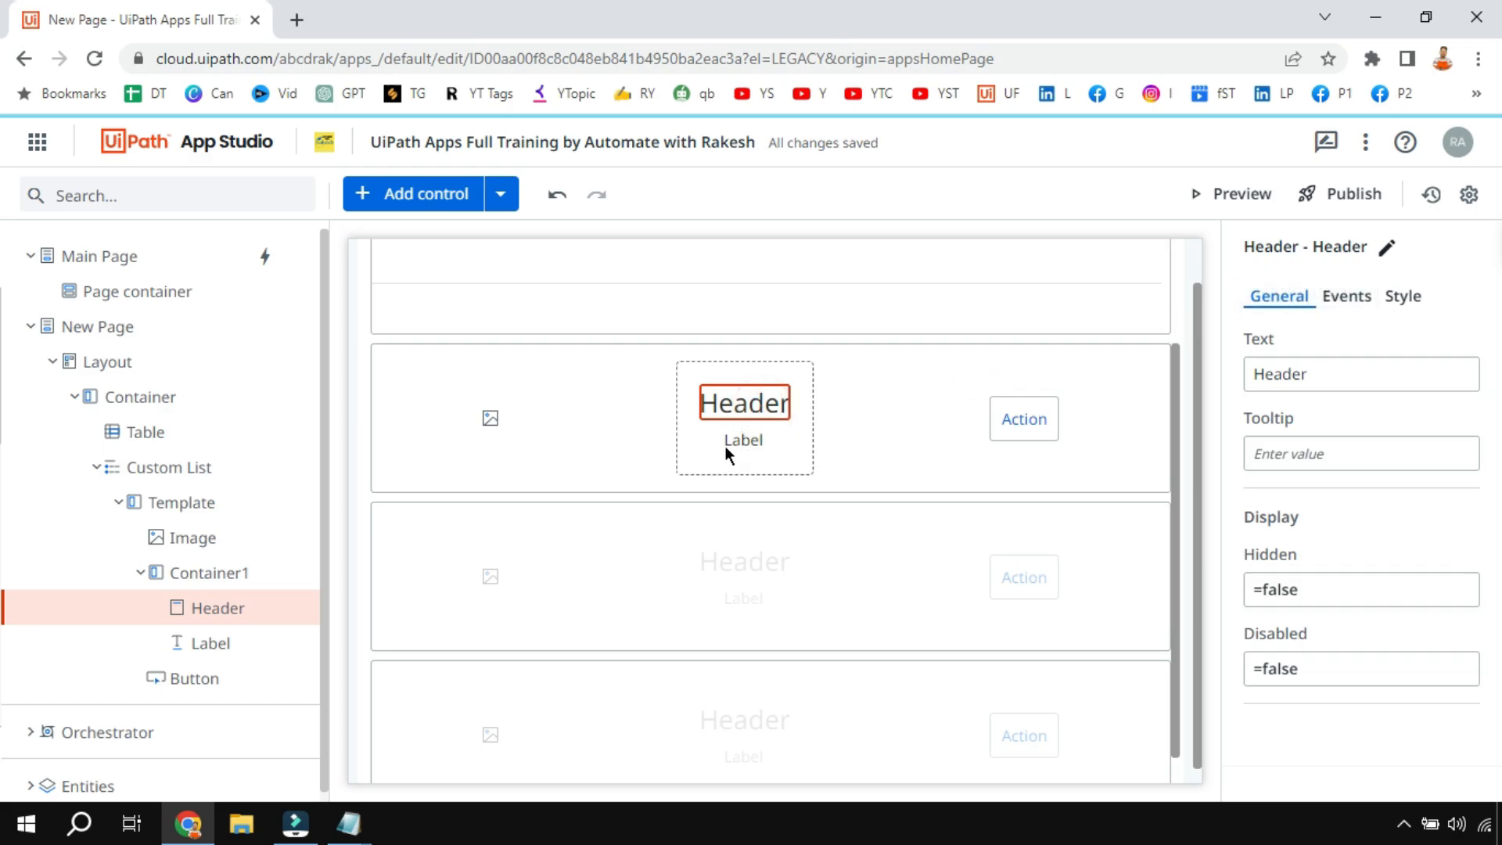
left_click(743, 438)
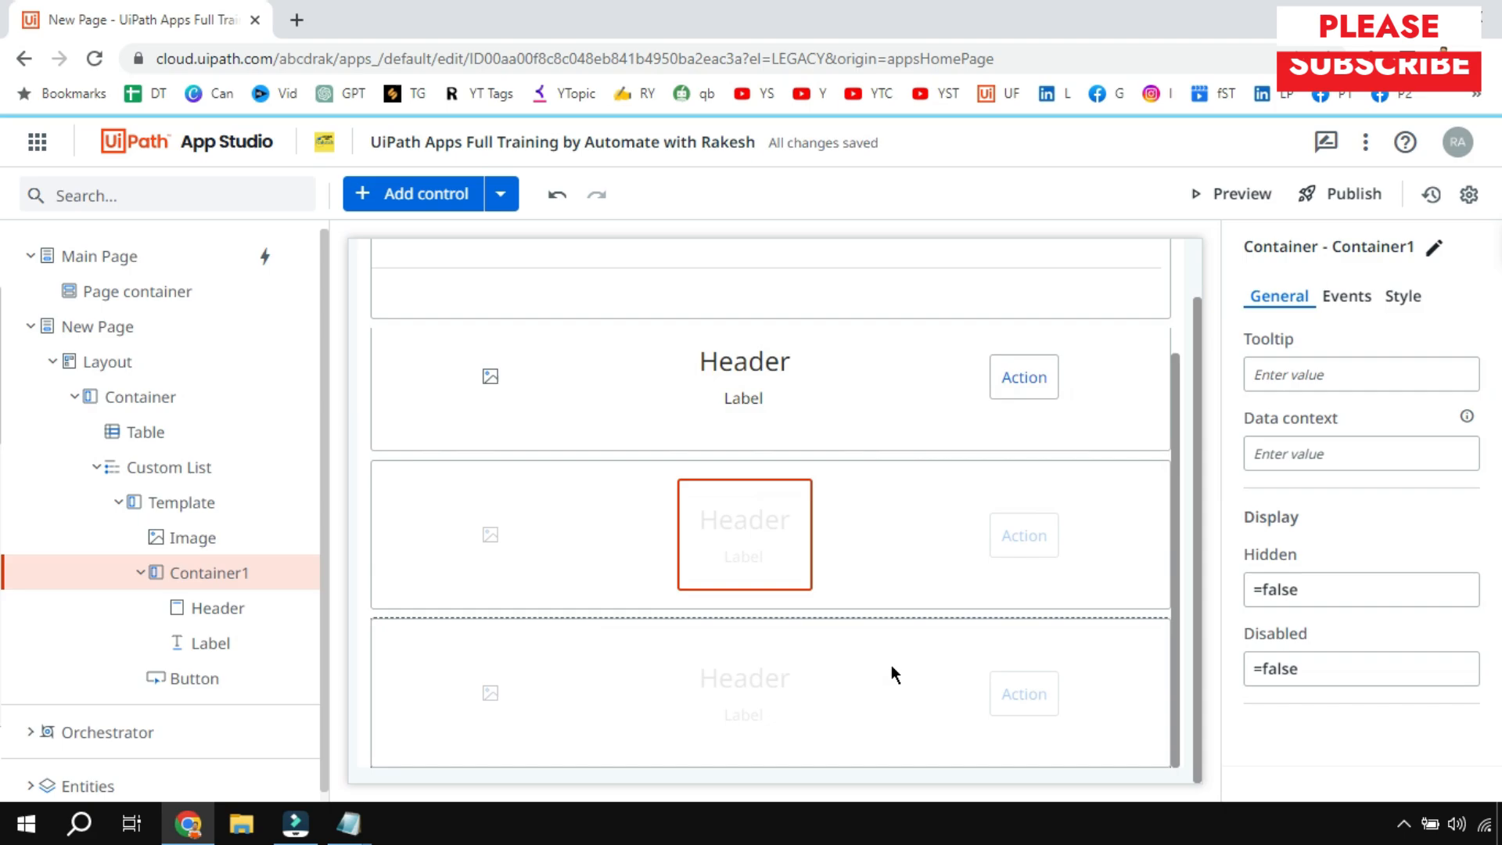
mouse_move(895, 747)
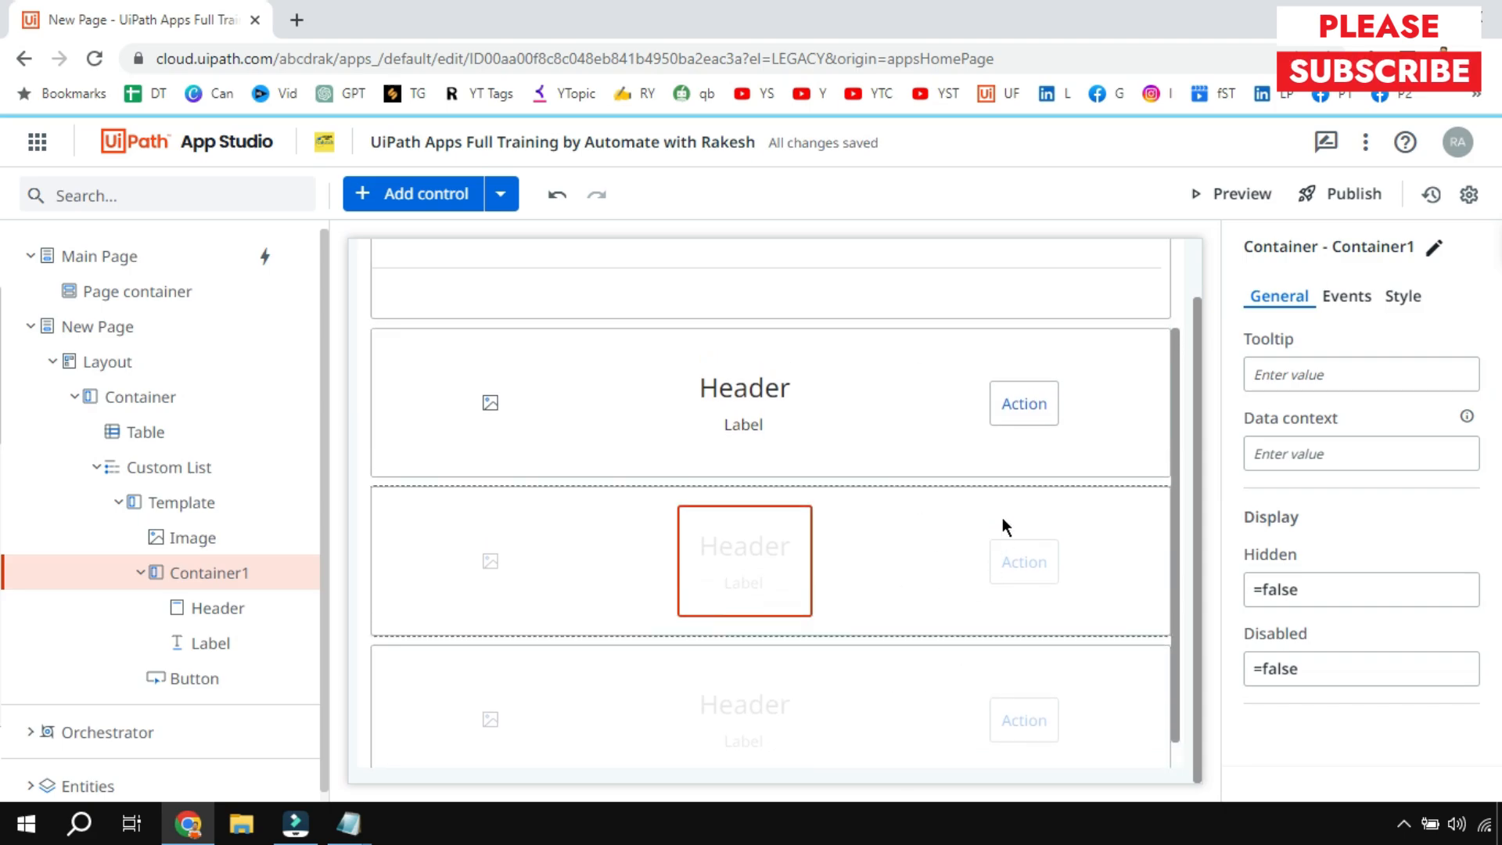
Step: Duplicate Container1 as Container2 and bind Label1 Text to =Models_Phone.ModelName
left_click(1022, 402)
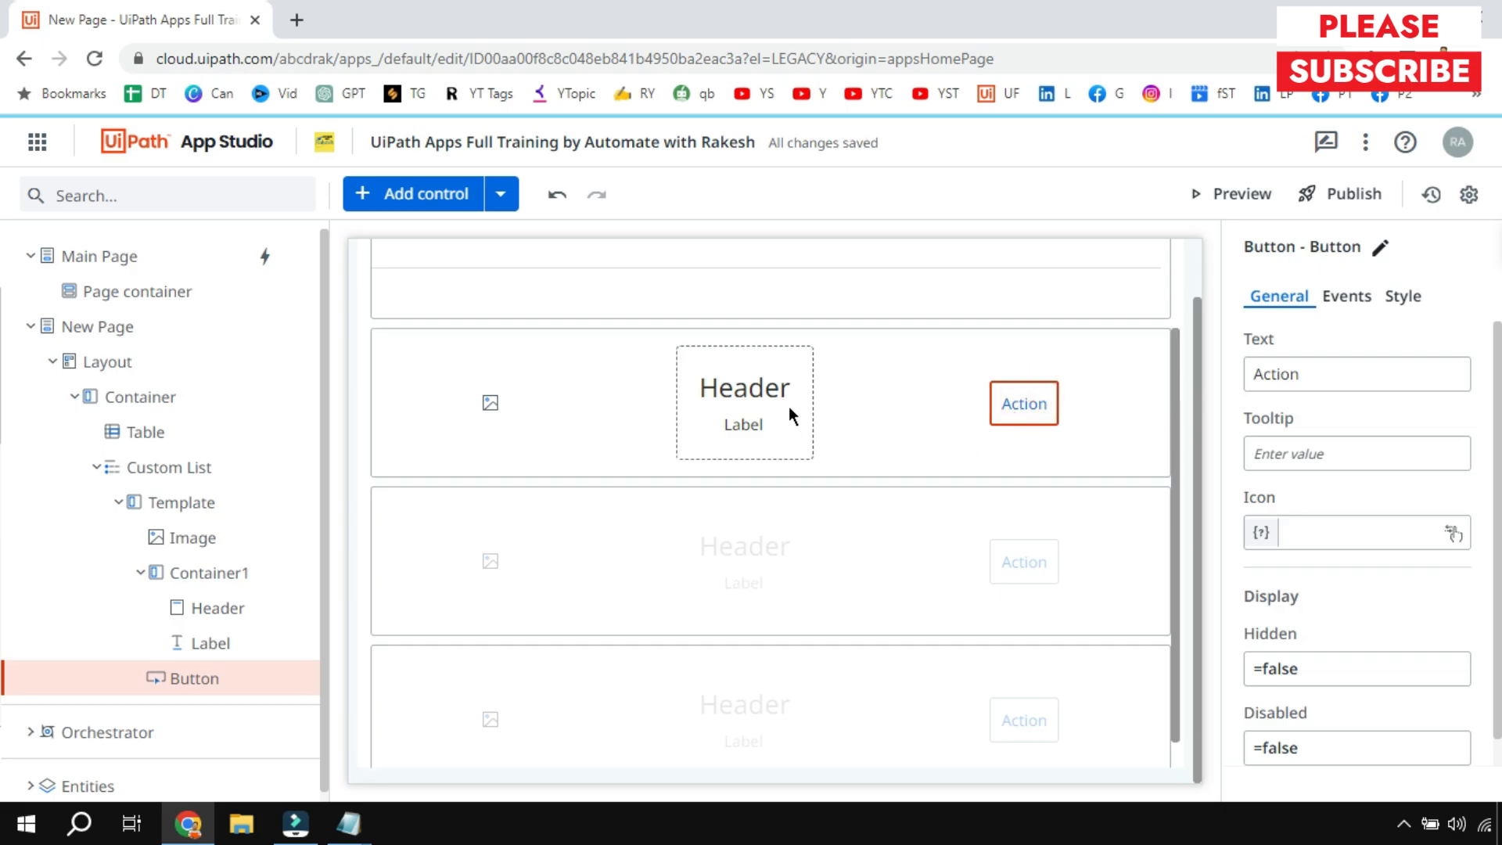
left_click(743, 401)
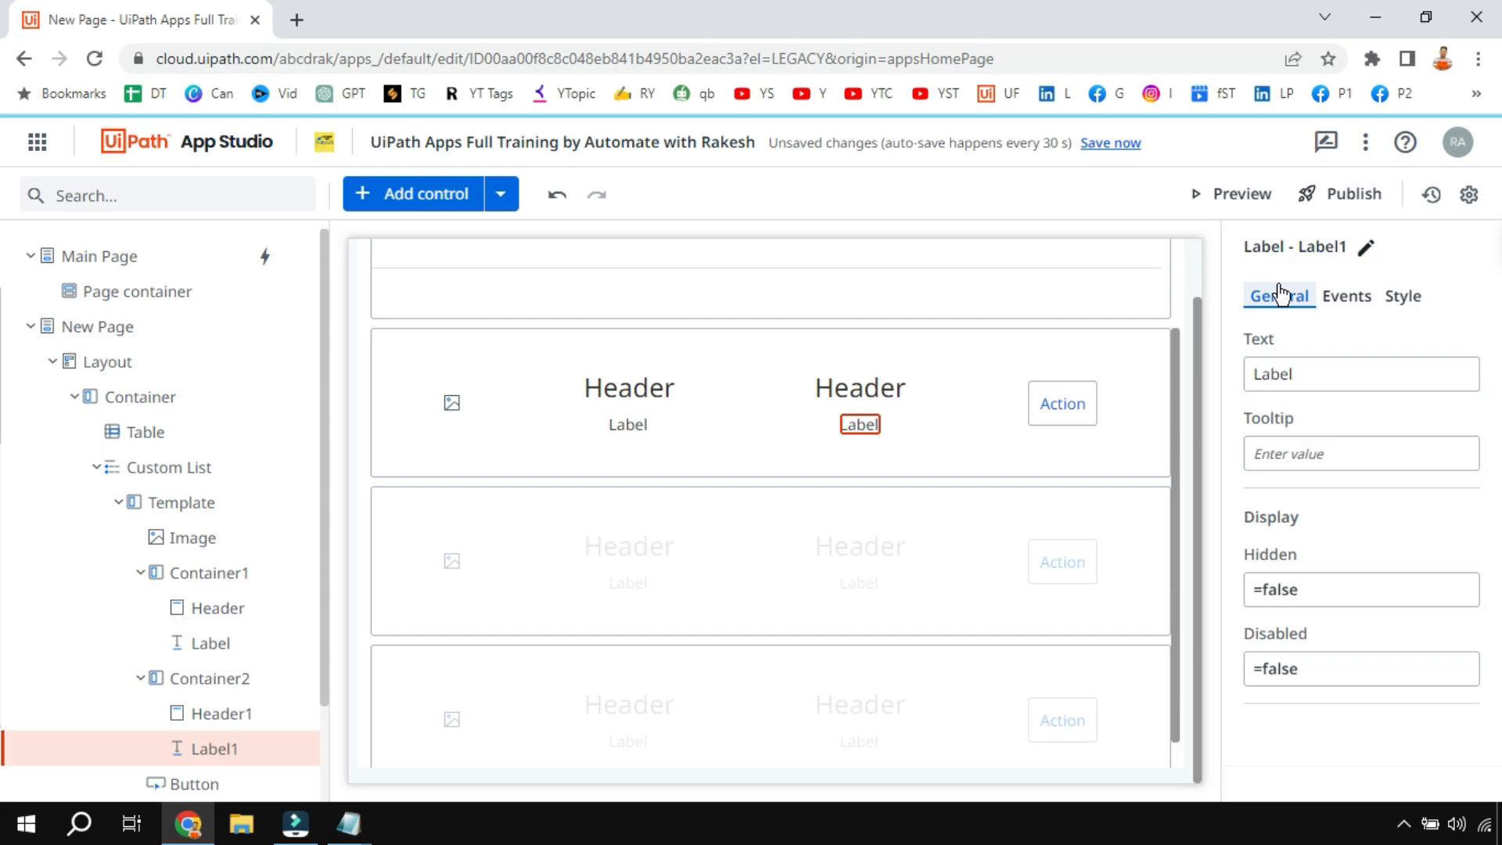
left_click(1358, 374)
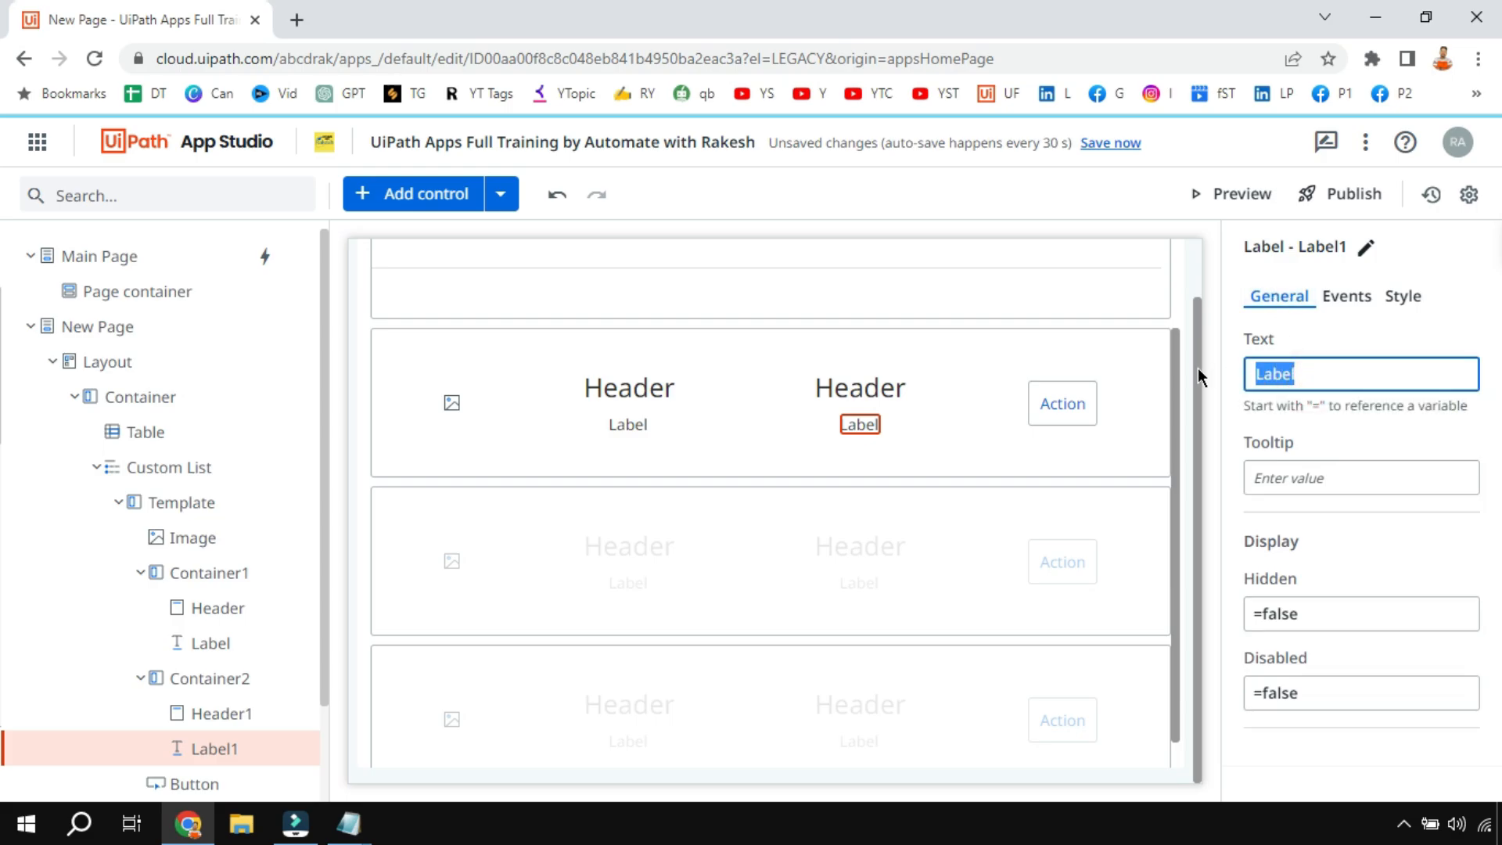
type("=")
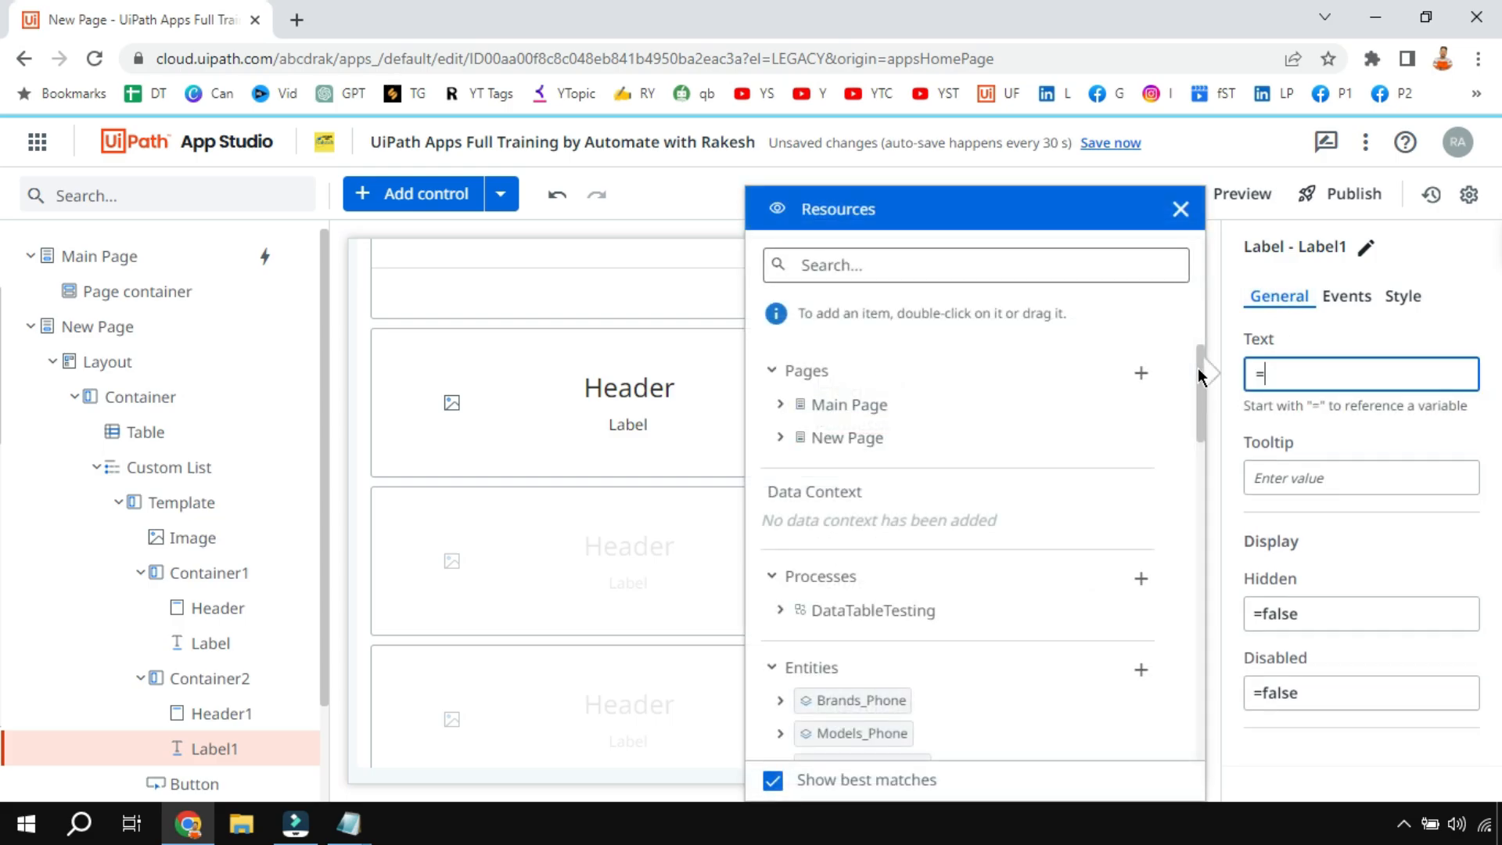
scroll("down", 3)
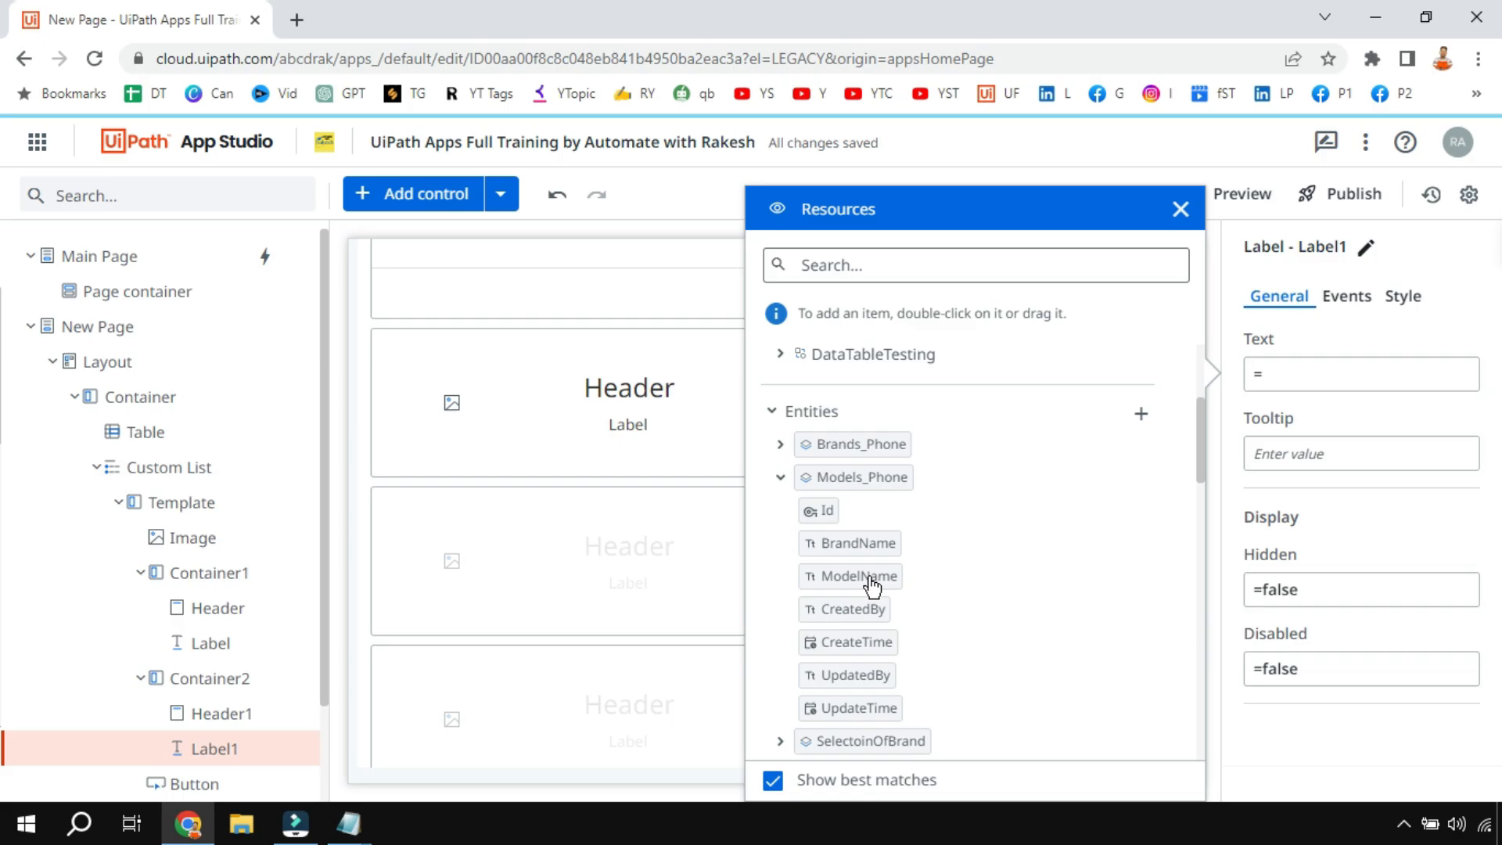
double_click(857, 576)
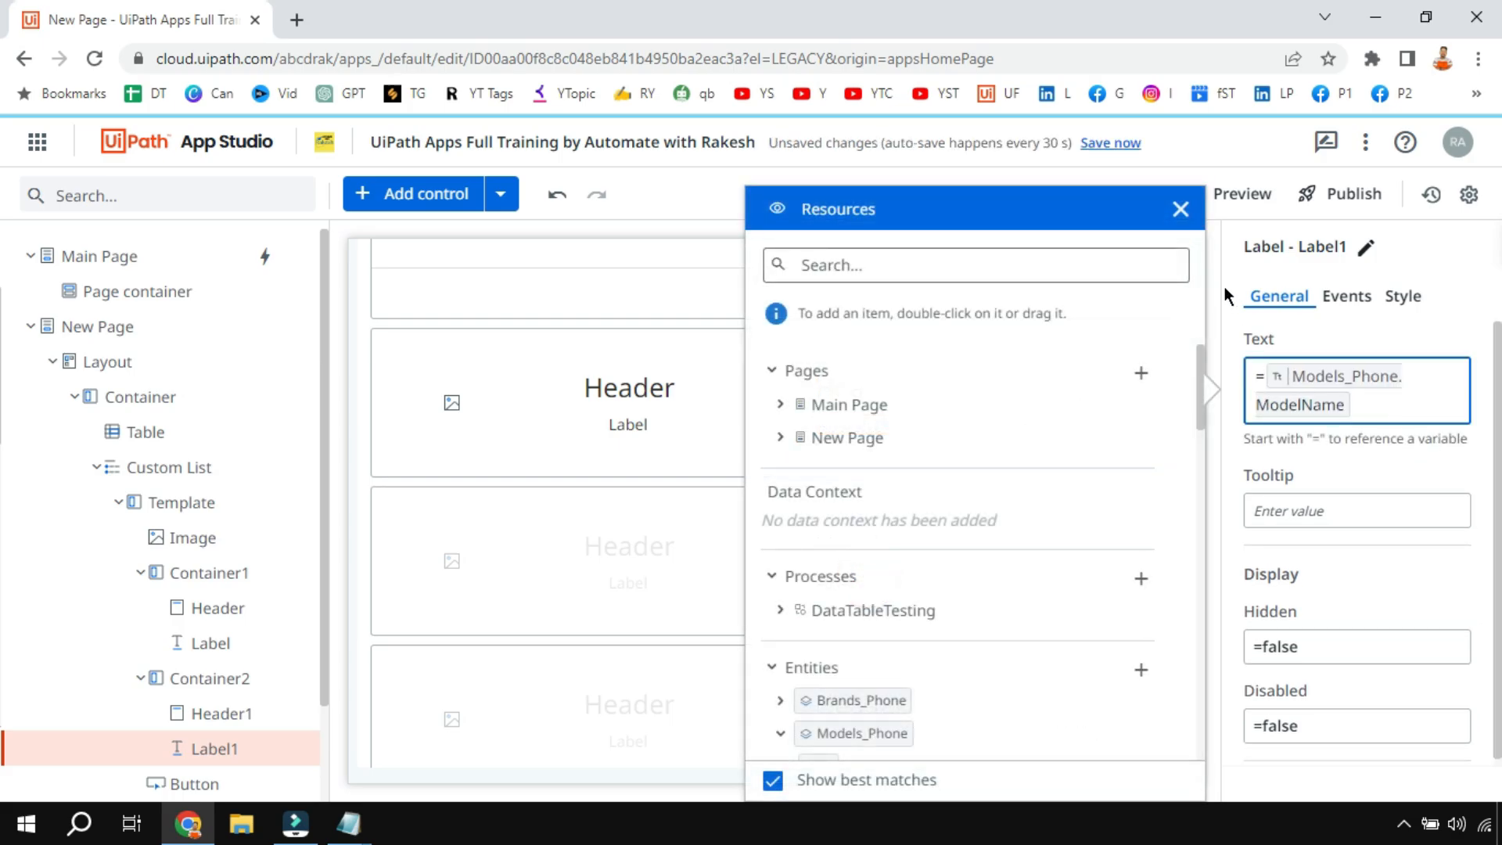
Step: Bind the other label's Text to =Models_Phone.BrandName
left_click(1180, 209)
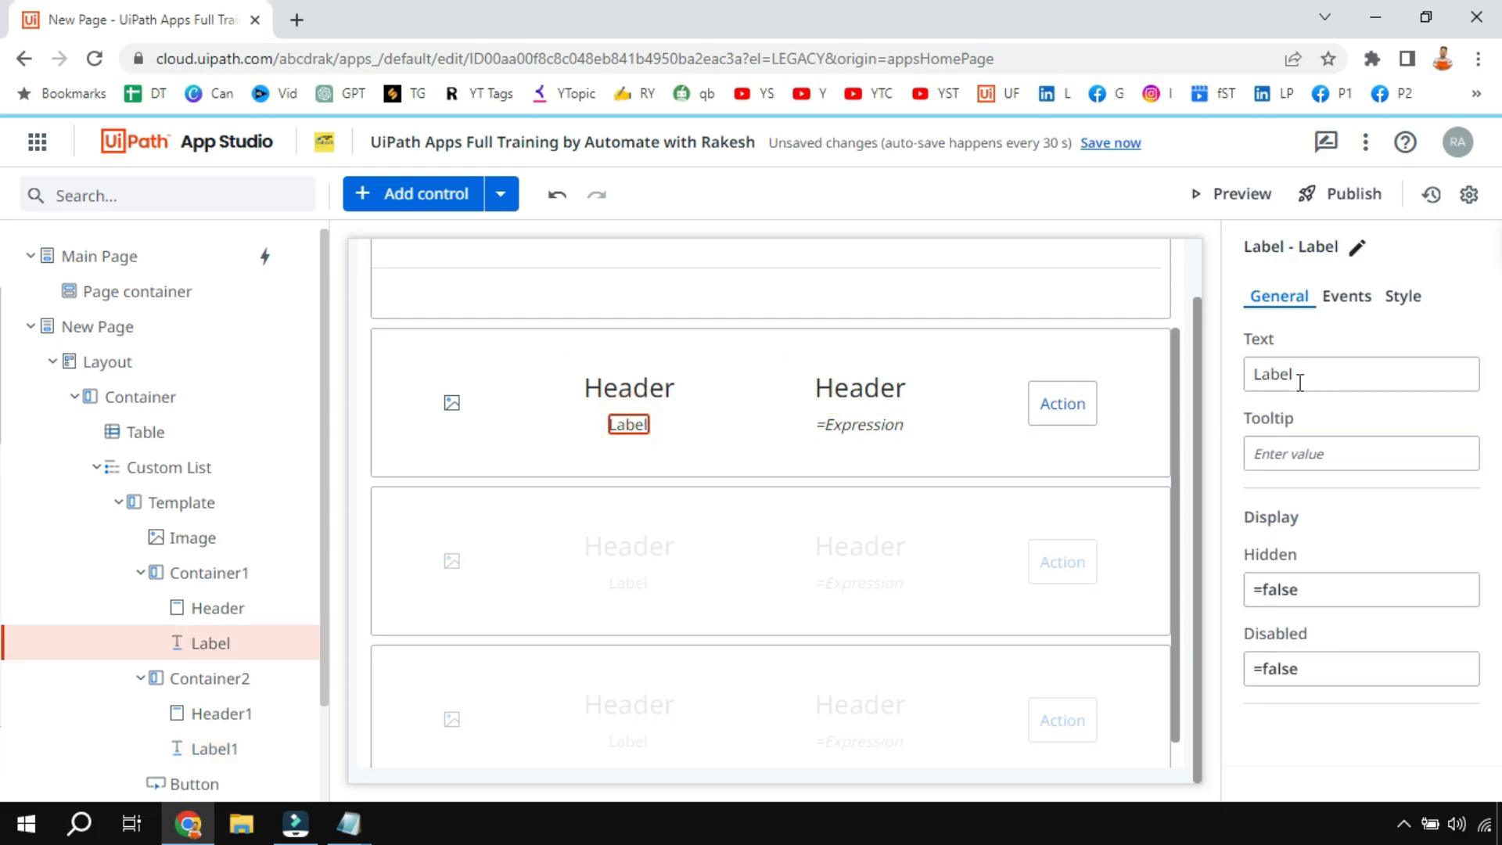
type("= Models_Phone.BrandName")
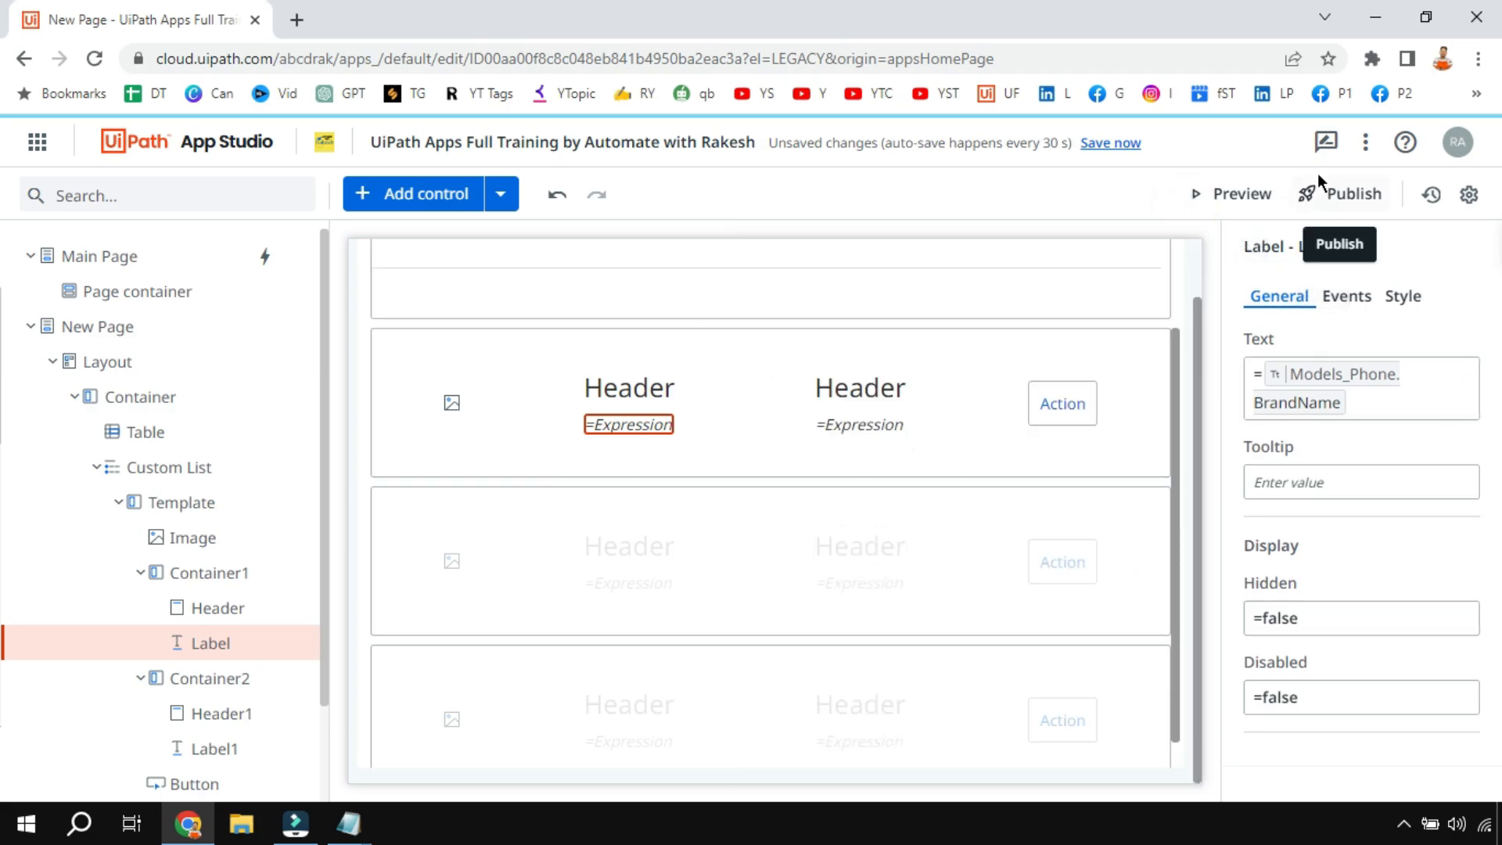
left_click(1060, 404)
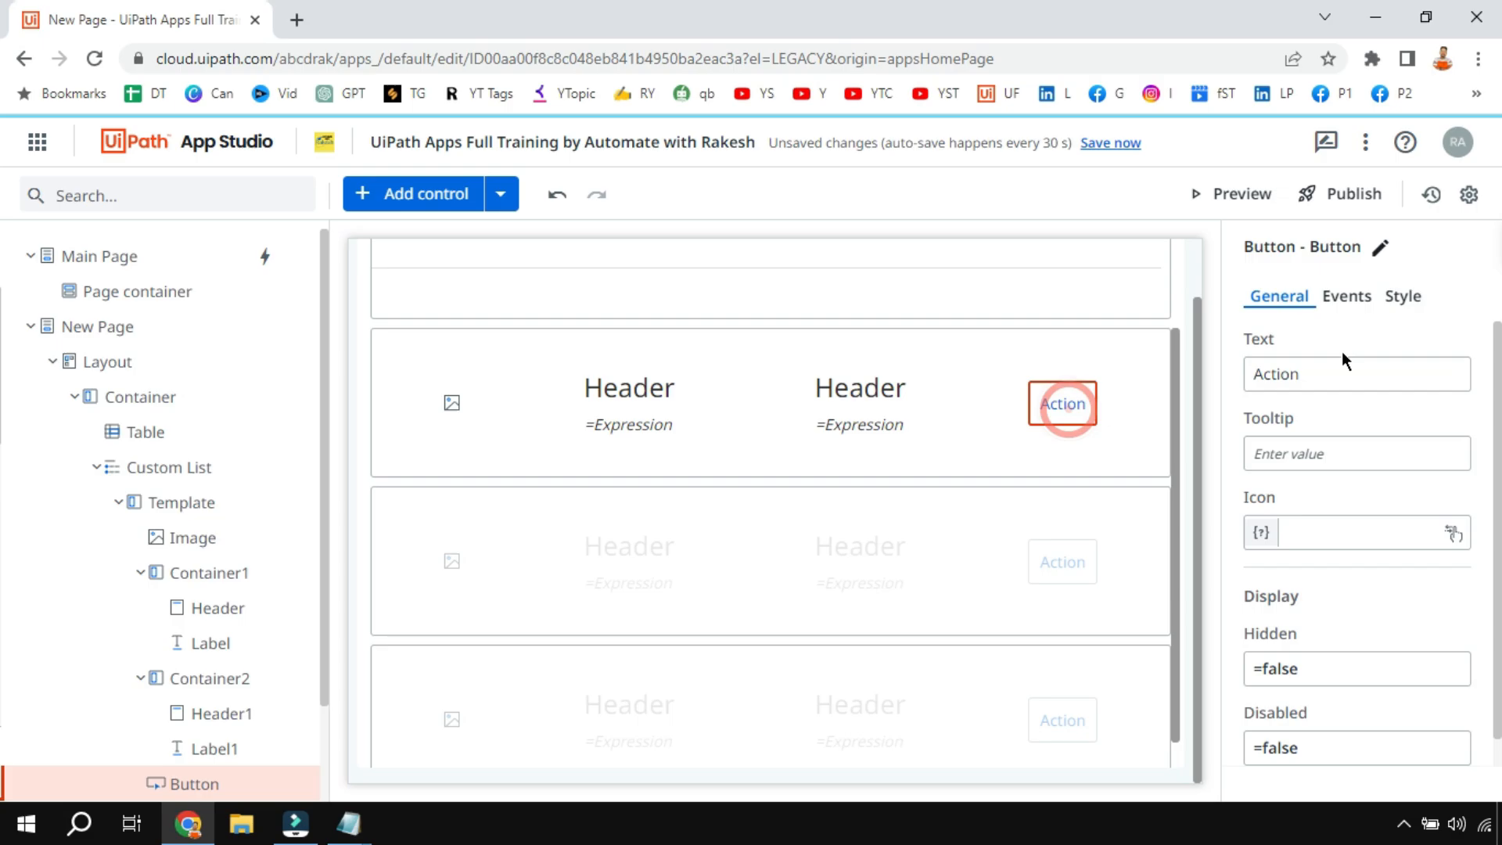
Step: Change the template button caption to 'Buy' and preview the list rows
type("B")
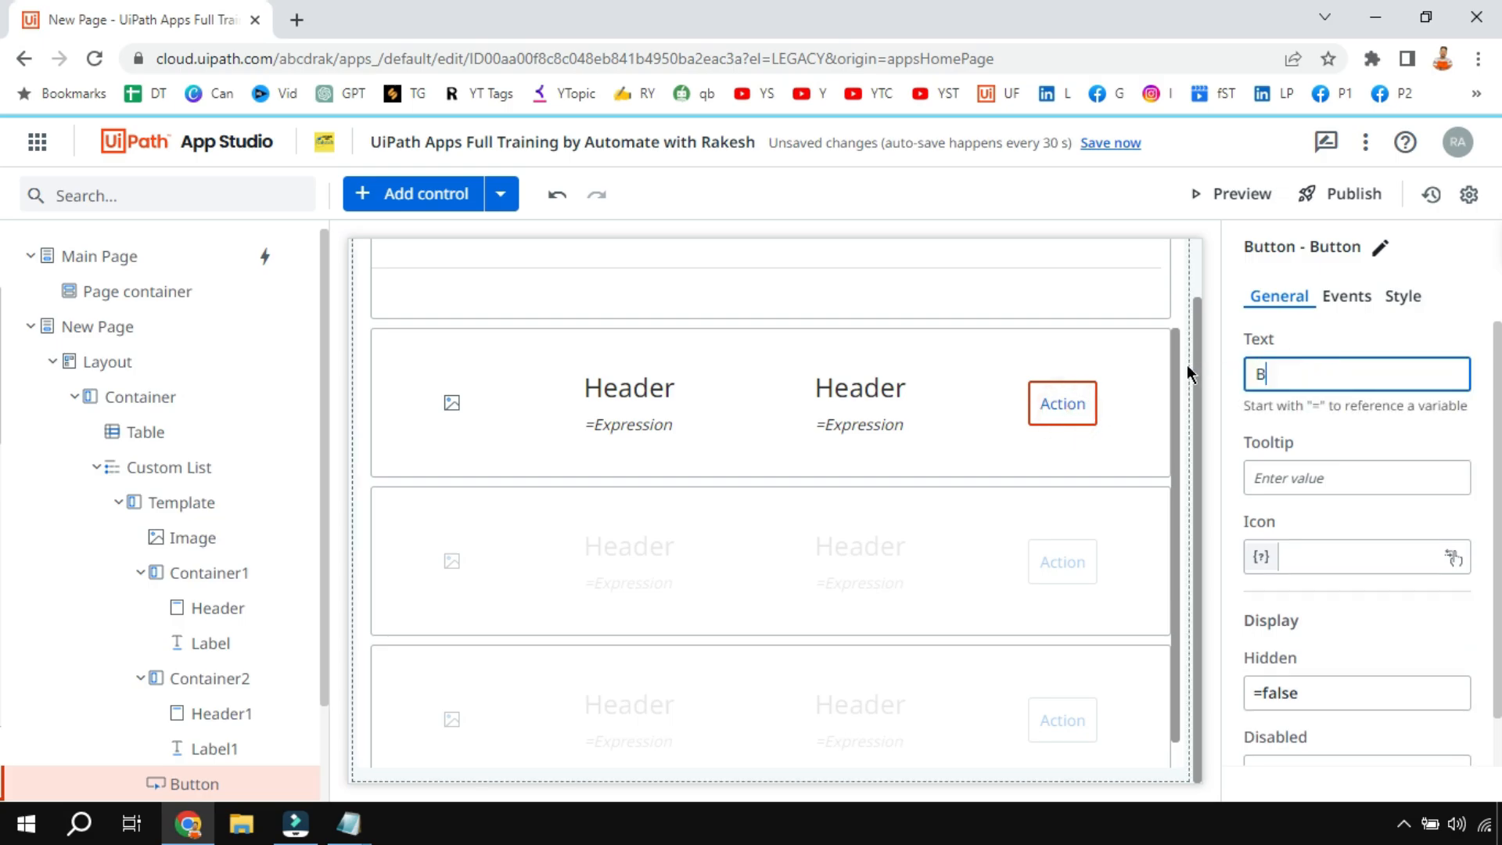
type("uy")
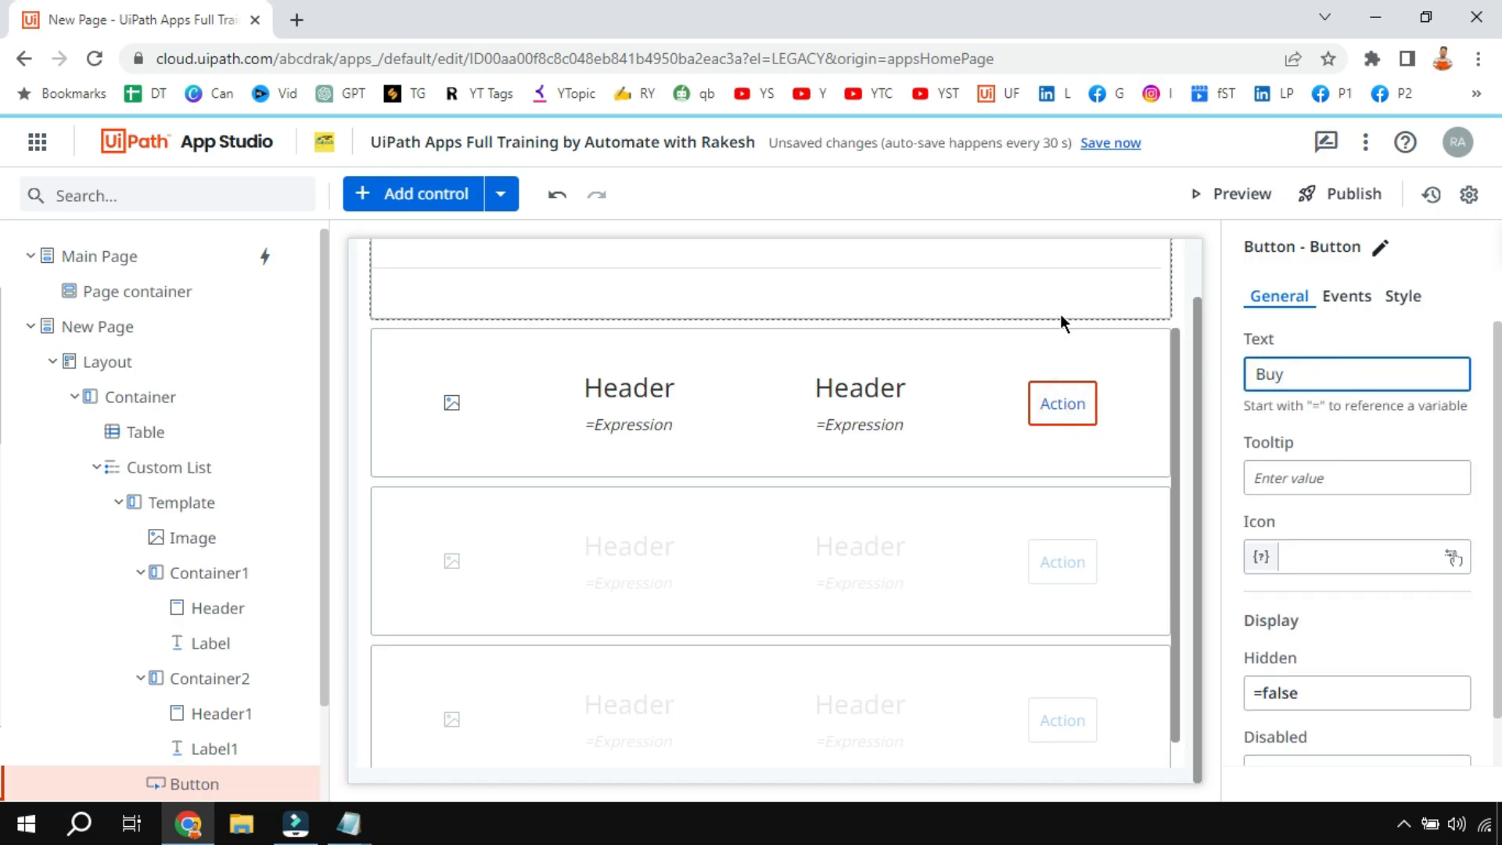
left_click(141, 431)
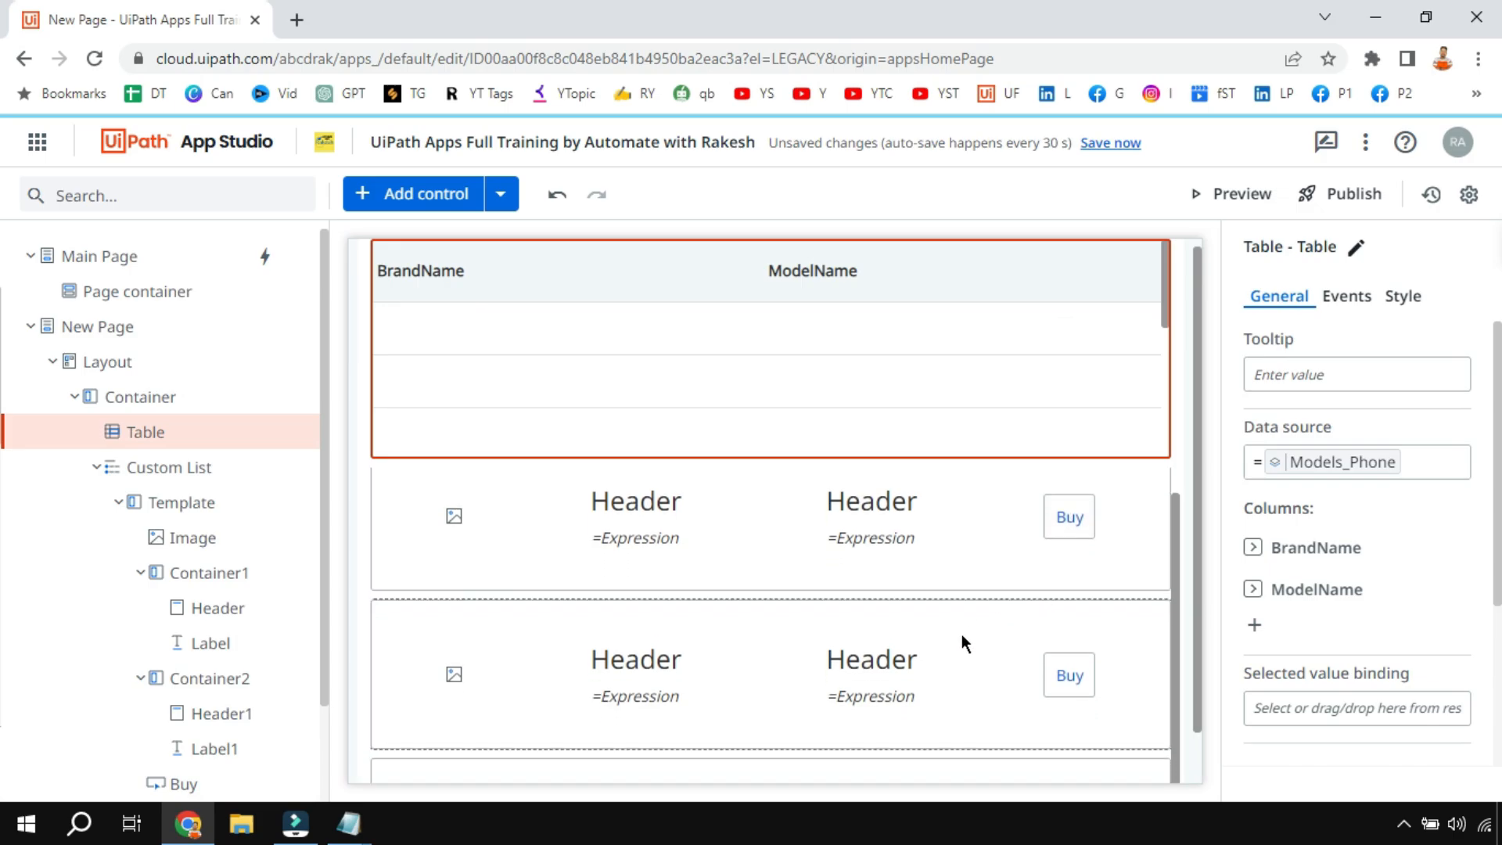
scroll("down", 3)
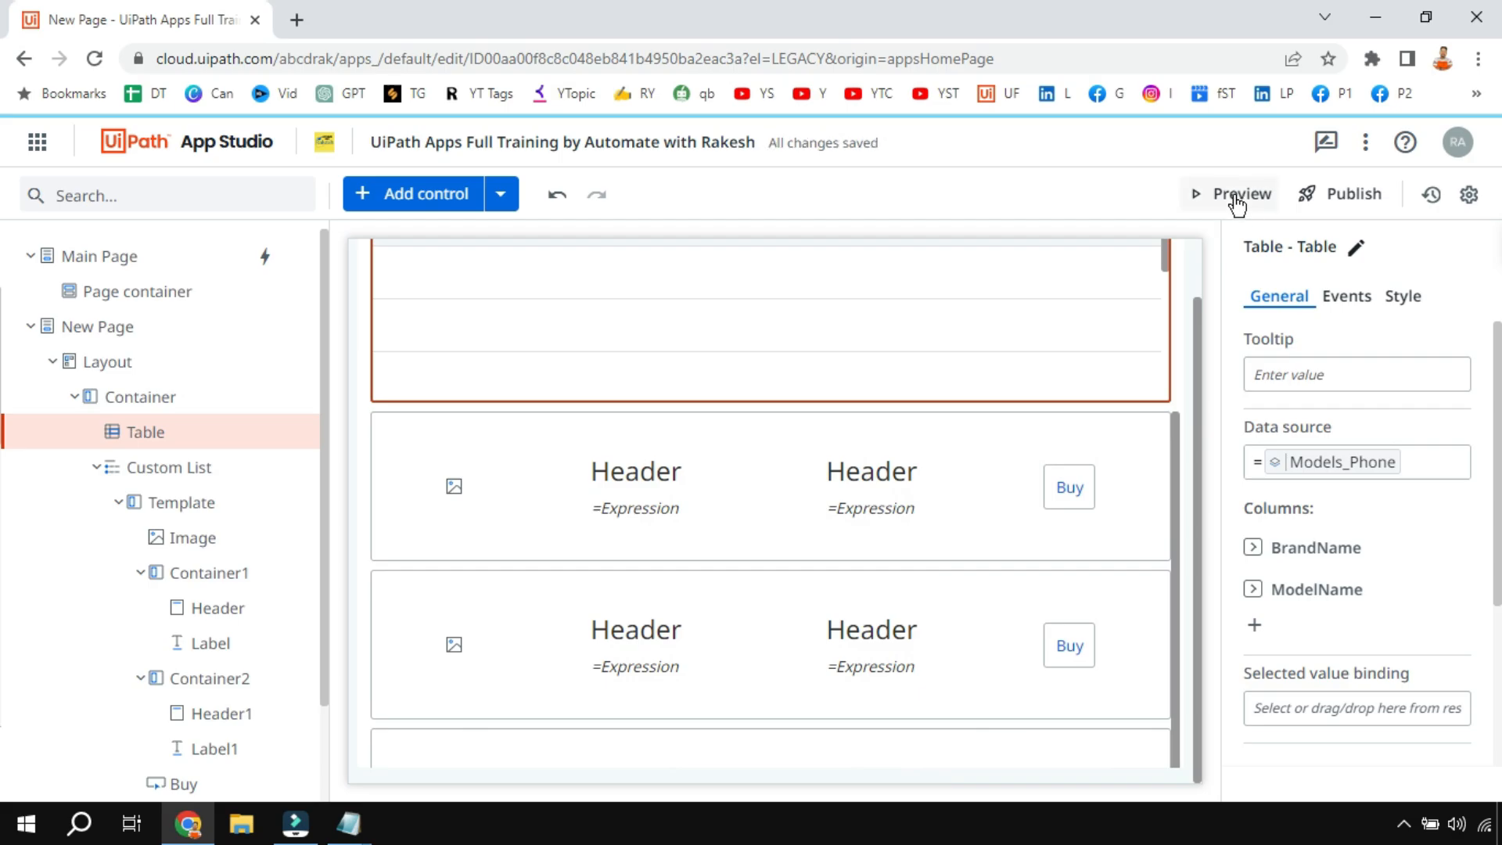
left_click(1238, 193)
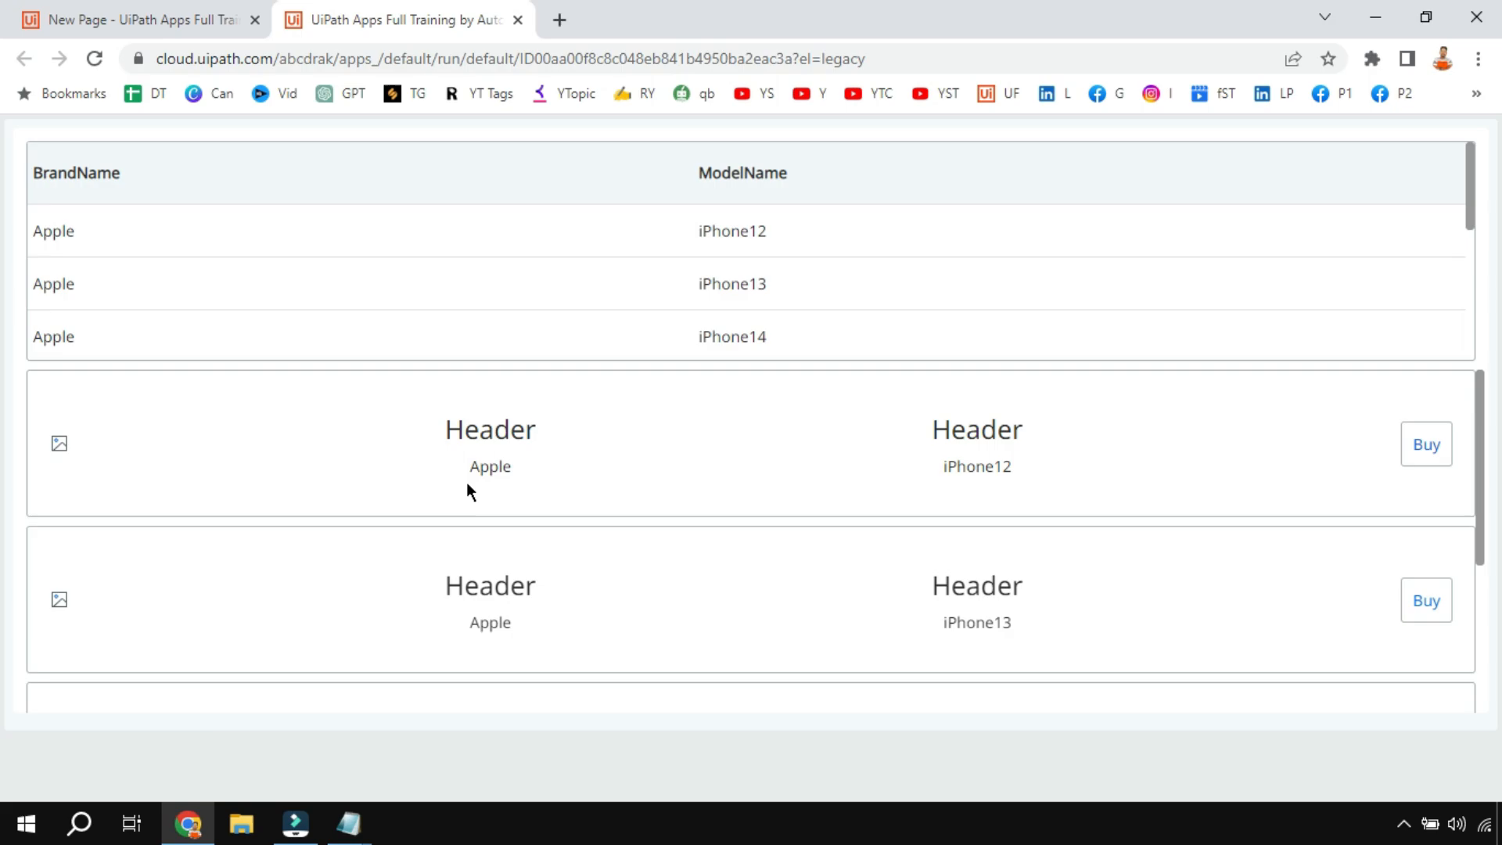
mouse_move(354, 456)
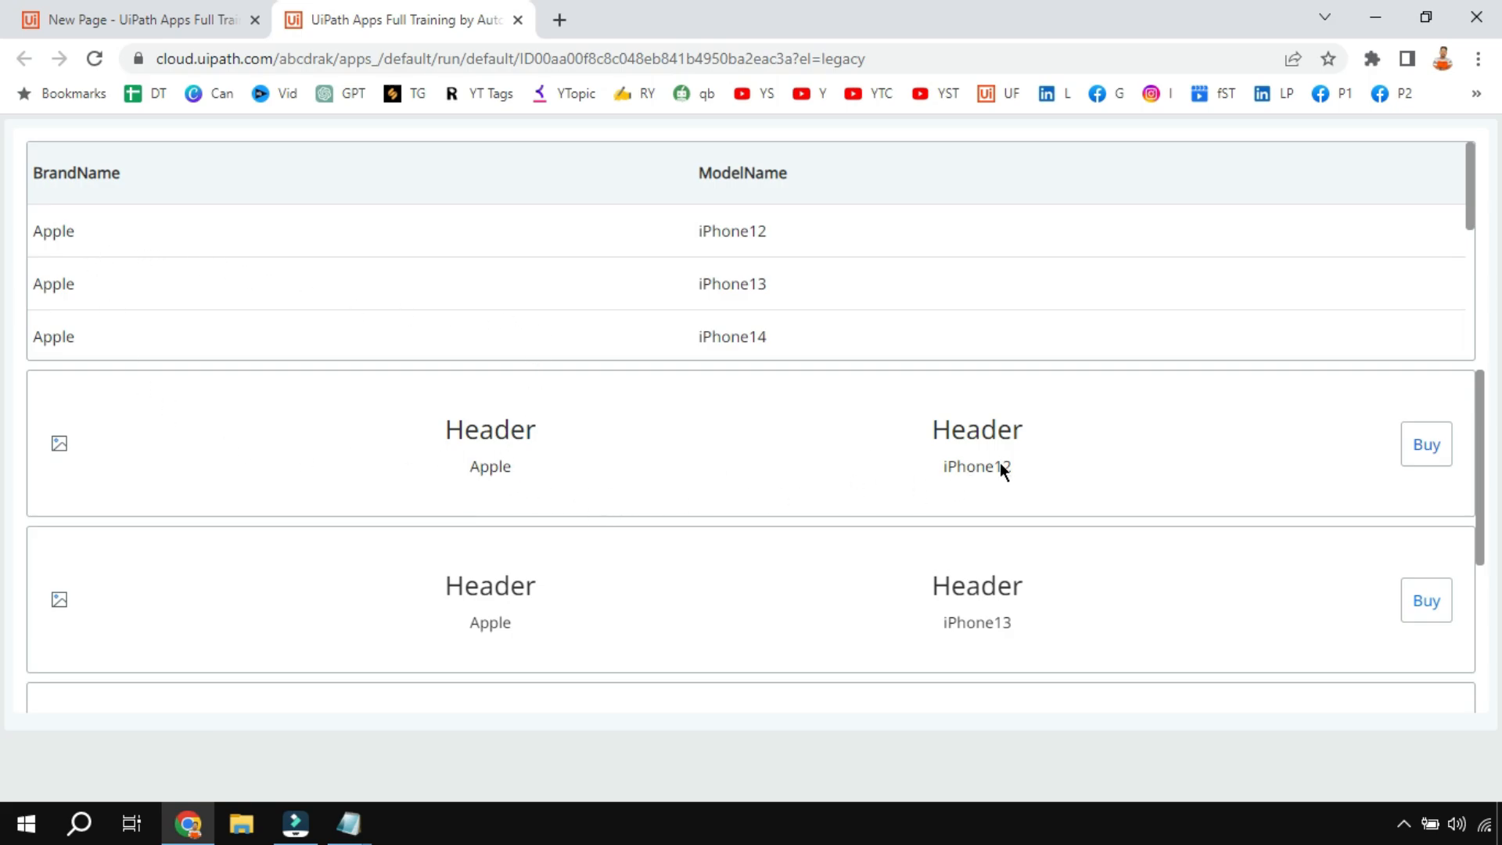
scroll("down", 3)
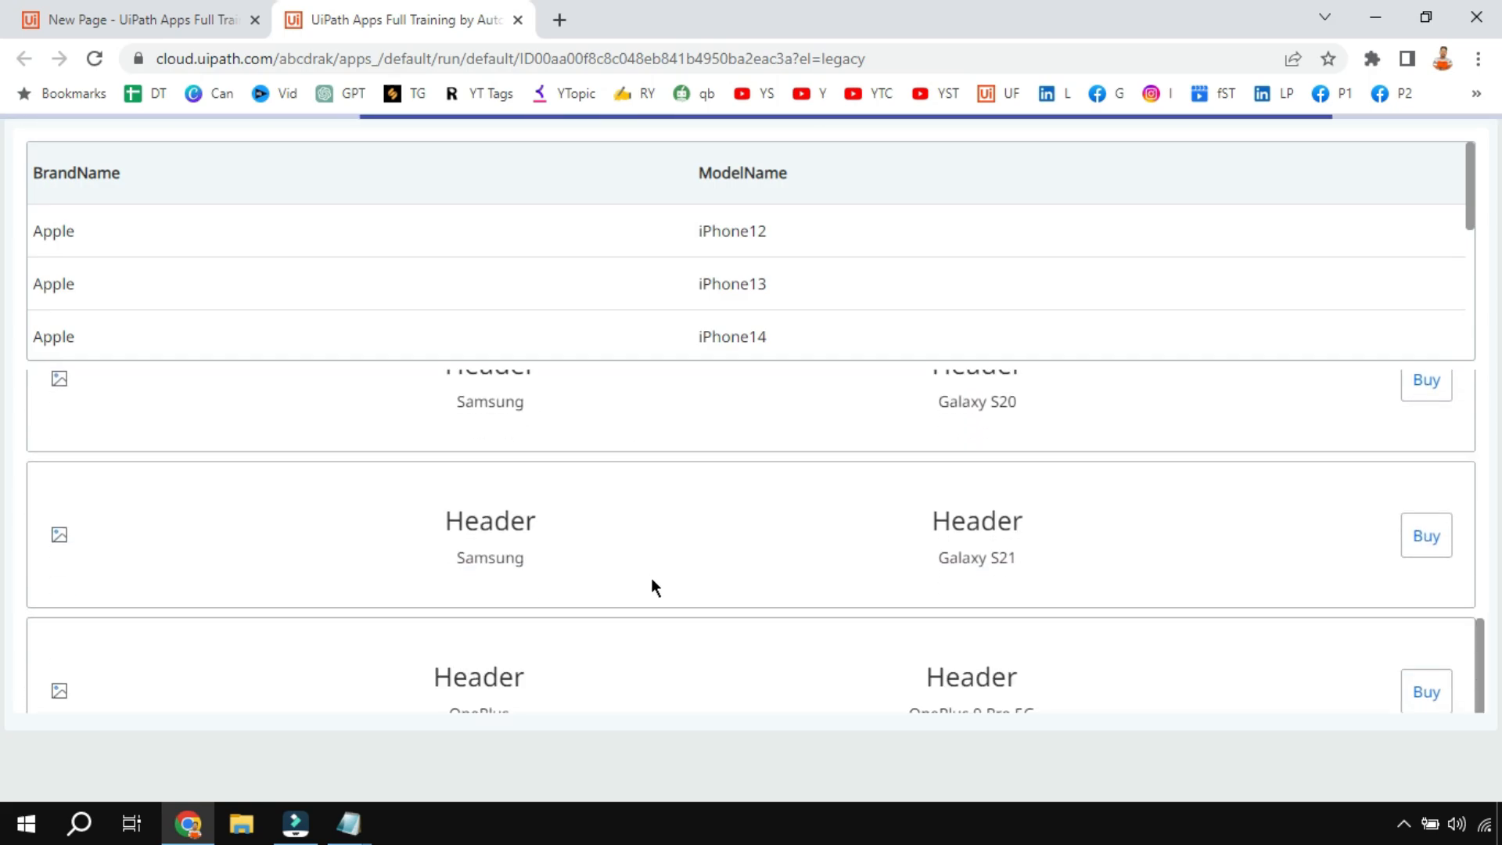
scroll("down", 3)
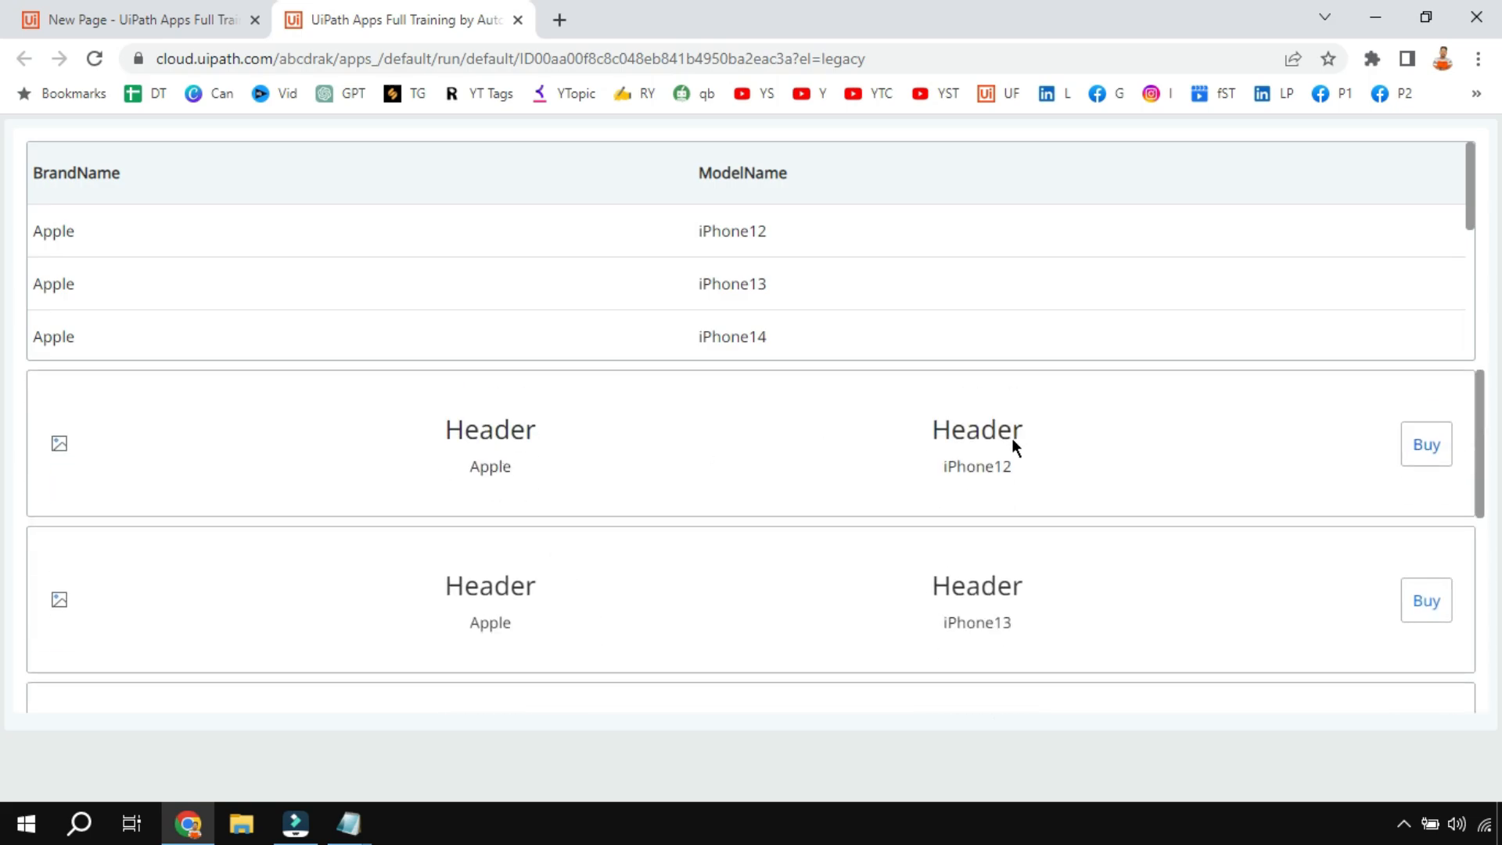
left_click(76, 174)
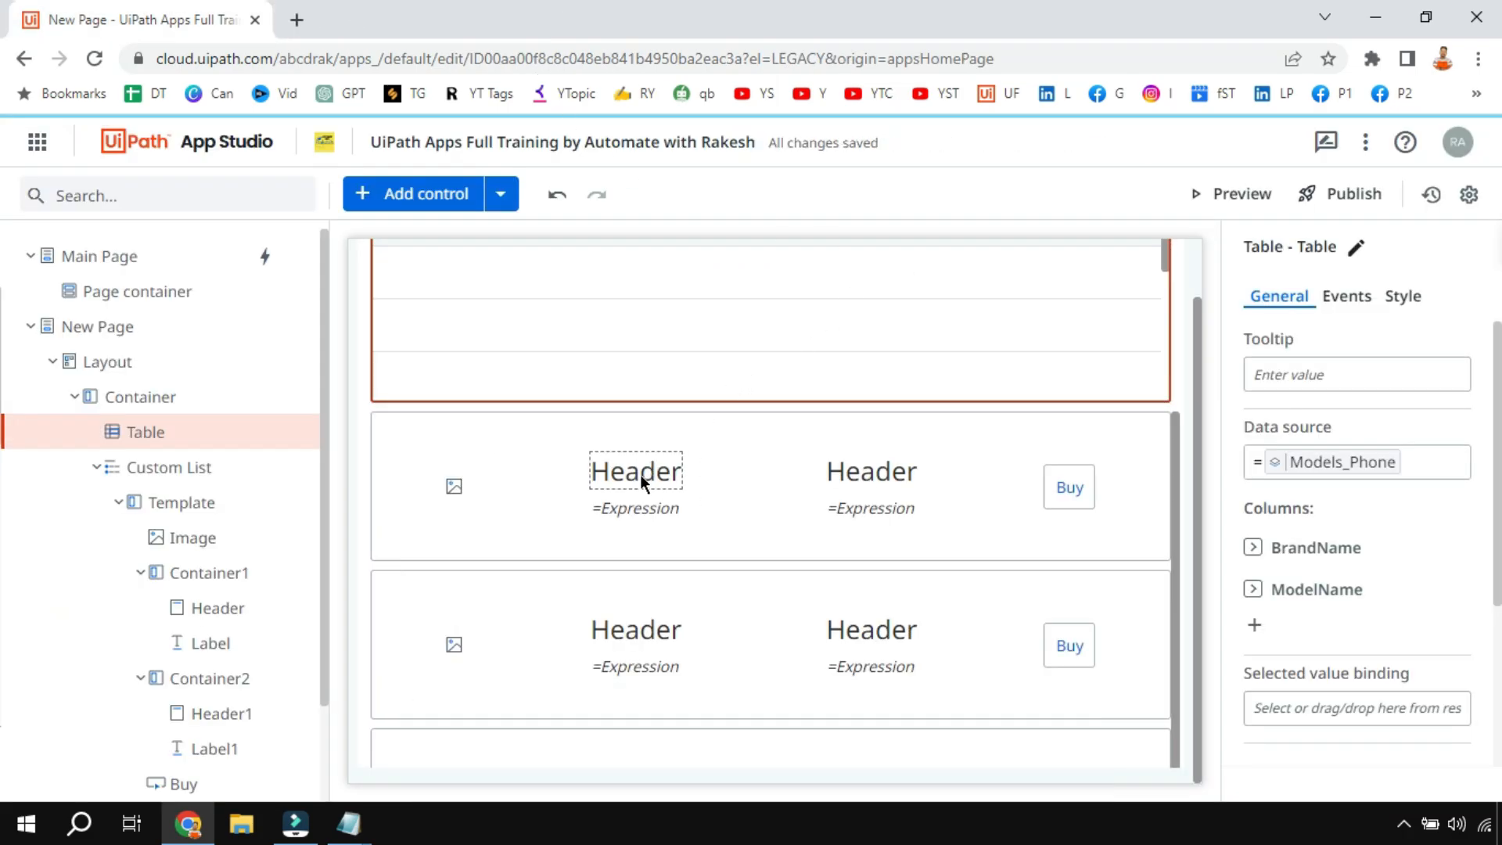
Step: Delete Header1 and the Image placeholder from the list template
left_click(635, 470)
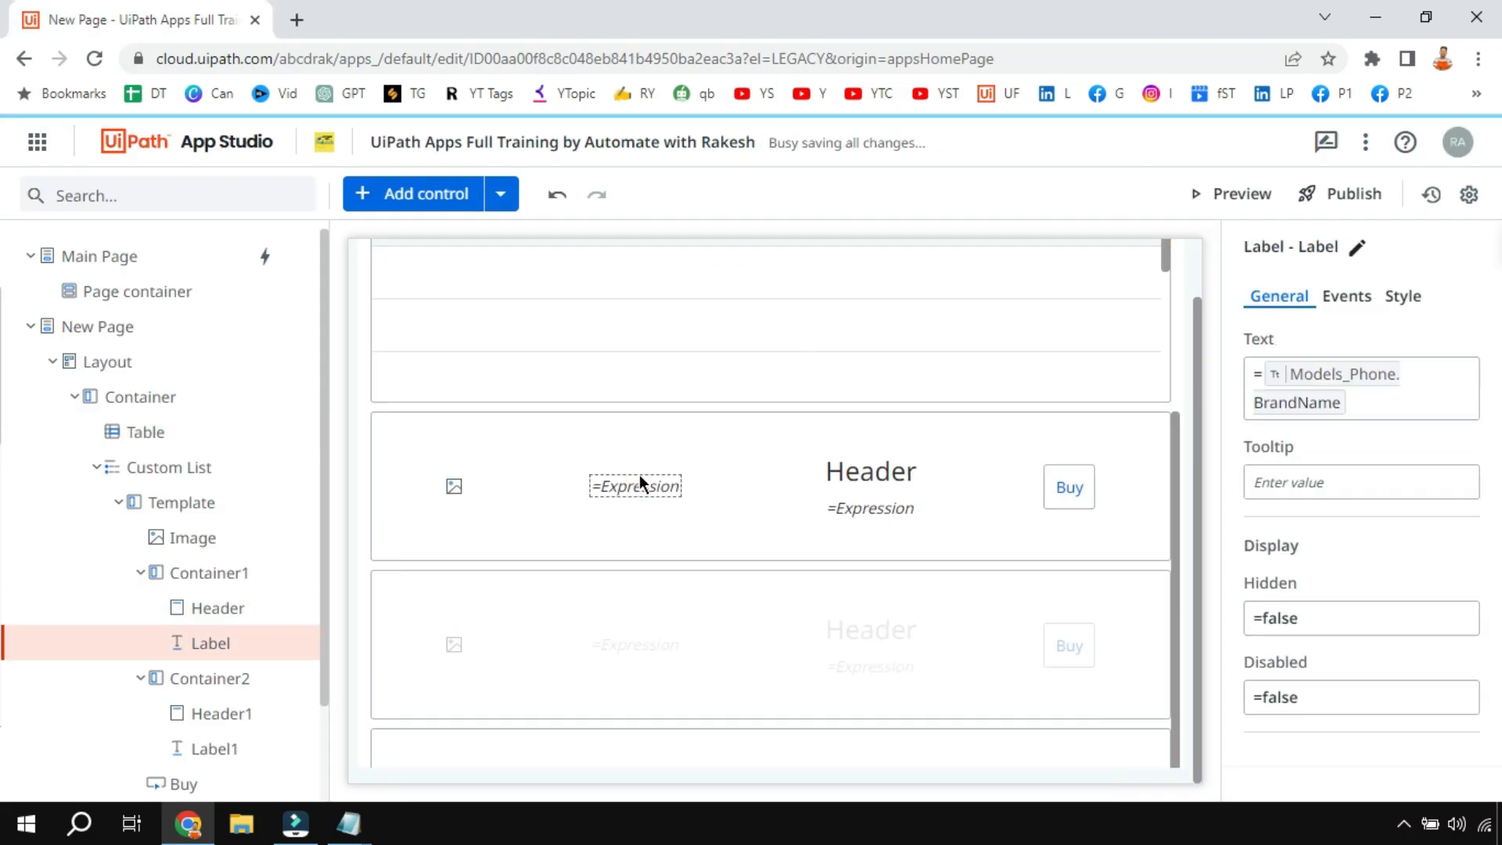
left_click(869, 470)
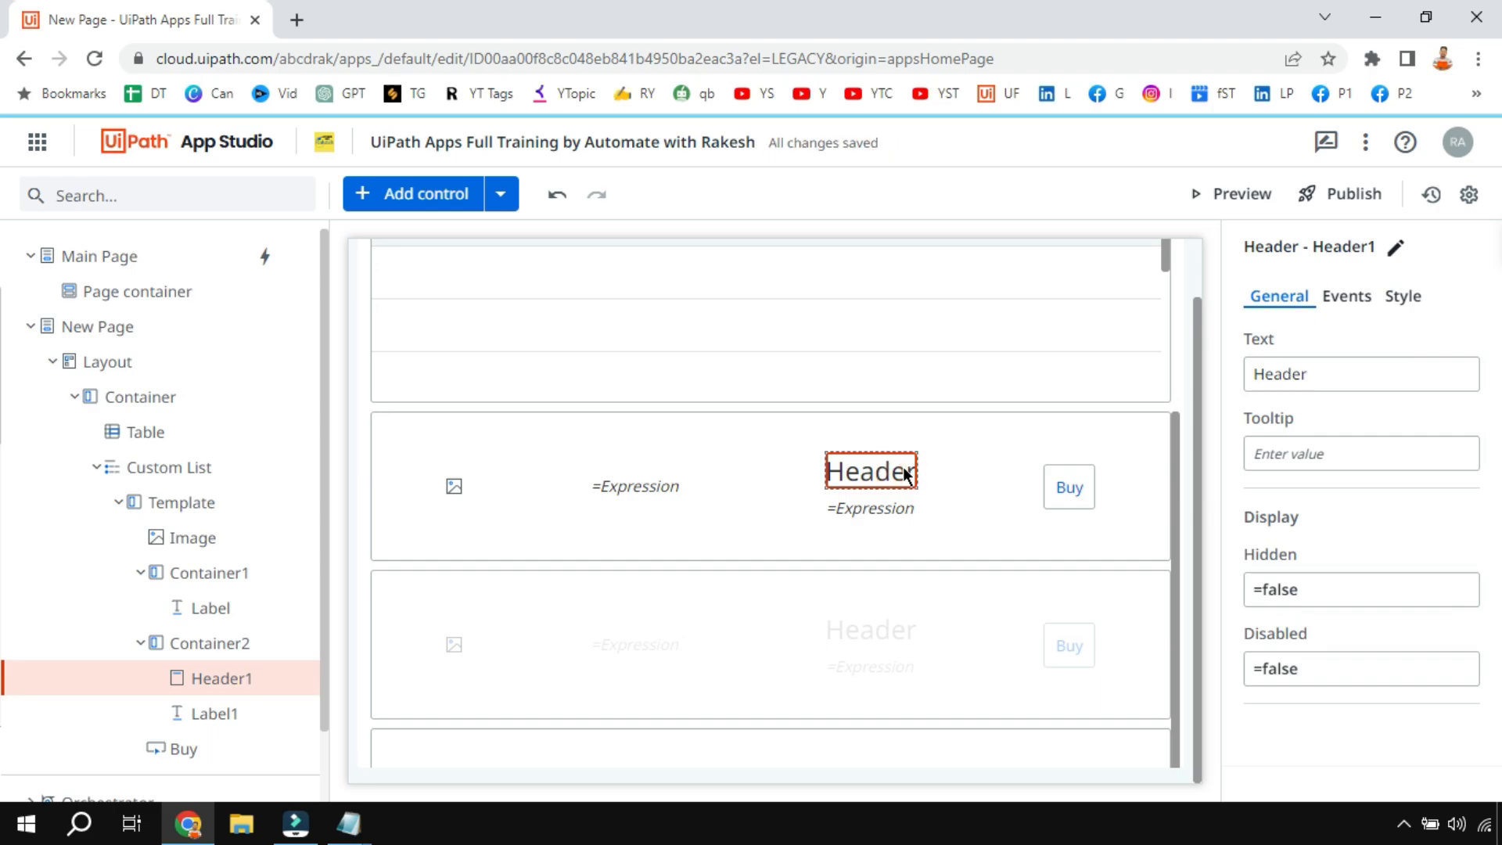
left_click(217, 677)
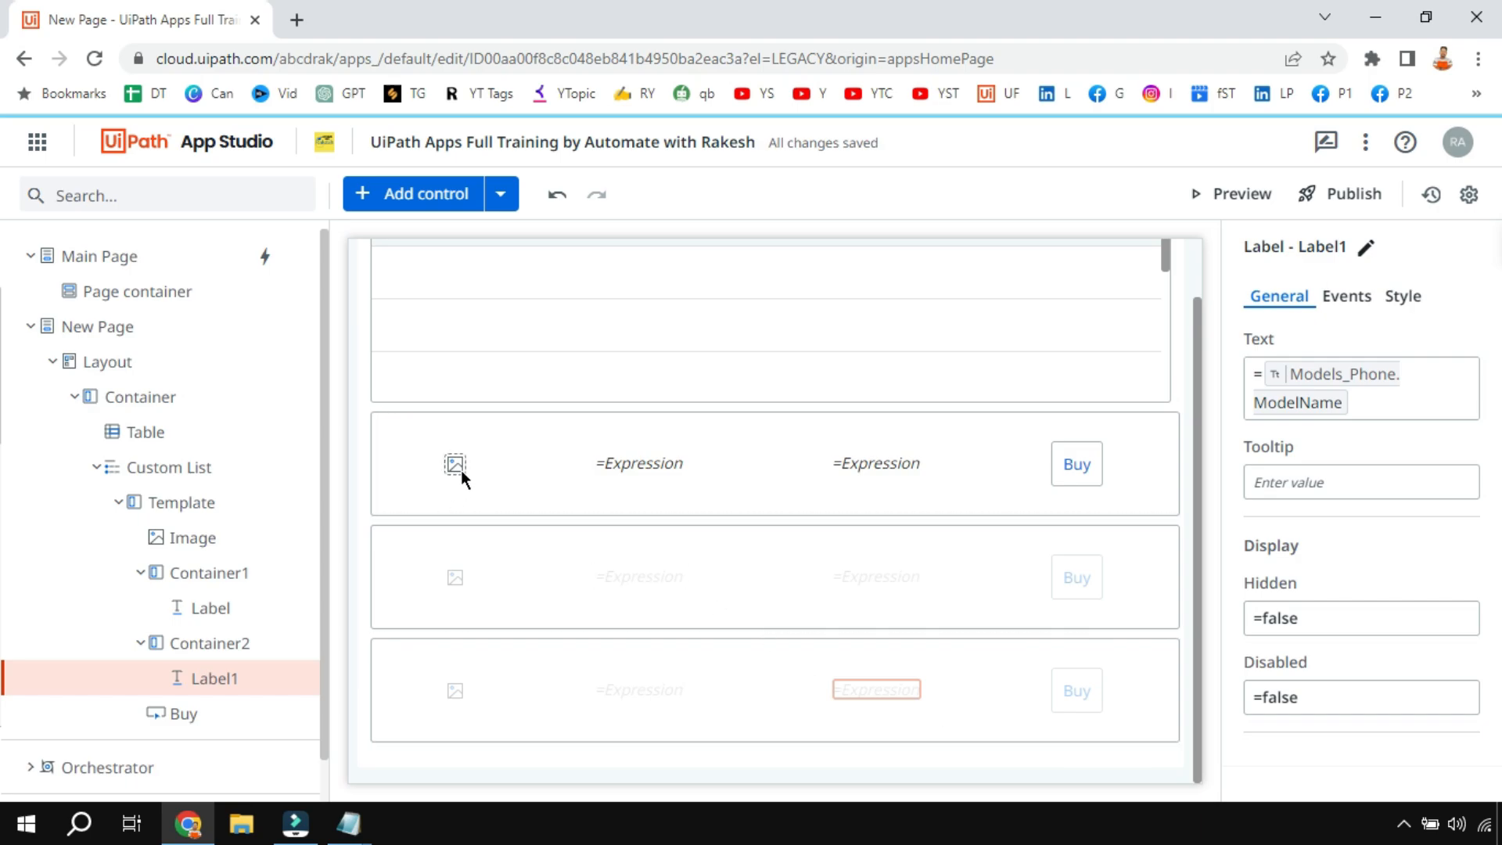
left_click(456, 464)
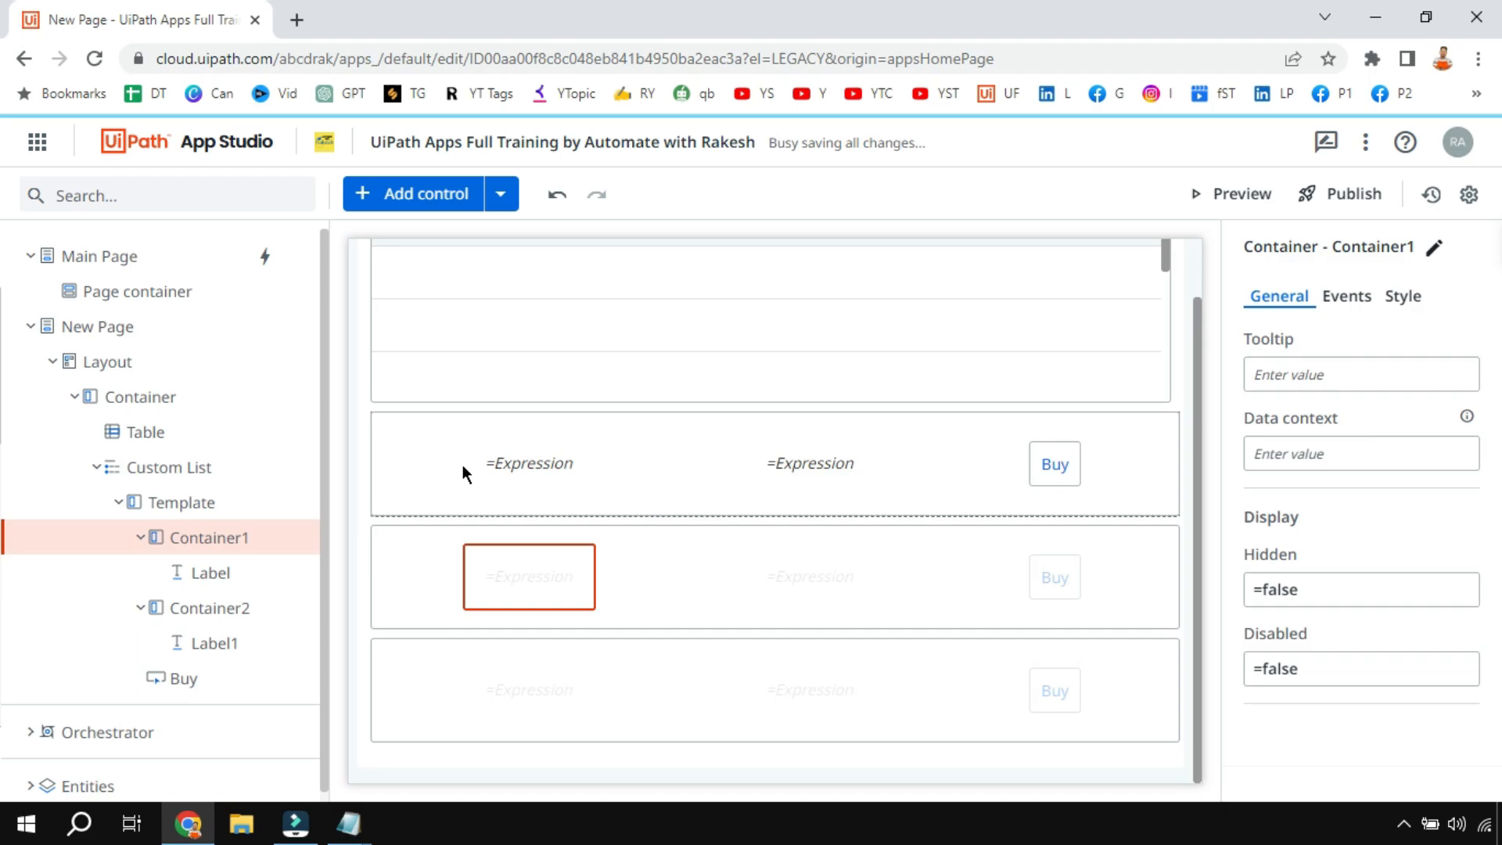
left_click(163, 195)
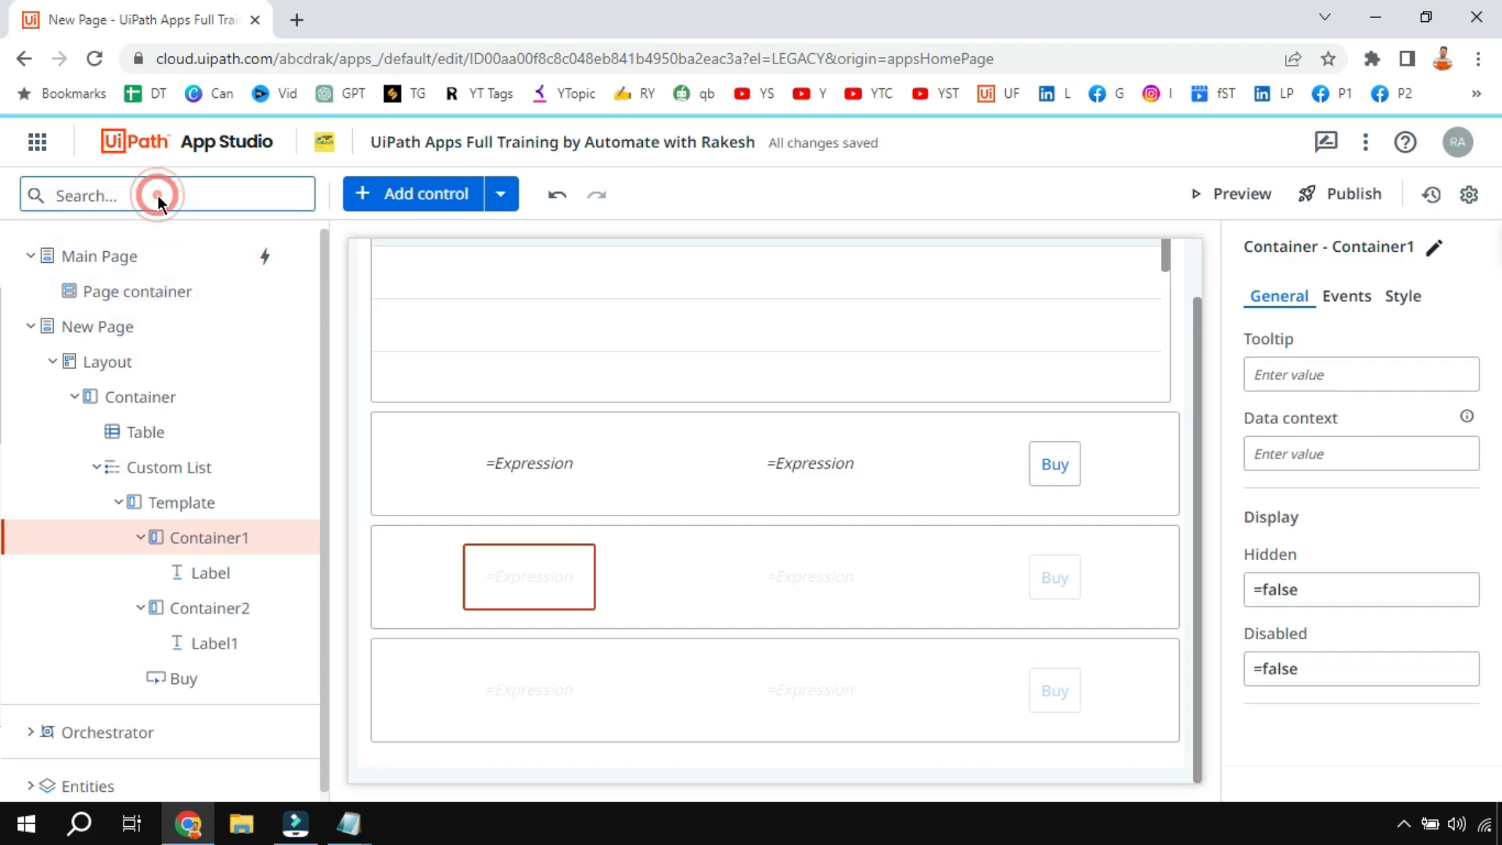
type("p")
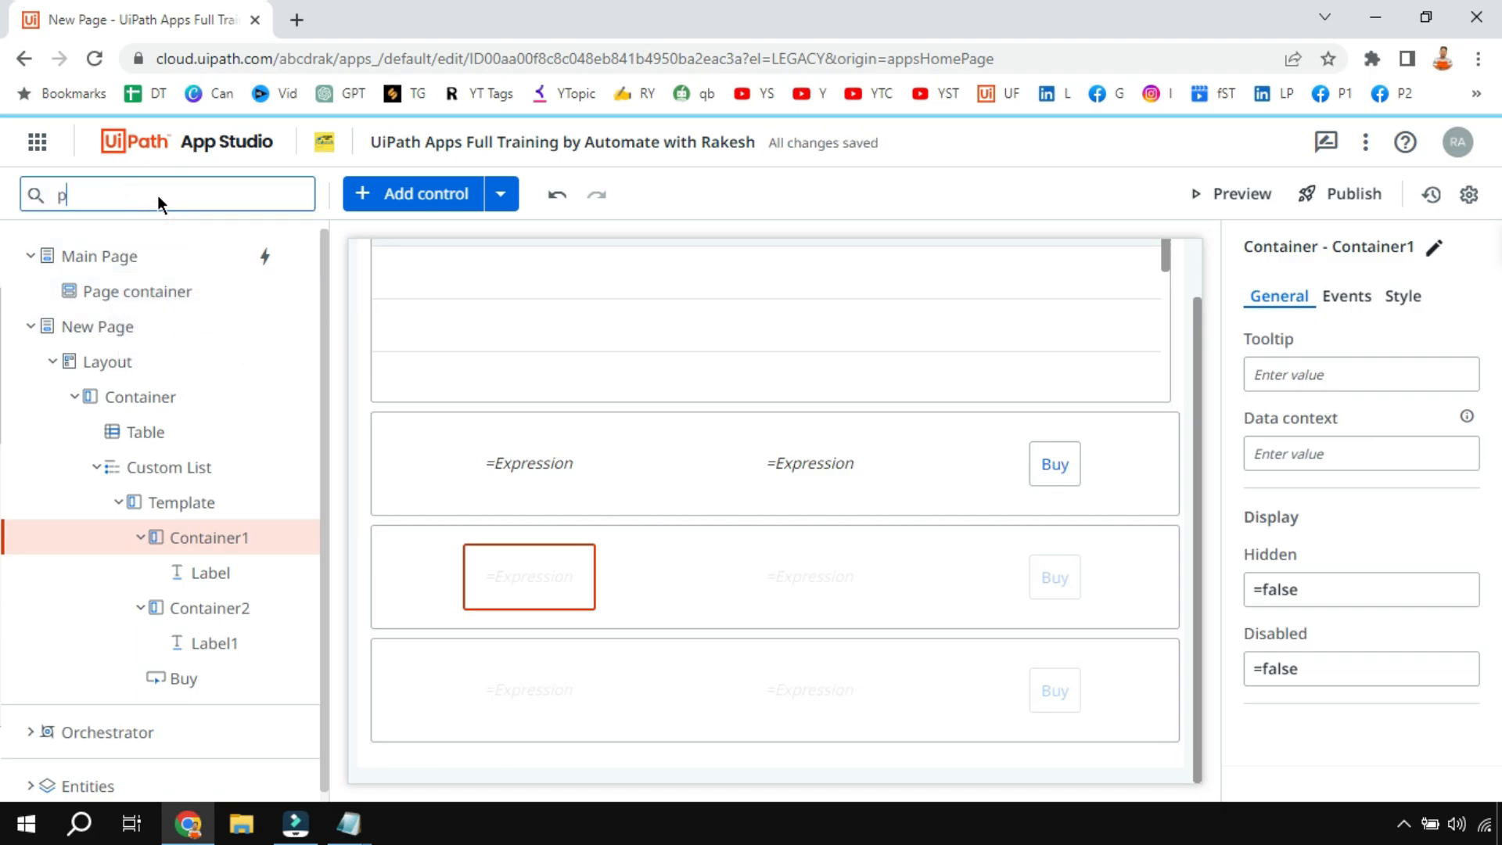
type("hone")
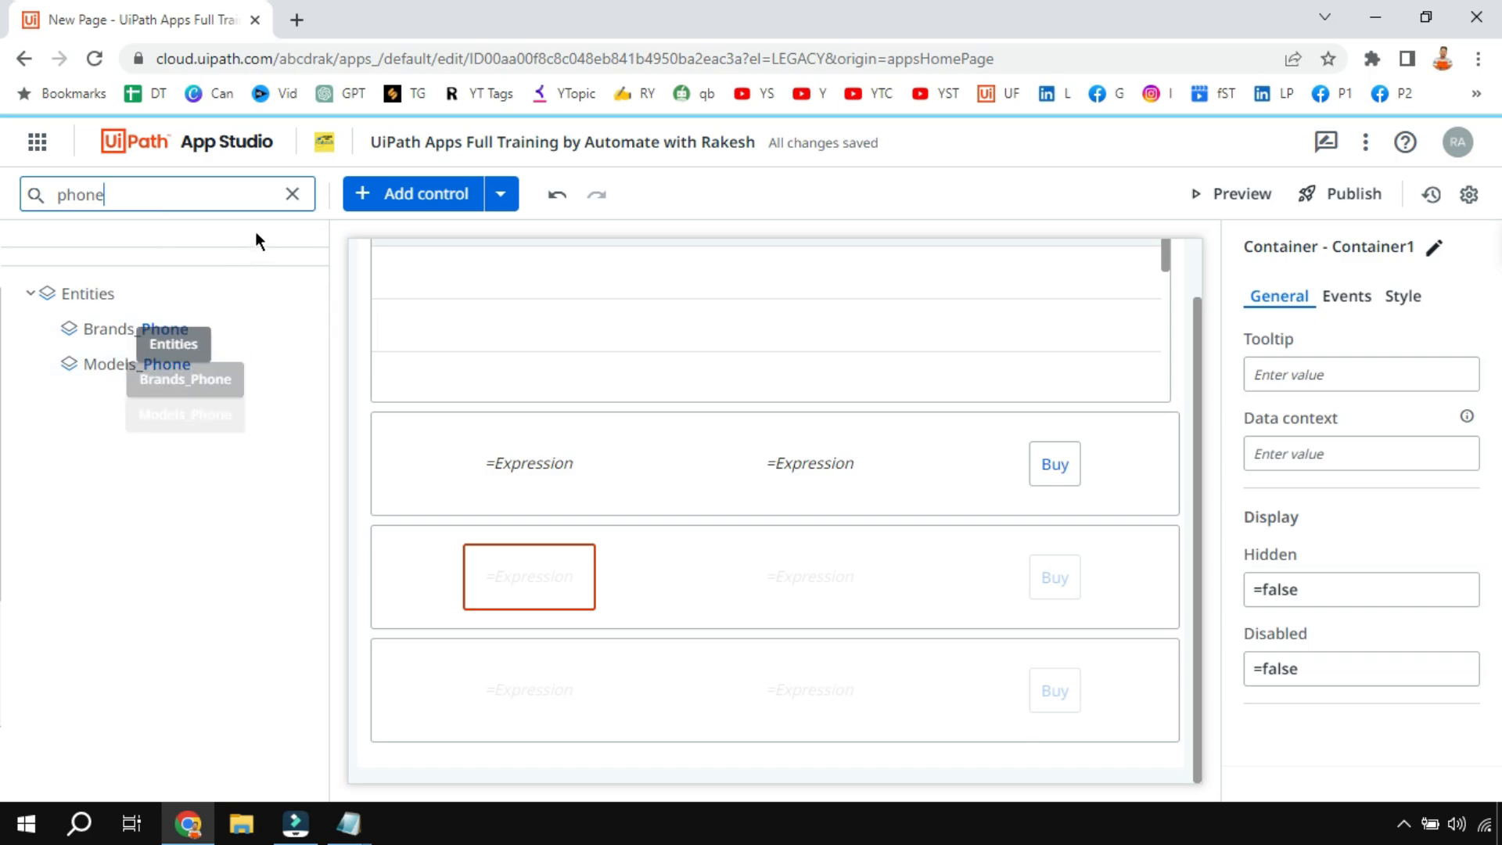
left_click(293, 194)
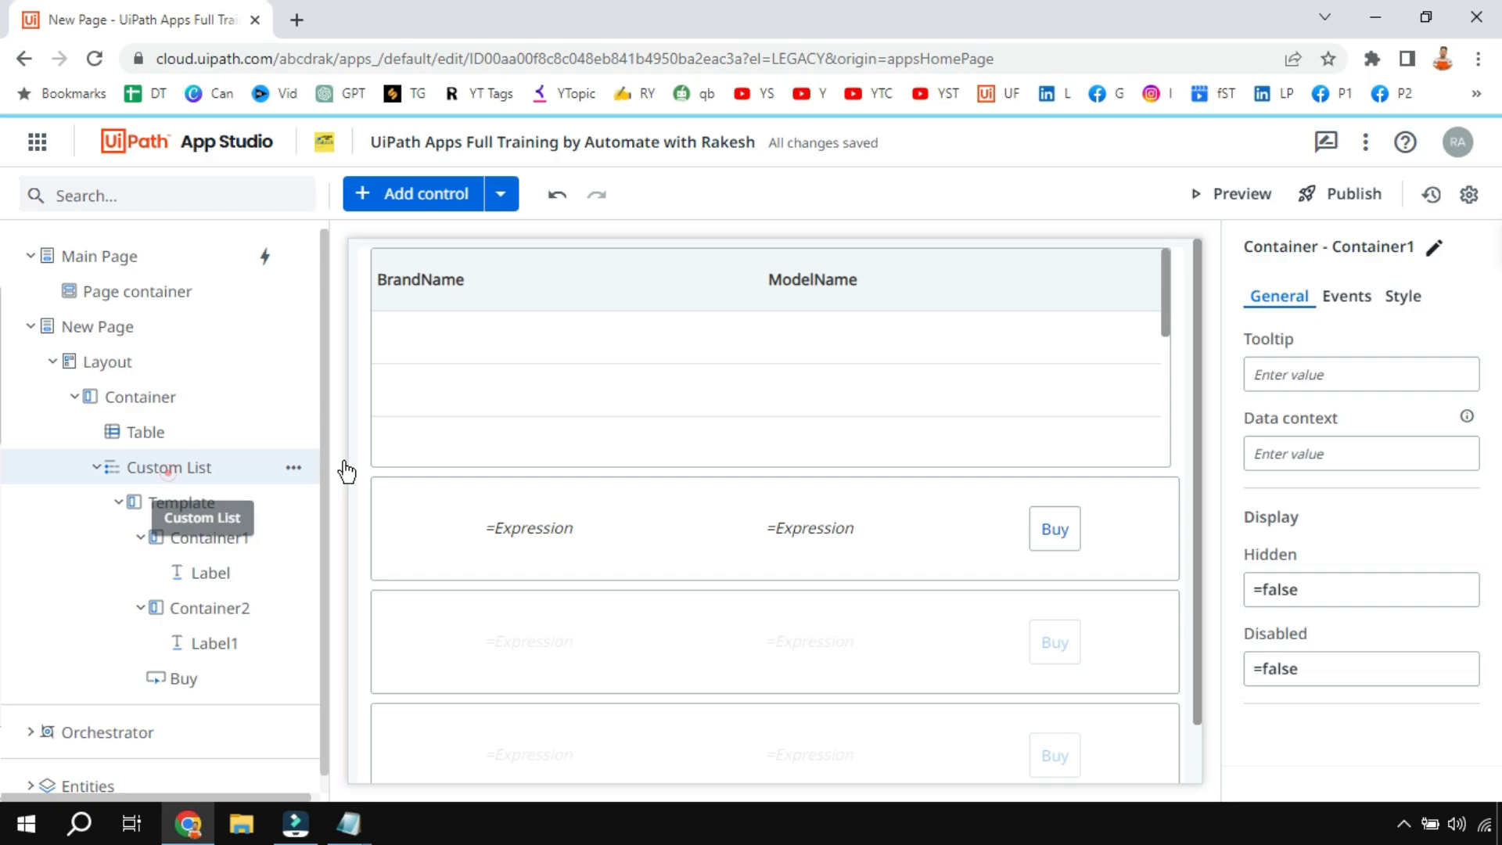
Step: Drag the Phone Android icon to the start of the Custom List item
left_click(168, 467)
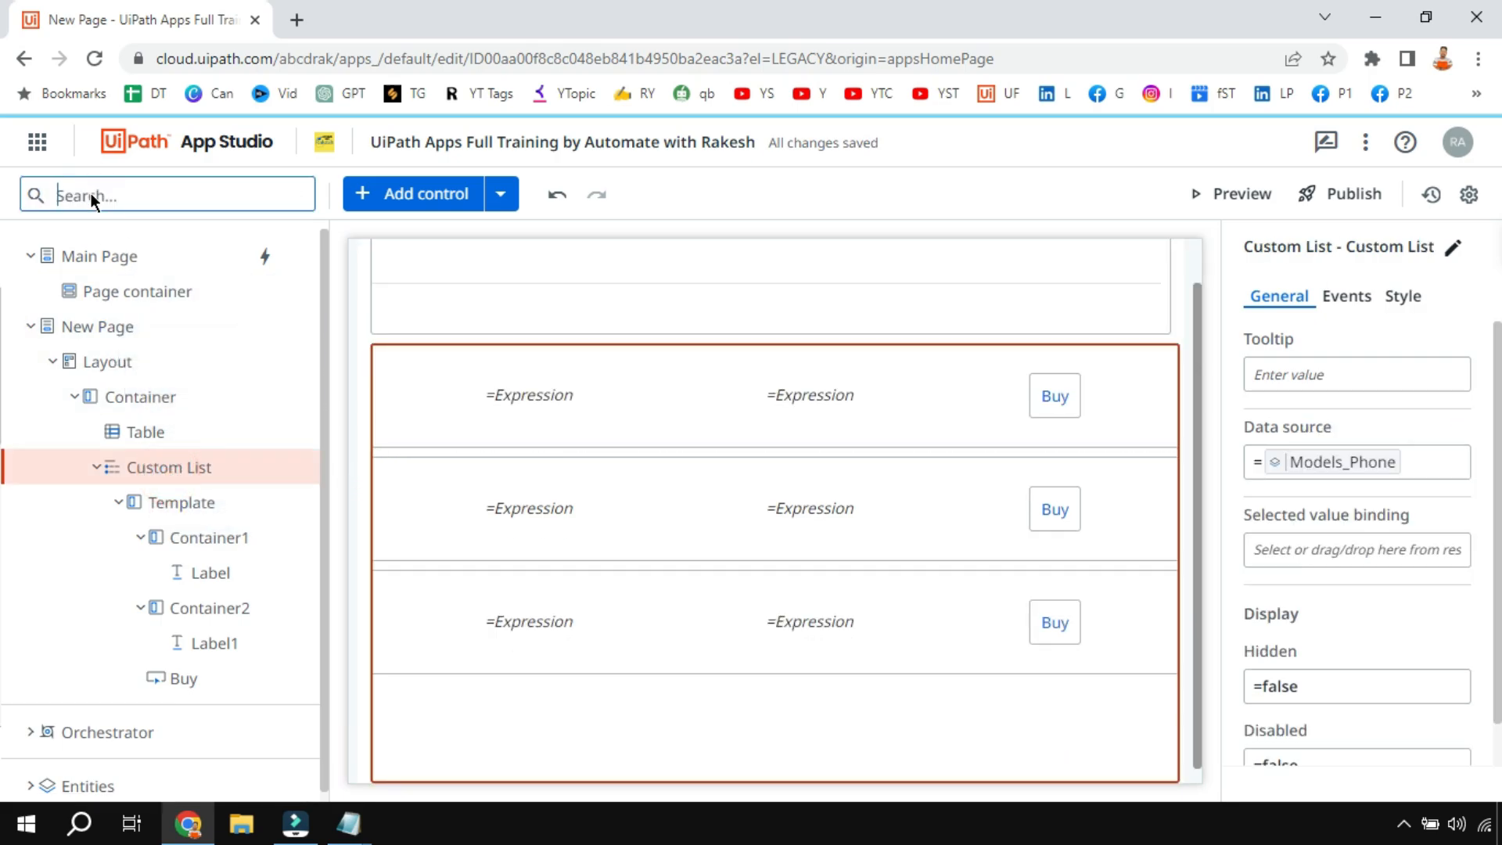
left_click(411, 193)
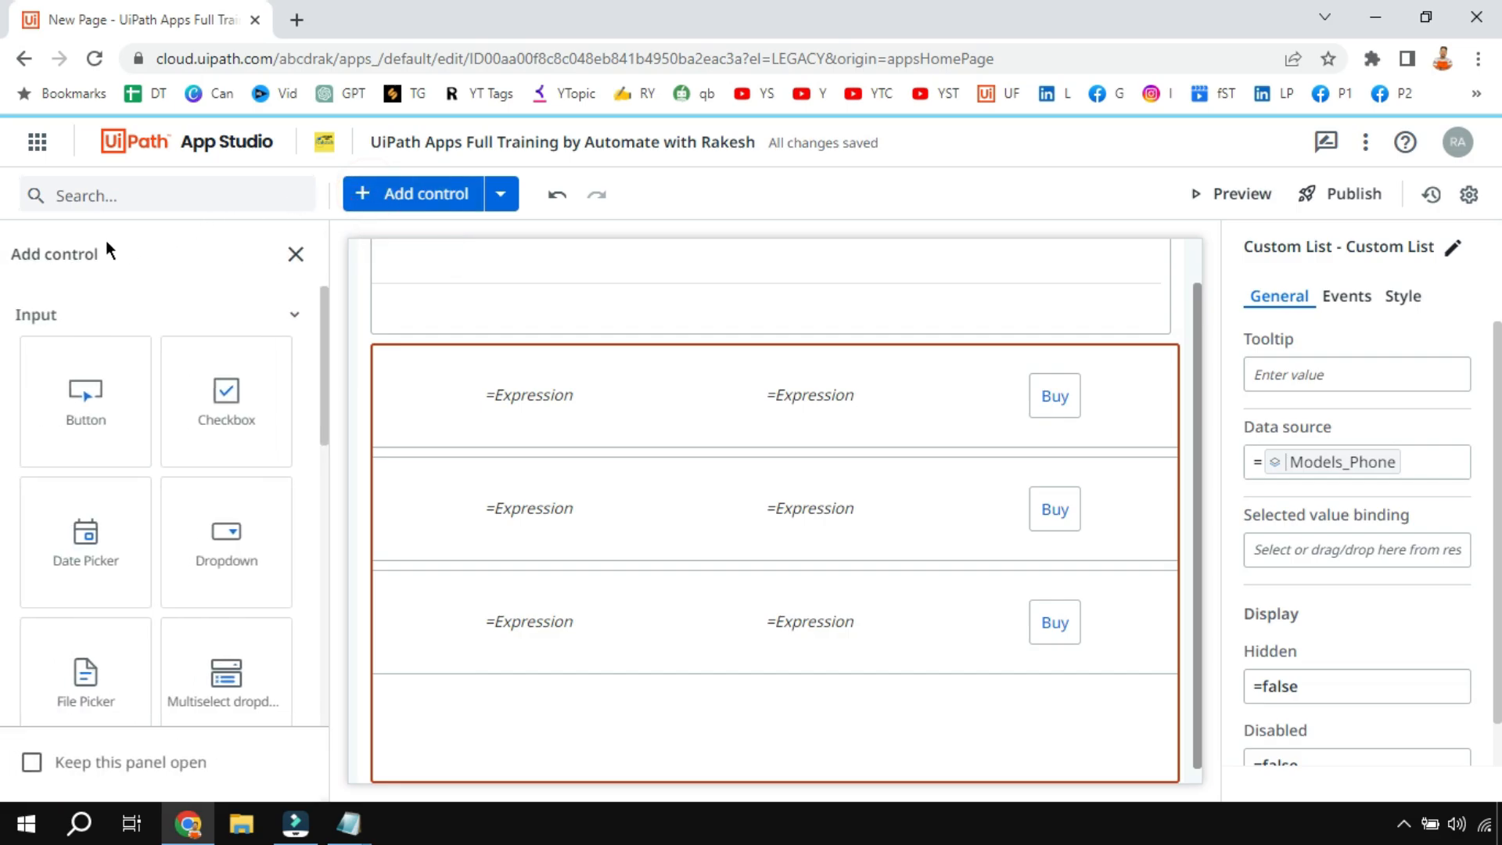
type("p")
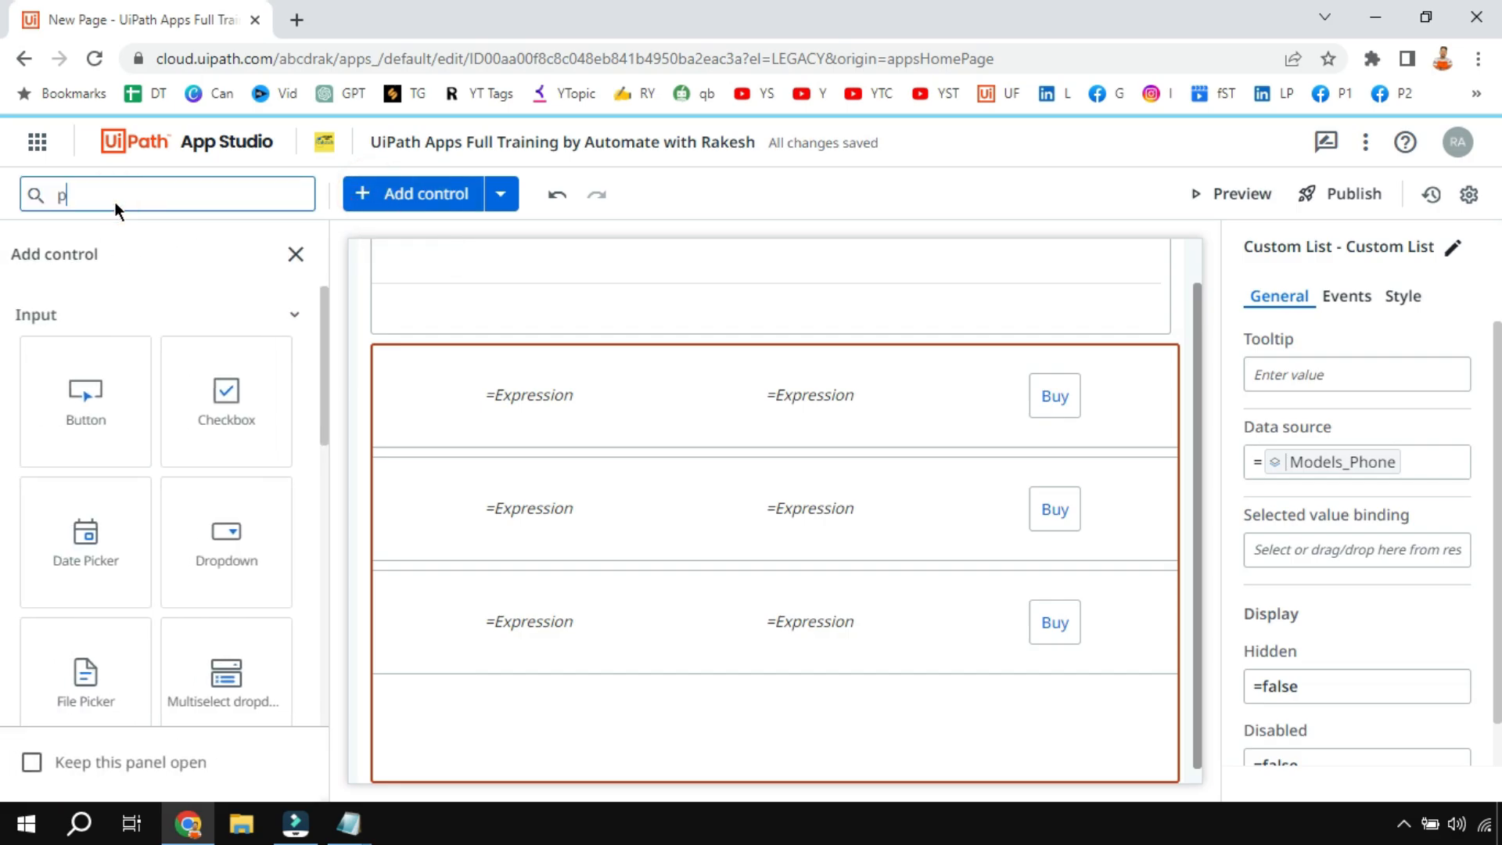
type("phone")
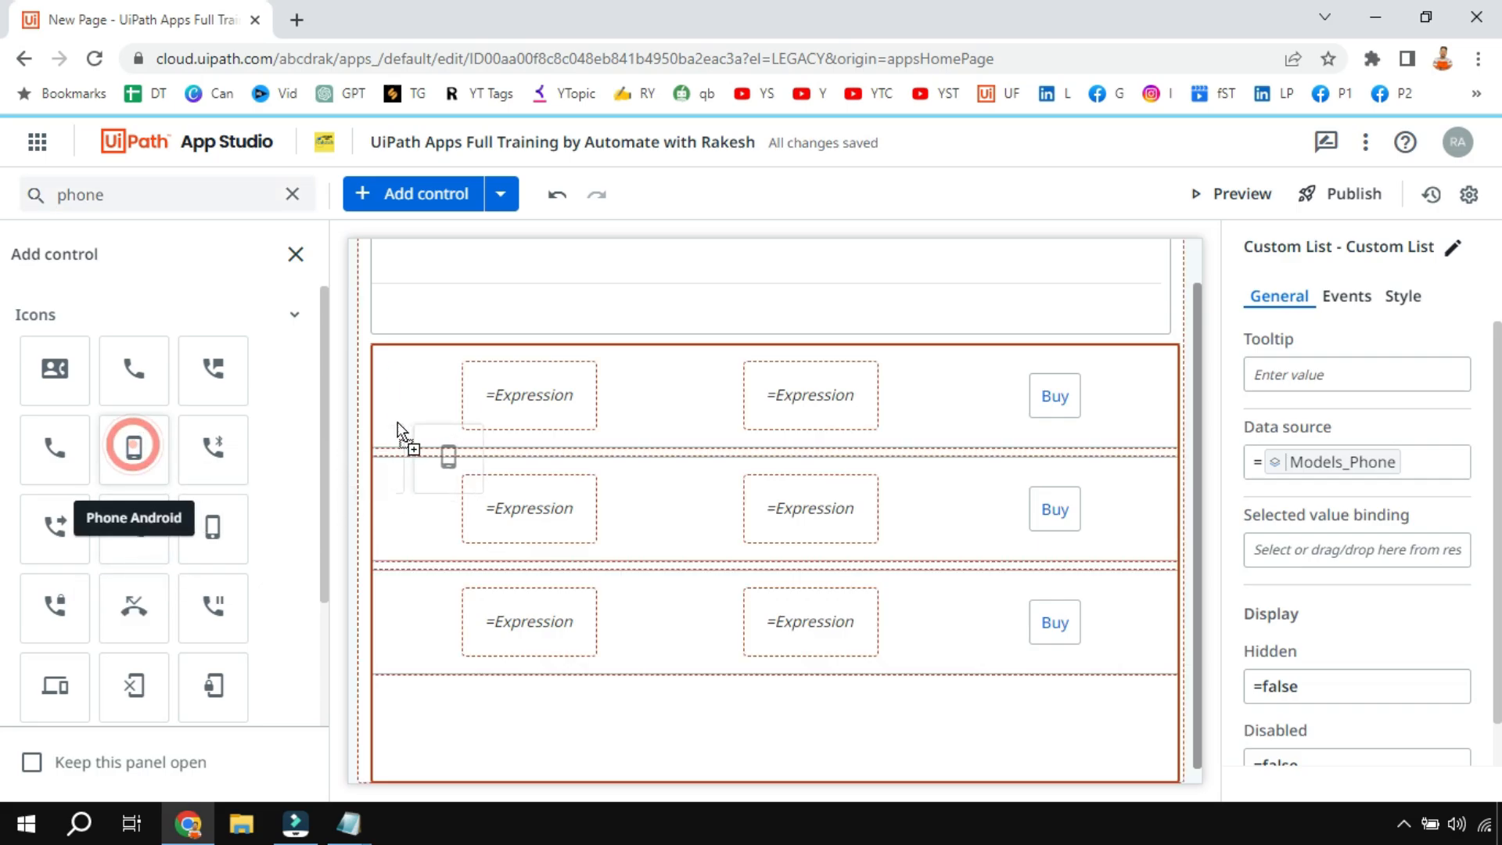
left_click_drag(133, 447, 456, 396)
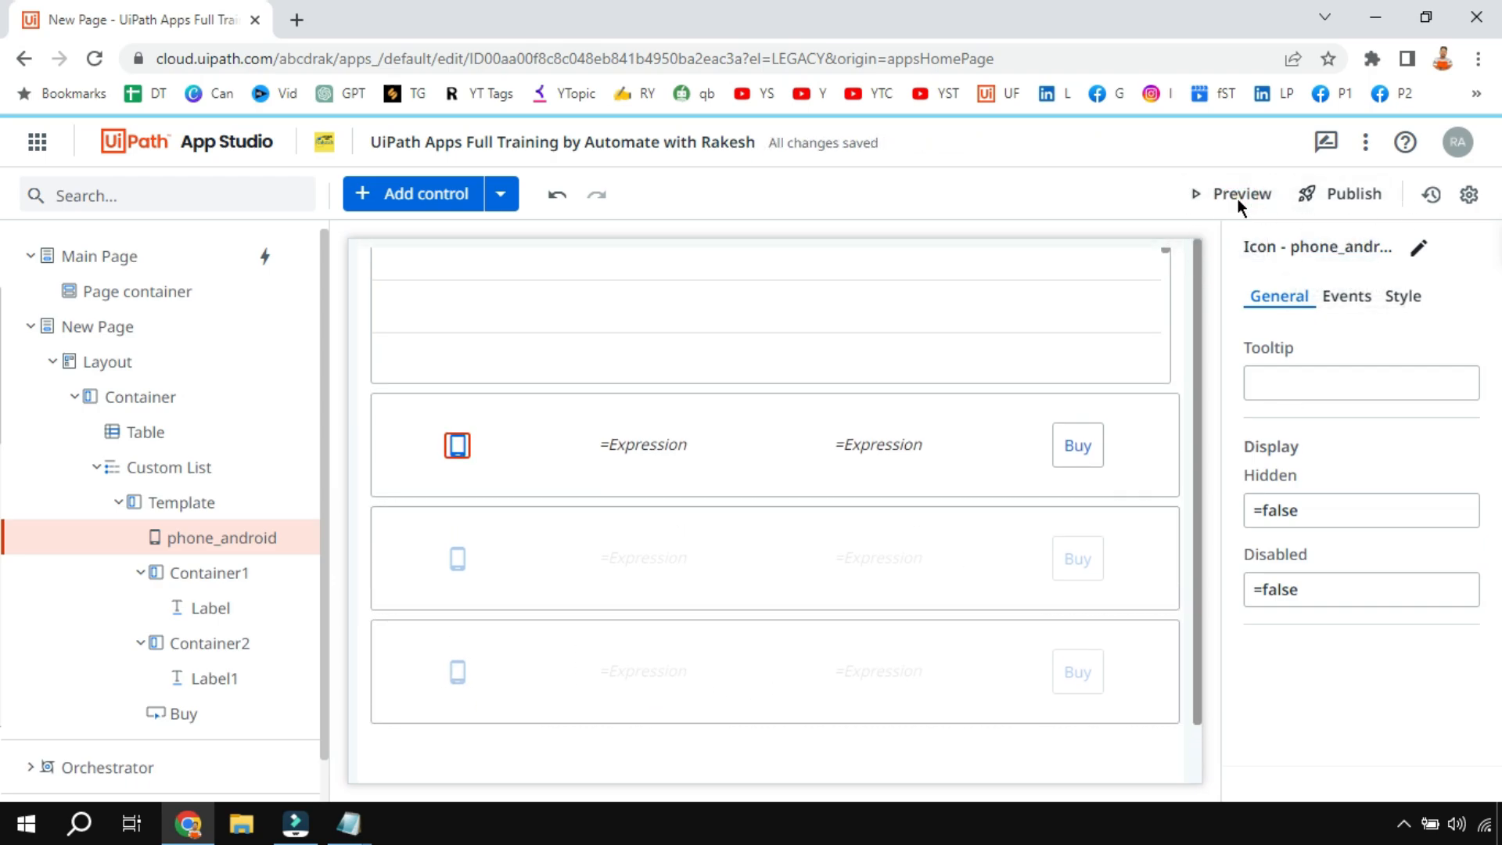
left_click(1241, 193)
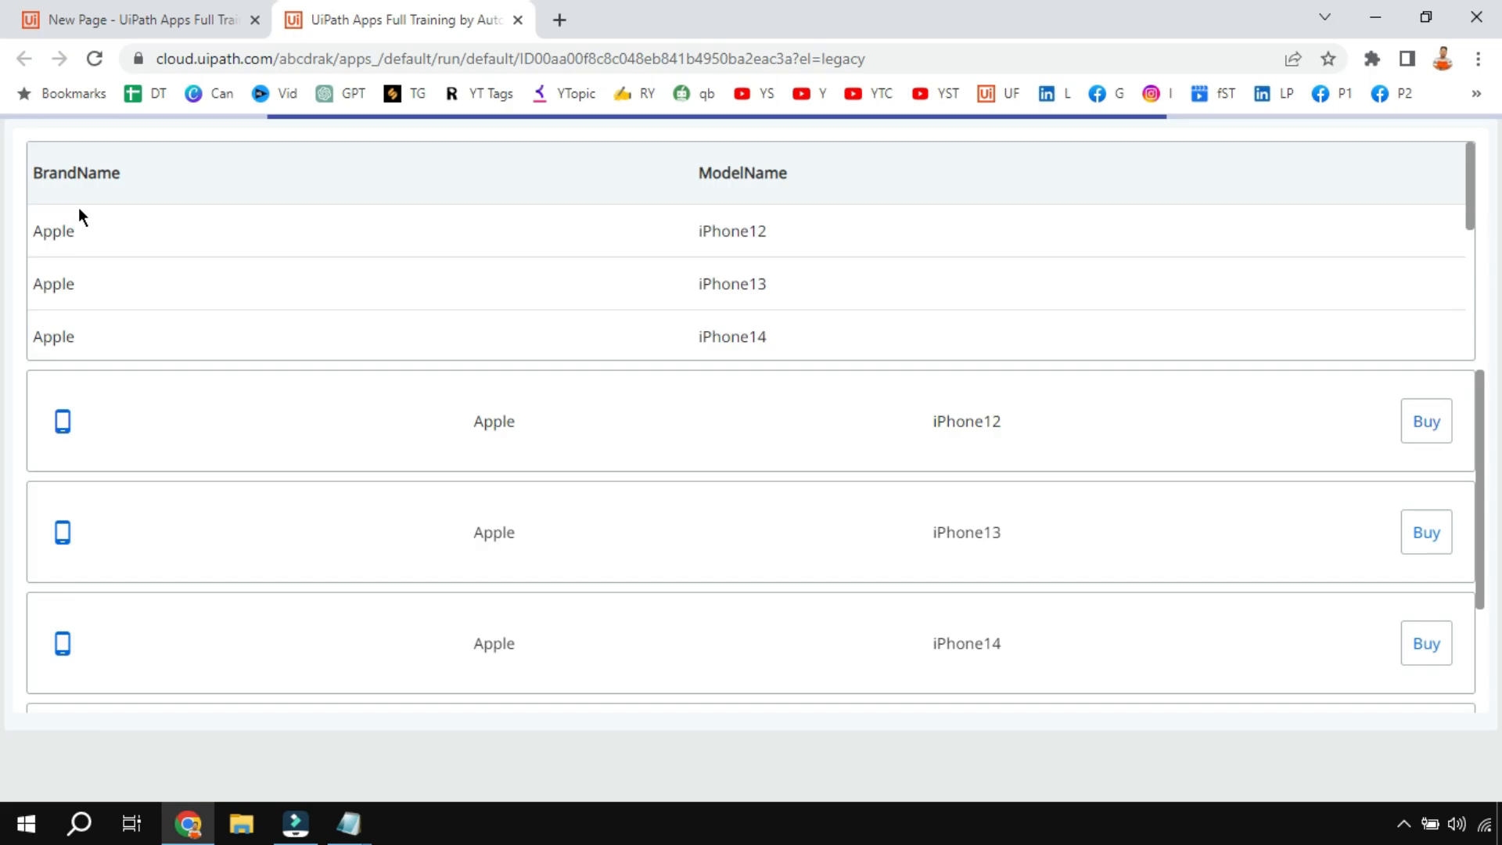
mouse_move(81, 333)
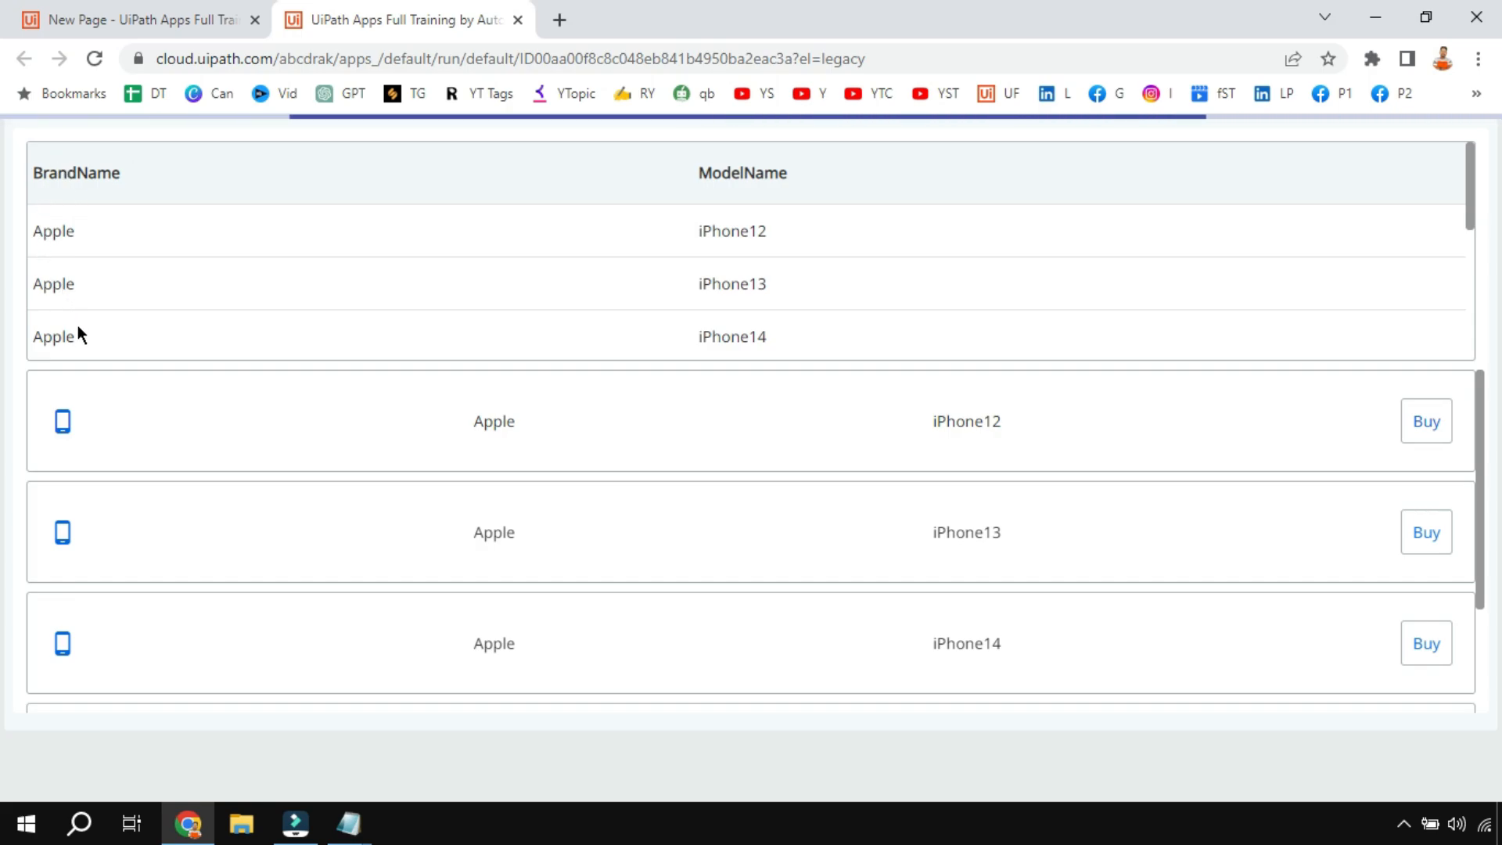
mouse_move(1239, 538)
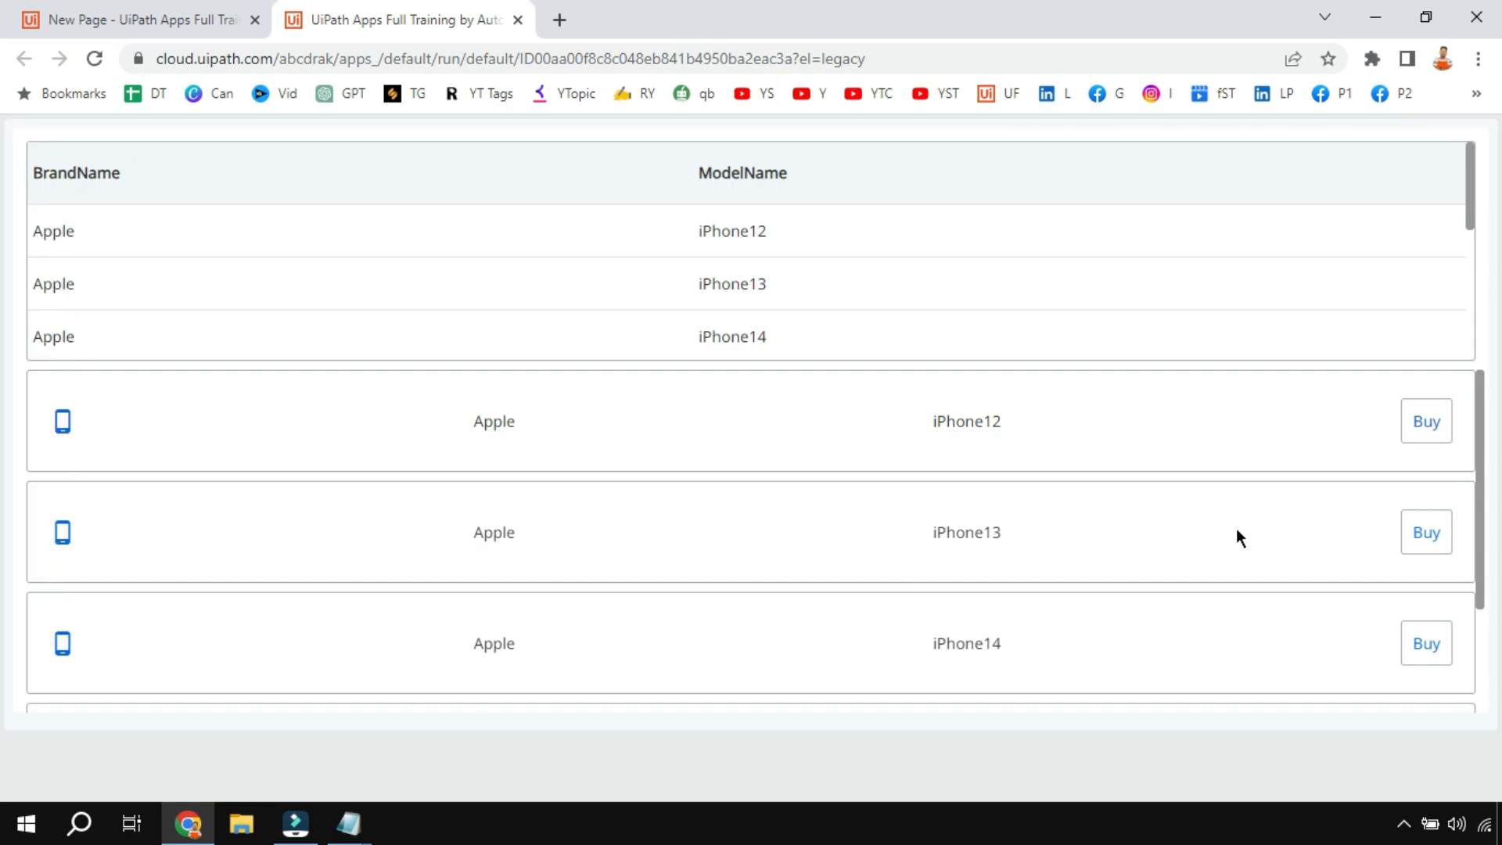
left_click(741, 174)
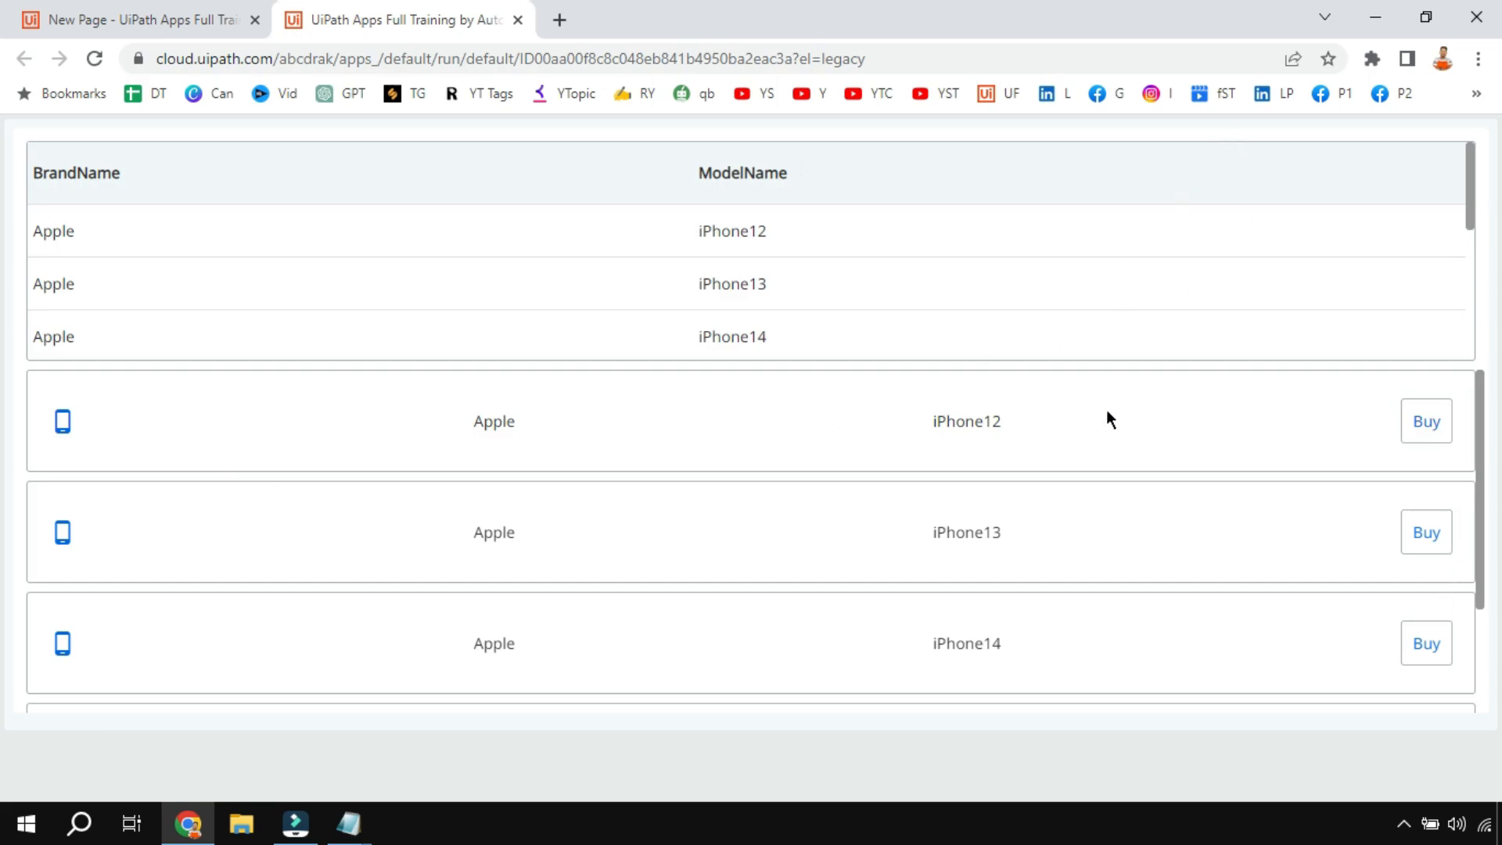
mouse_move(1259, 421)
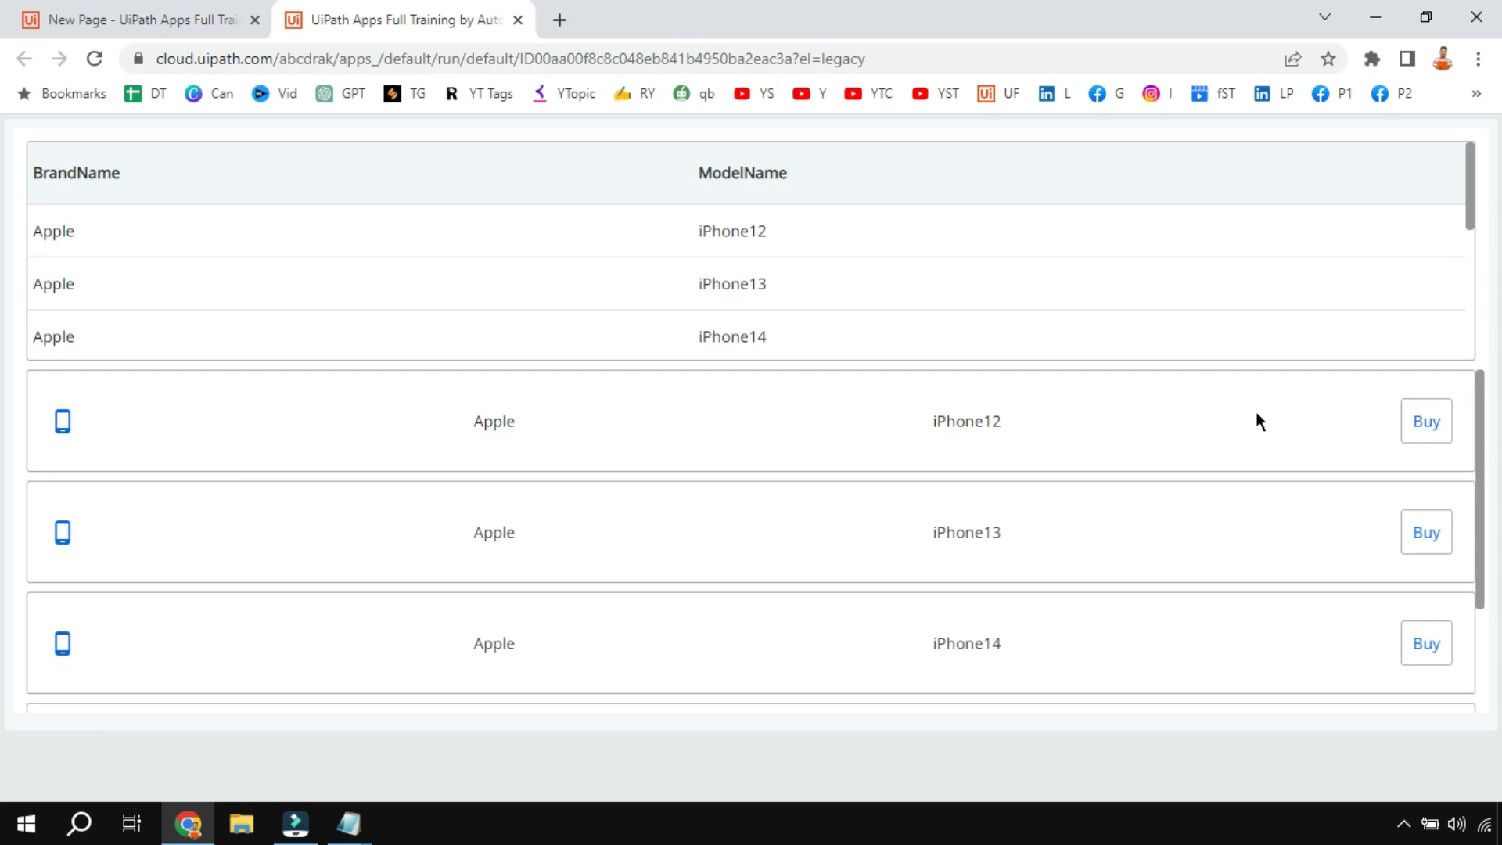
mouse_move(225, 432)
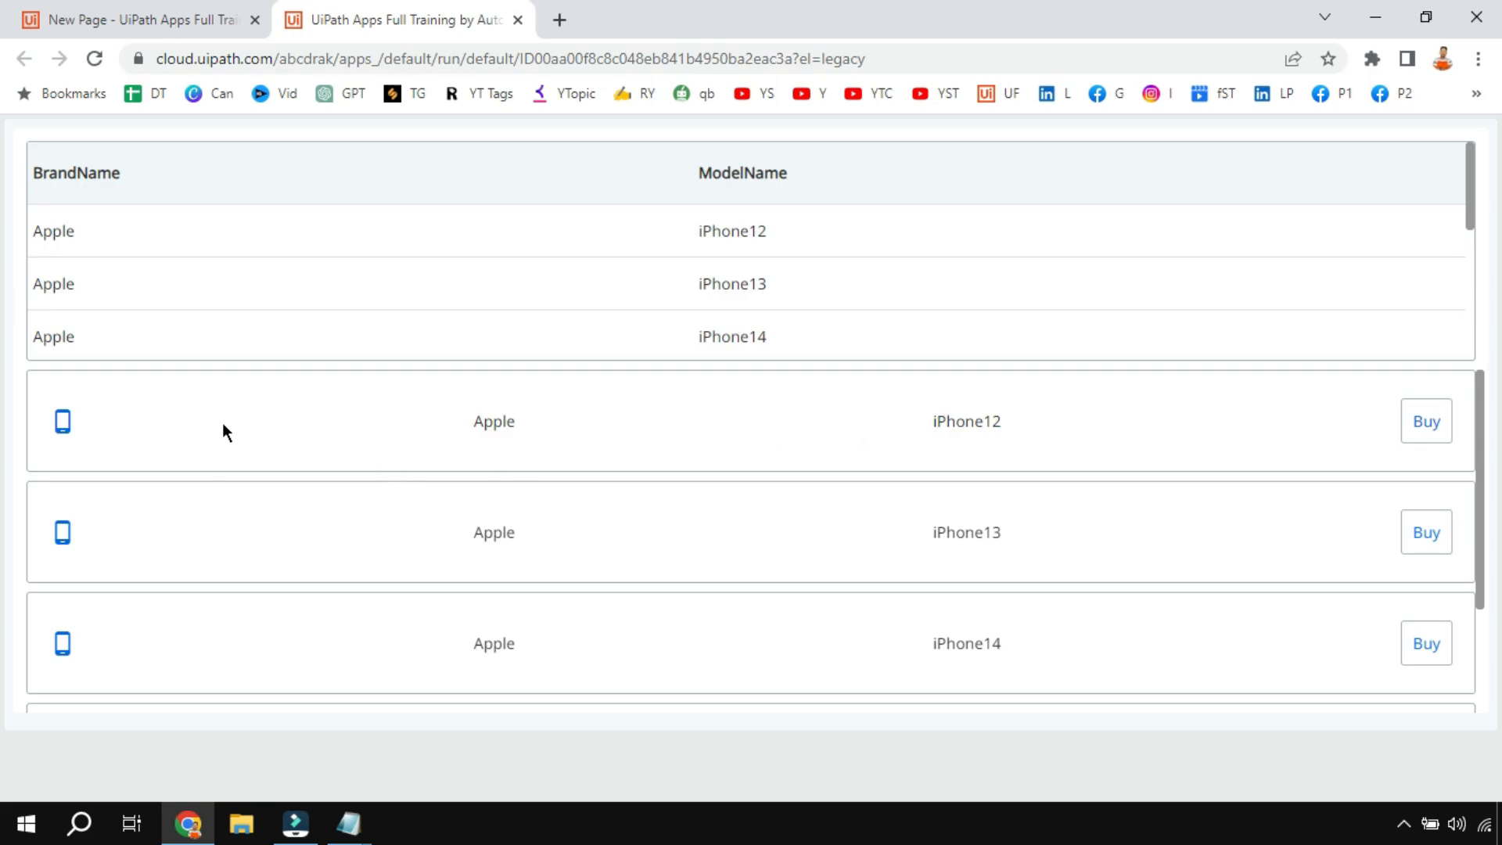
mouse_move(642, 428)
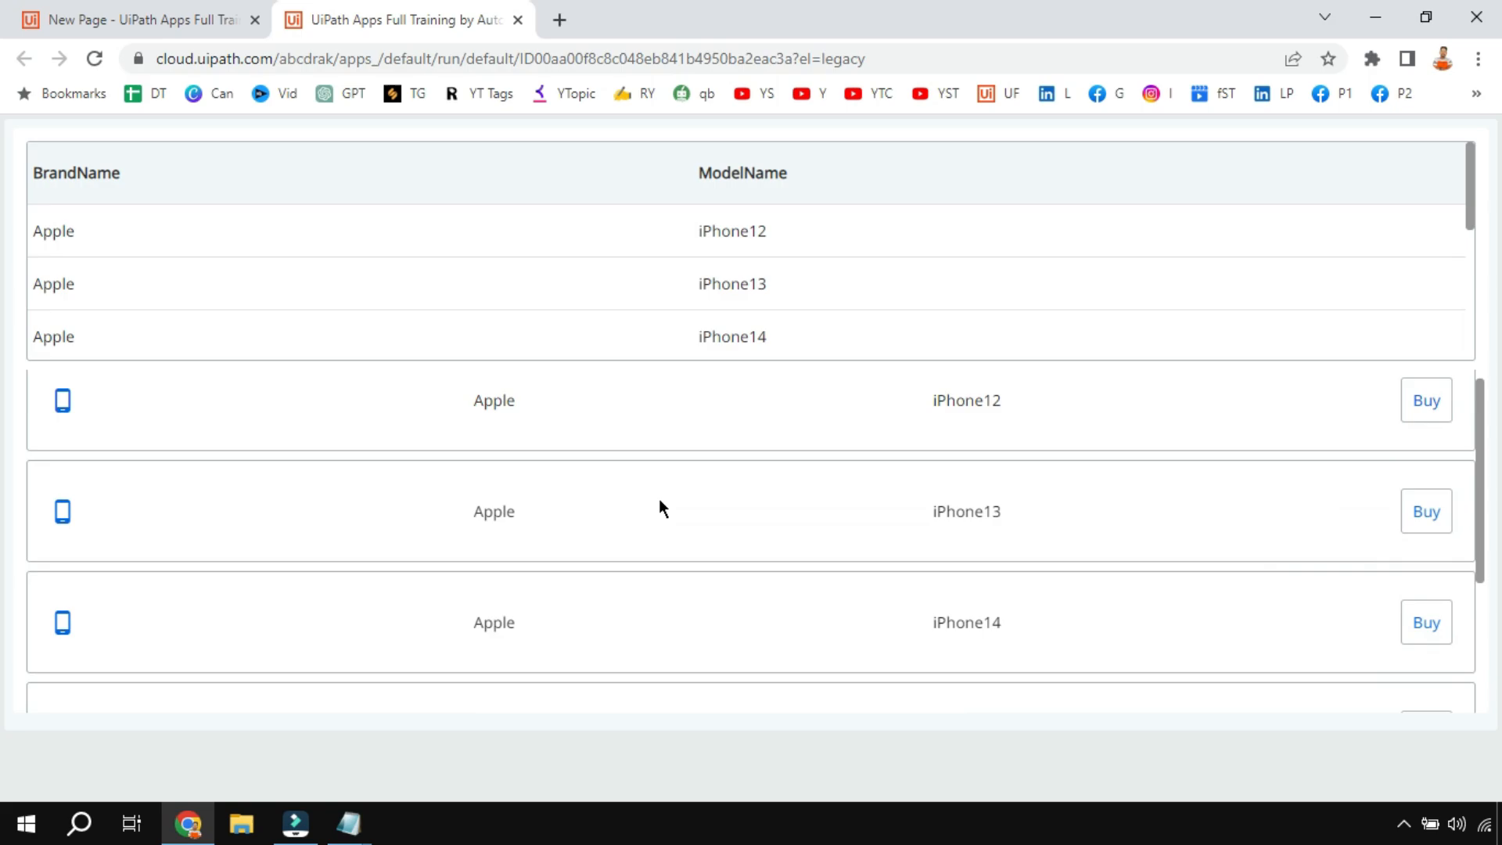
scroll("down", 3)
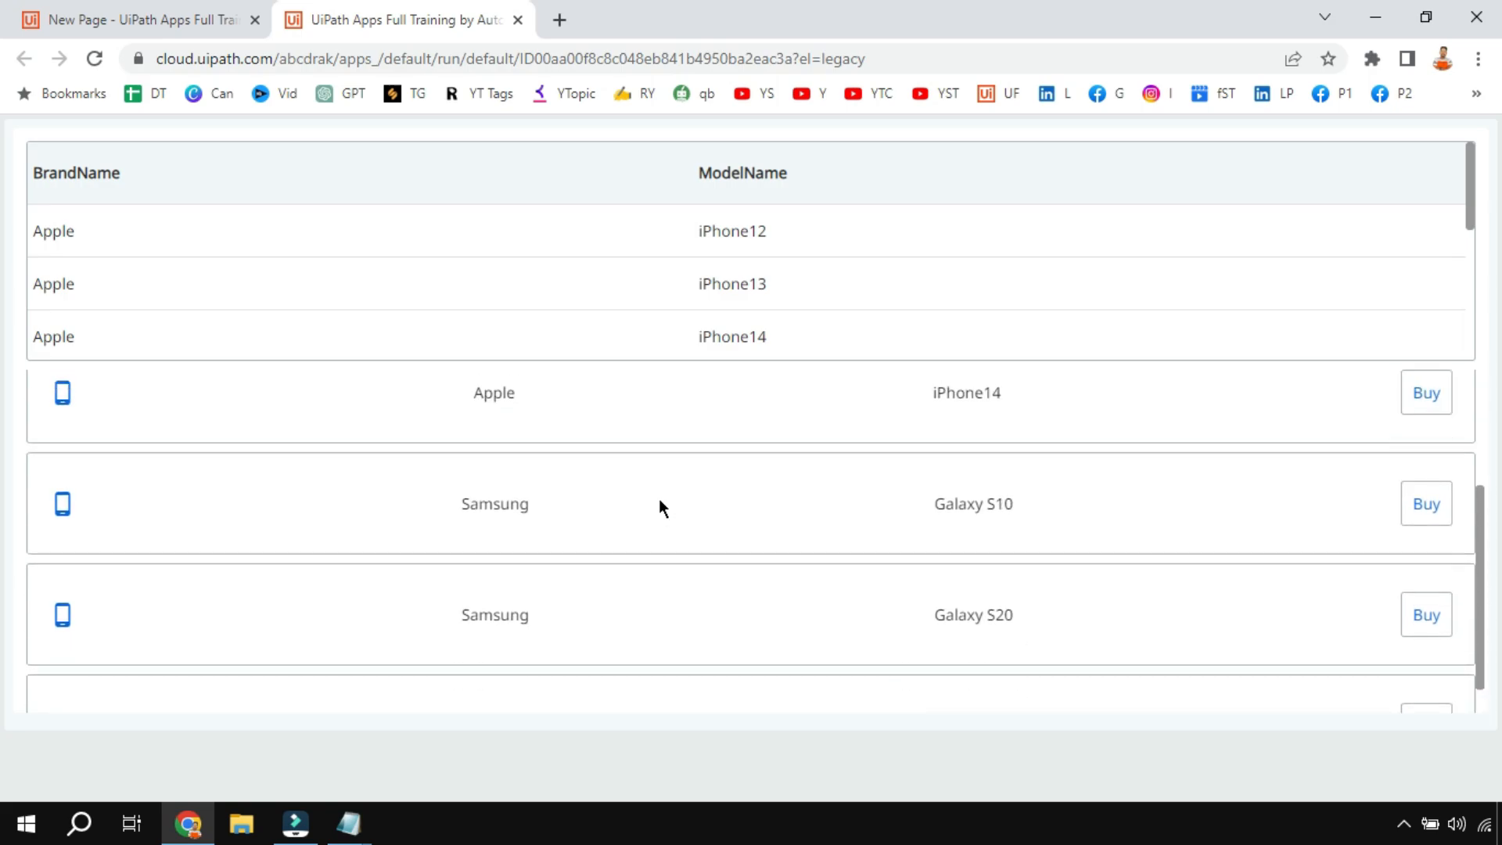
scroll("down", 3)
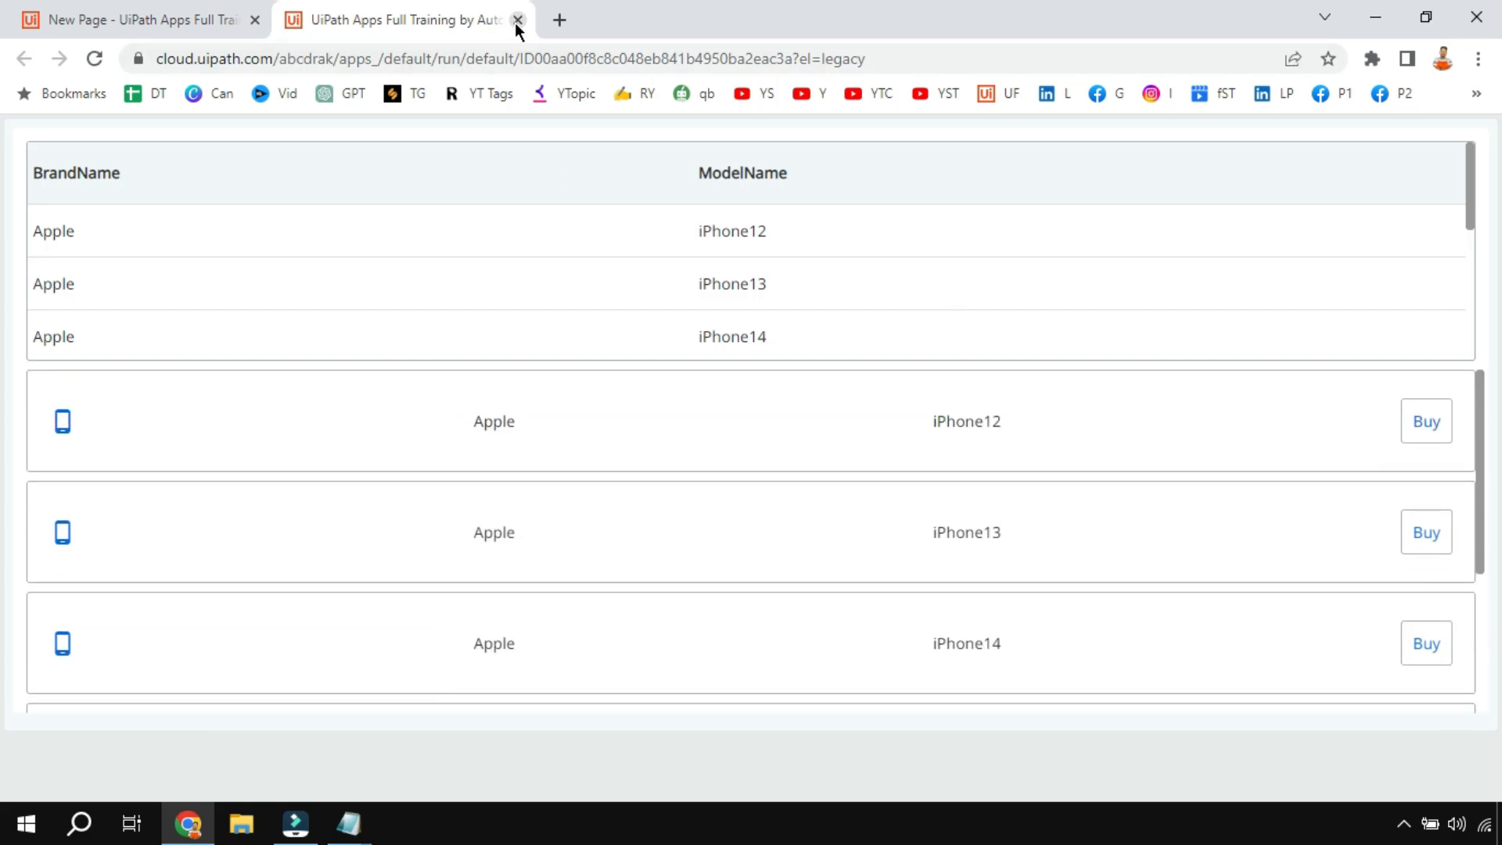
left_click(517, 19)
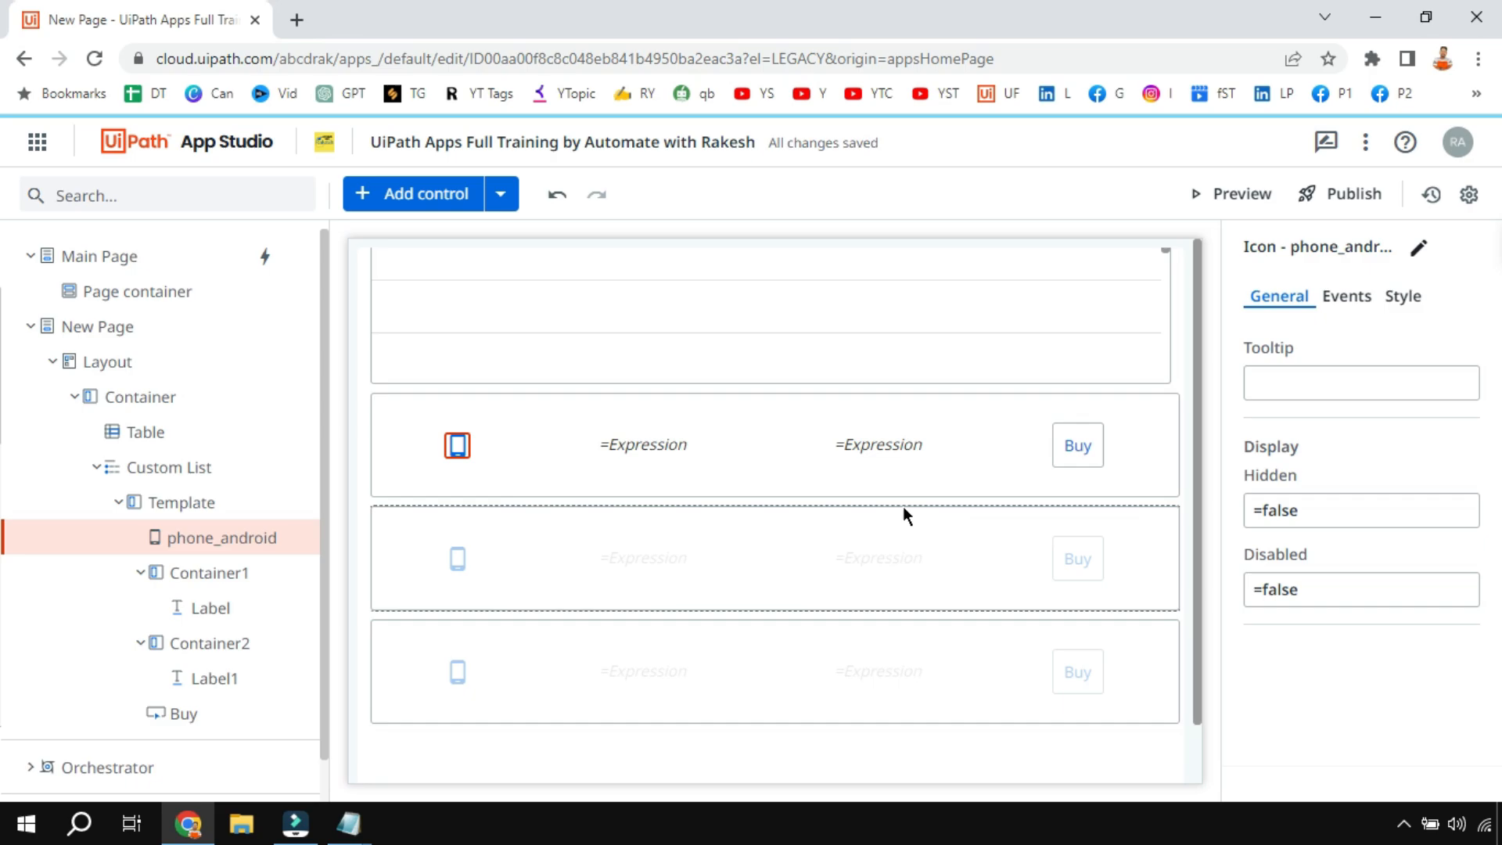
Step: Set the Custom List's Style size height to 400 px
left_click(172, 468)
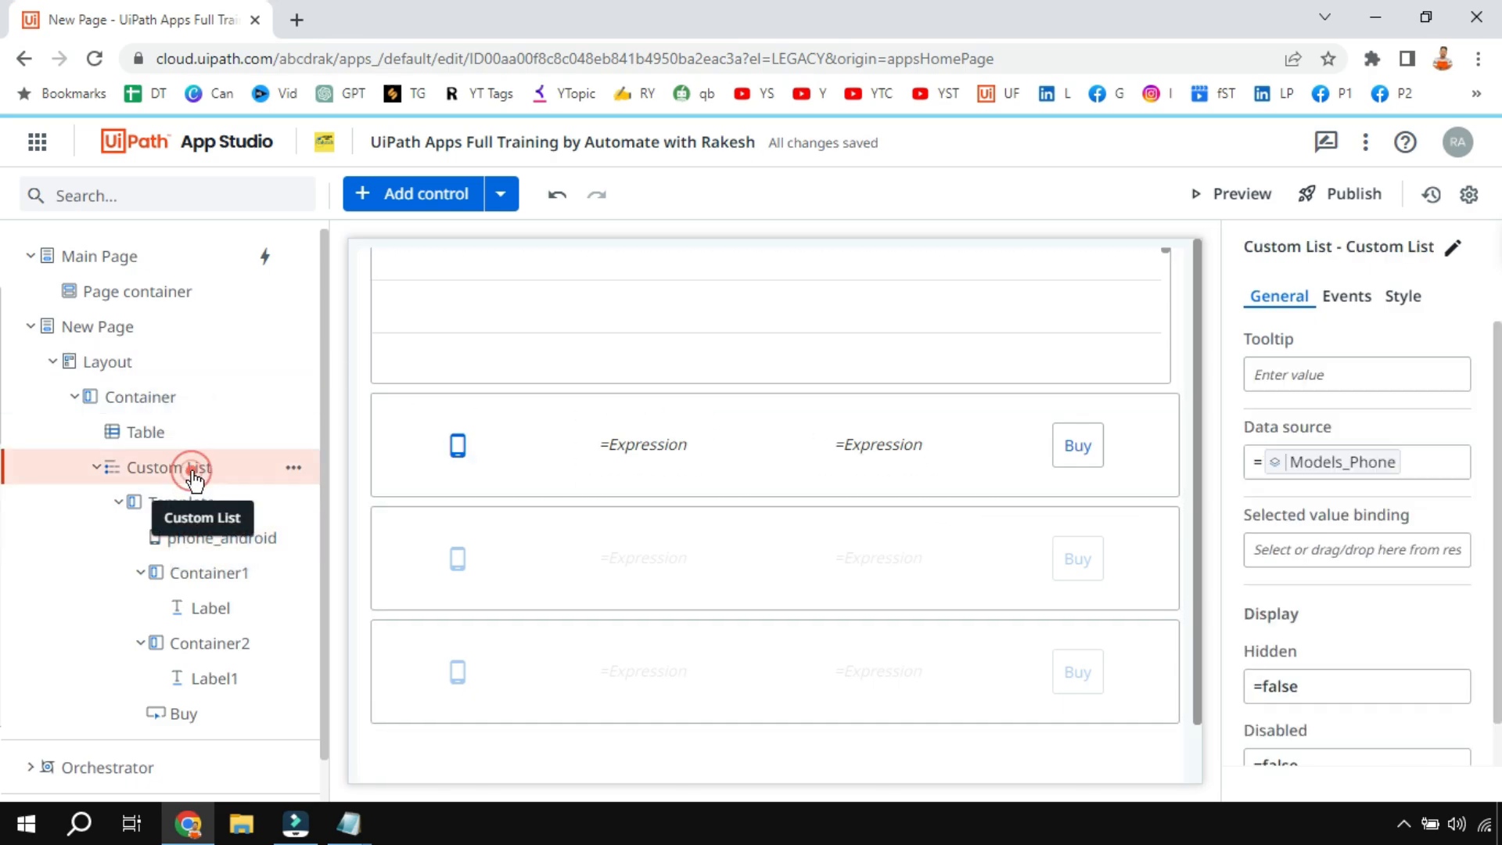
left_click(172, 466)
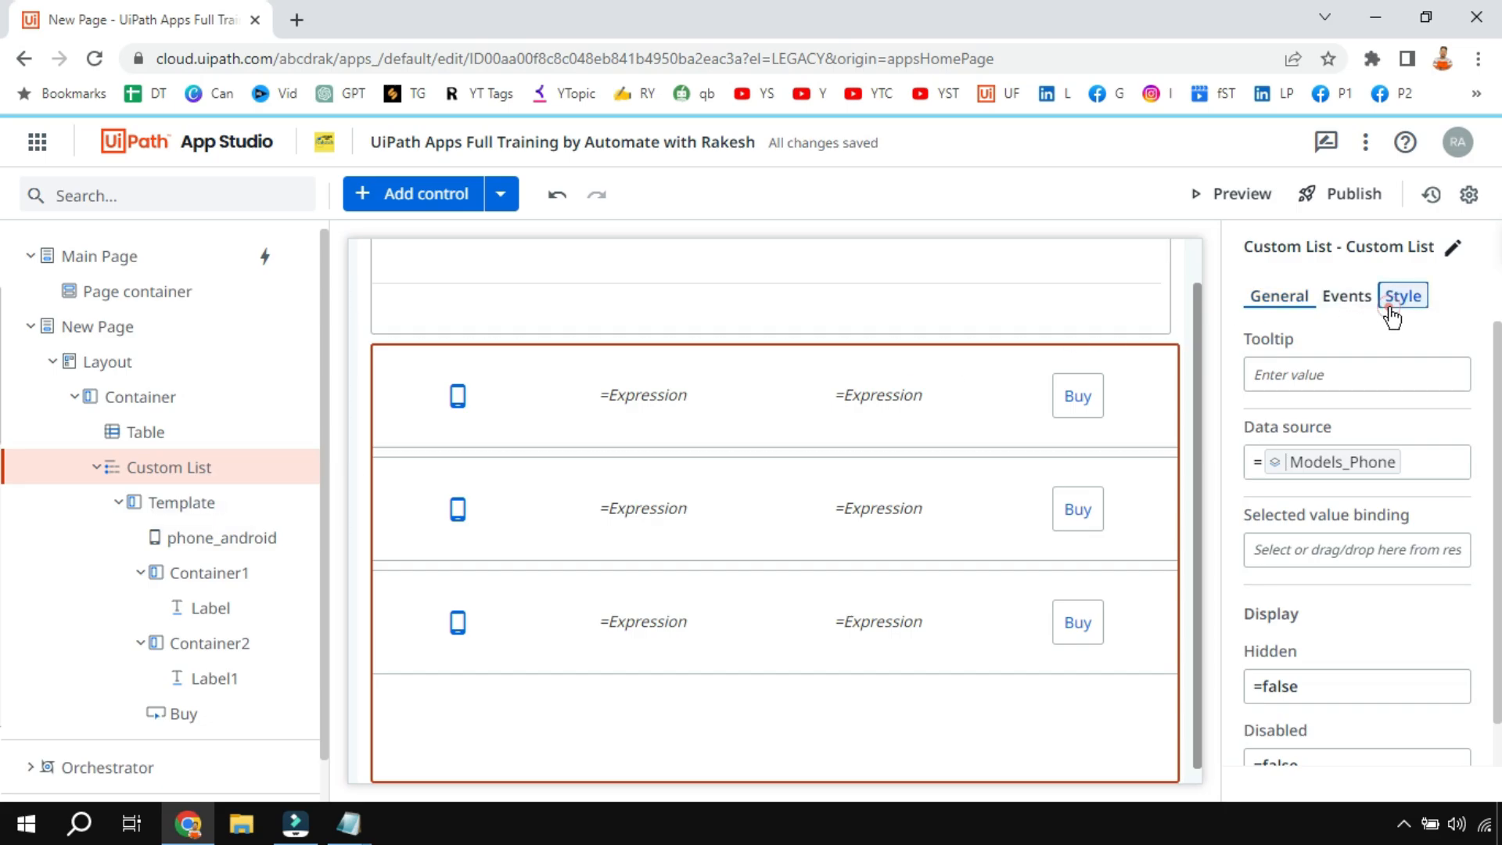
left_click(1401, 295)
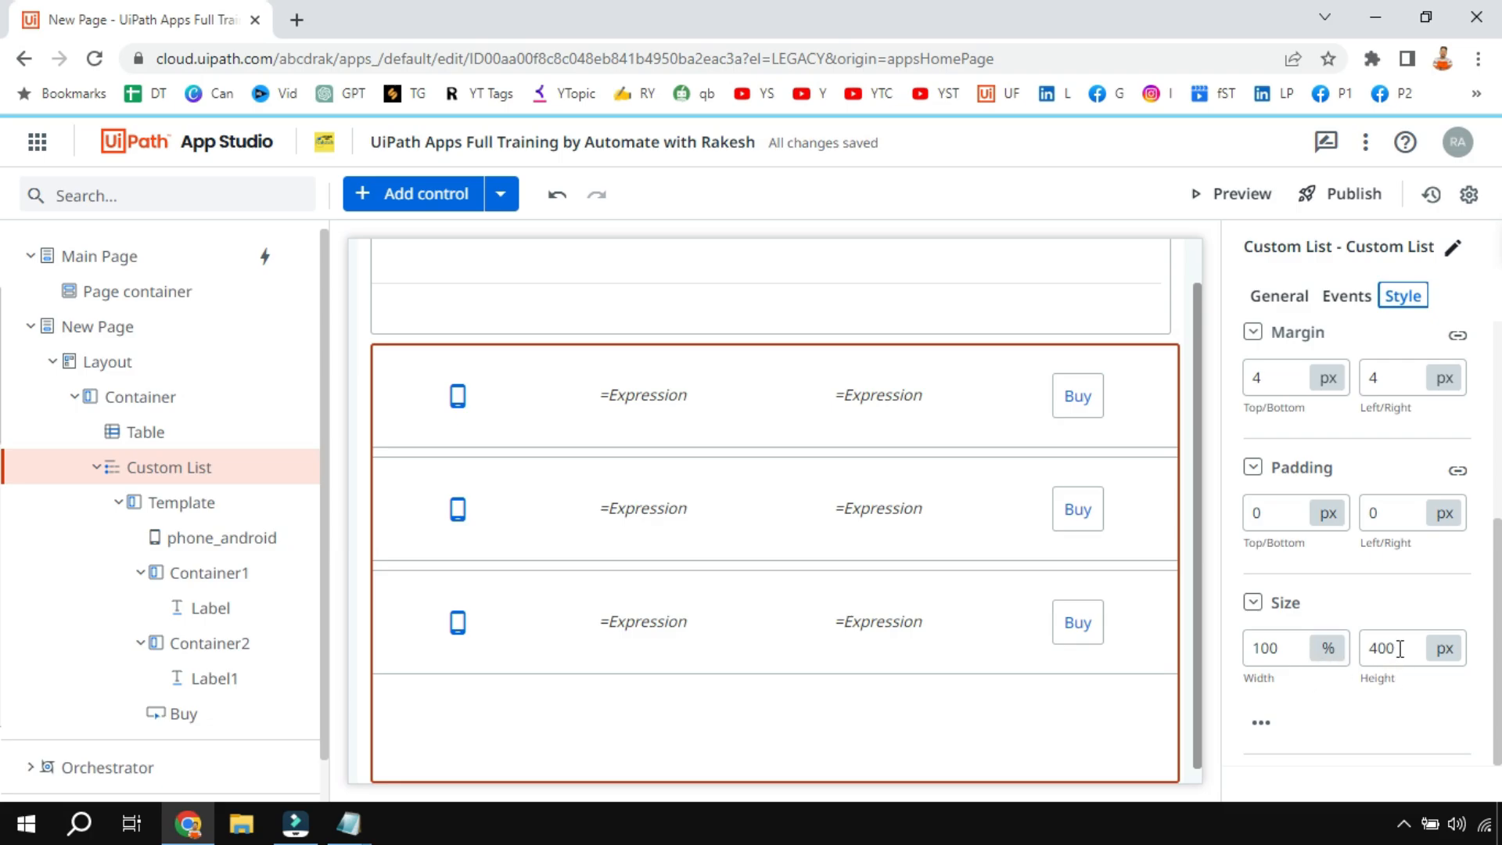
left_click(1403, 648)
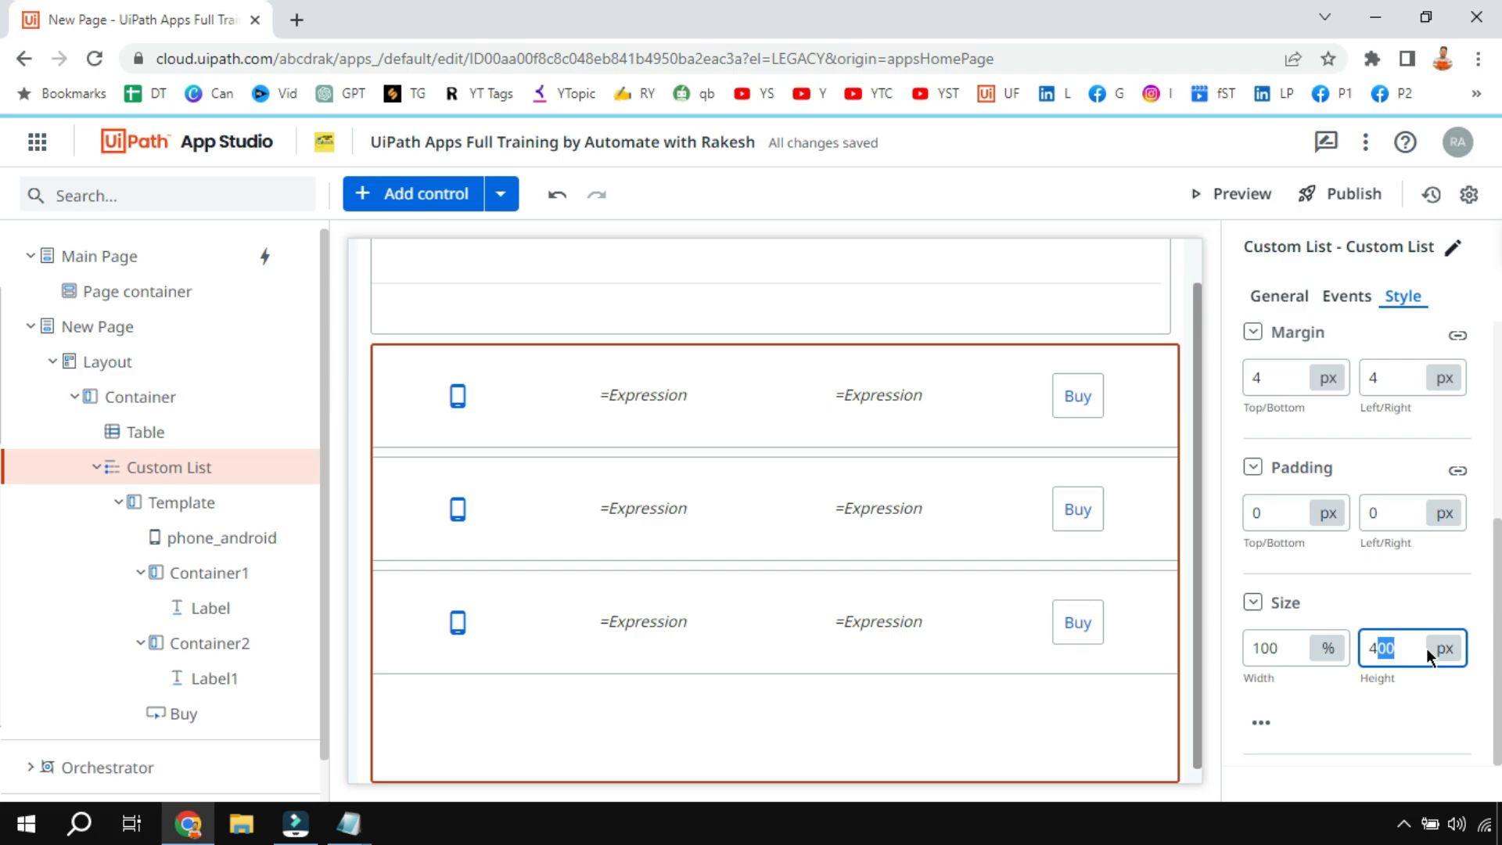
mouse_move(1409, 696)
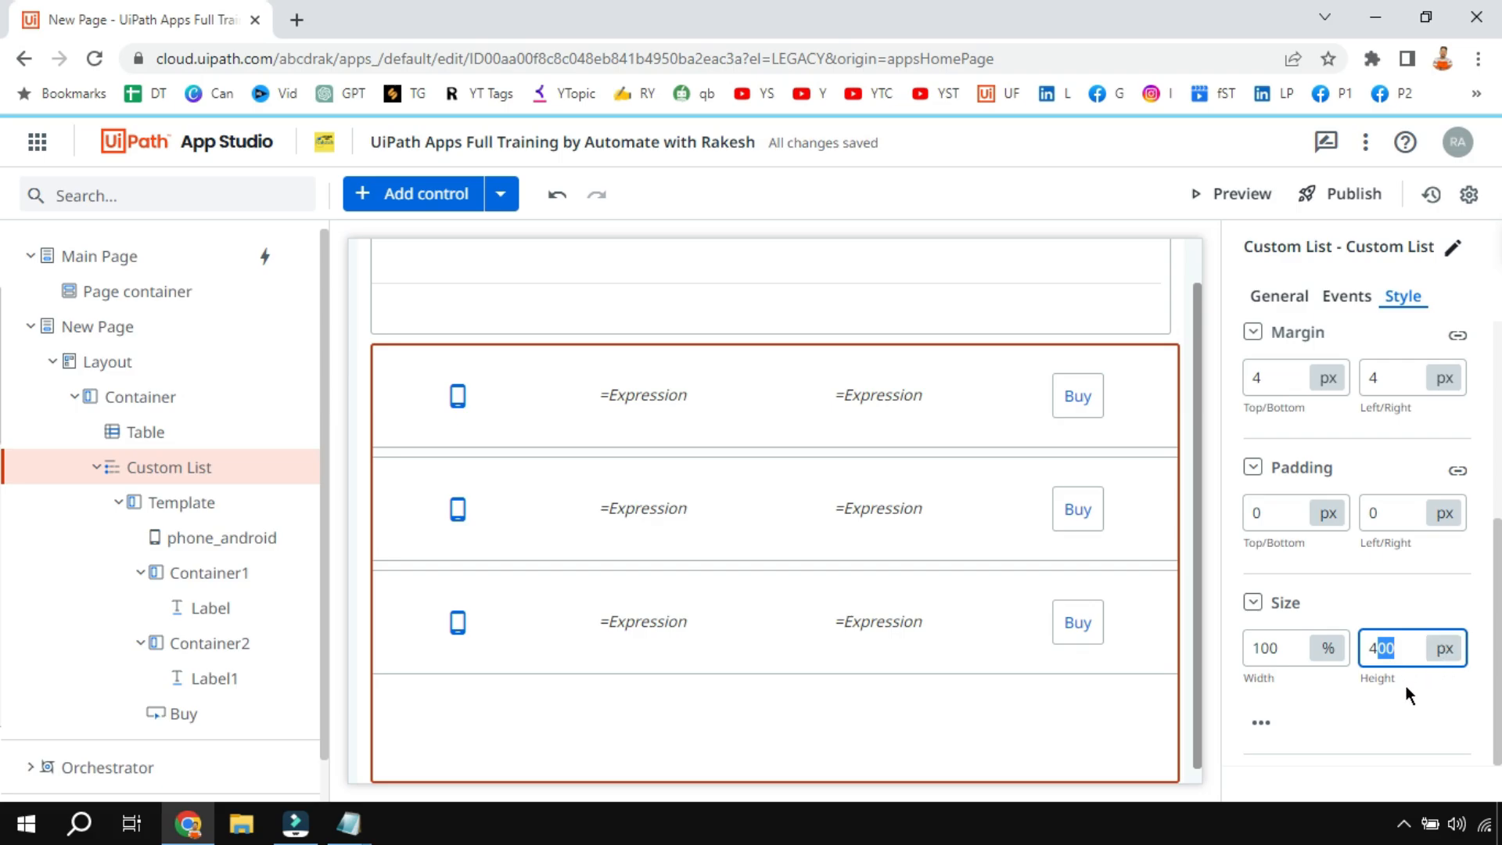
mouse_move(1144, 538)
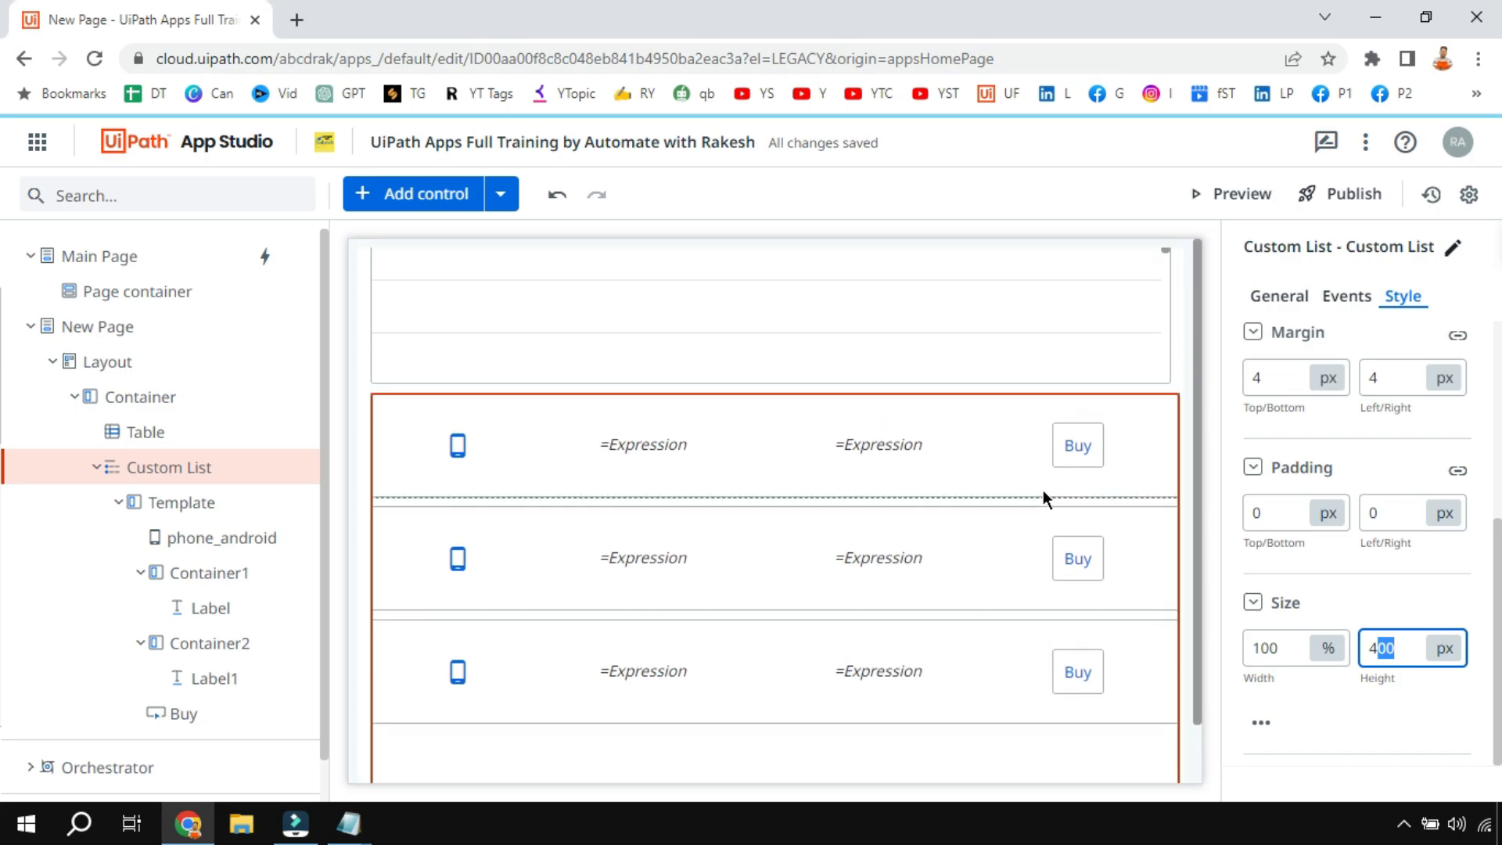
mouse_move(1042, 491)
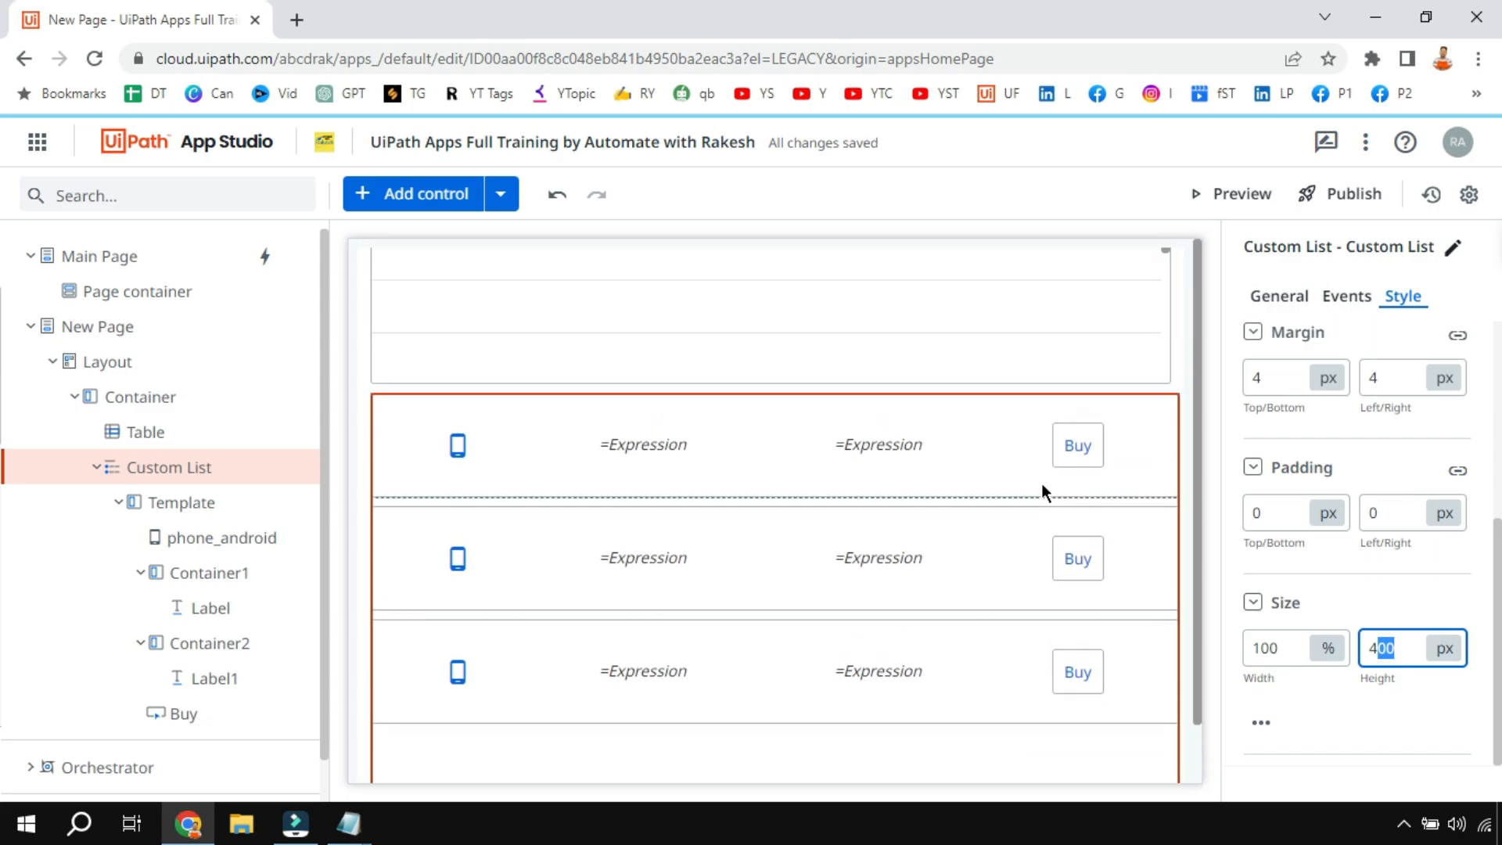